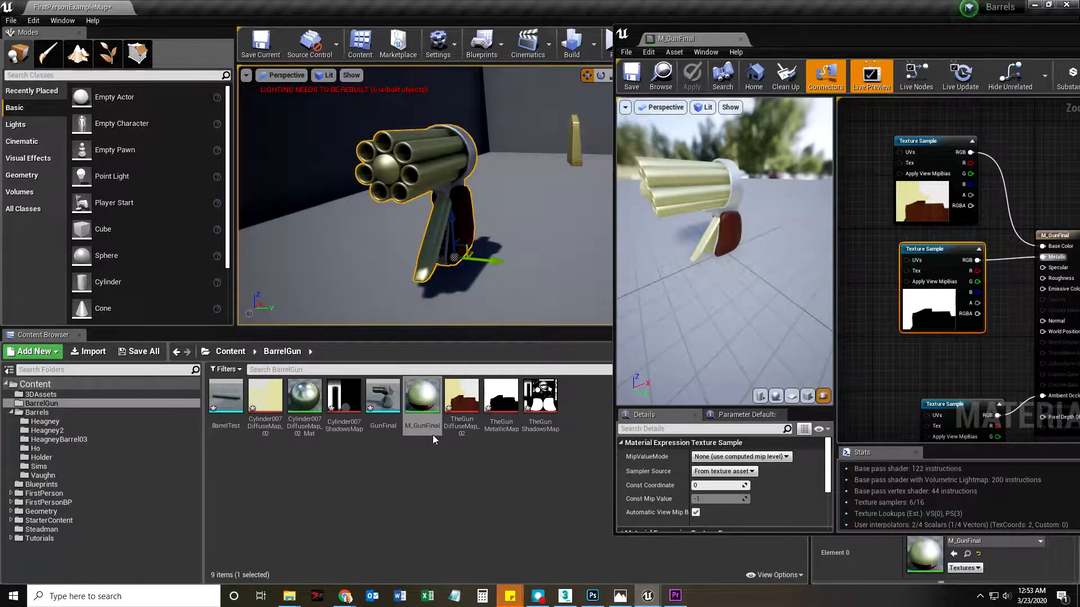
Close the M_GunFinal material editor and switch to the diffuse map in Photoshop
{"action": "double_click", "coordinate": [265, 395]}
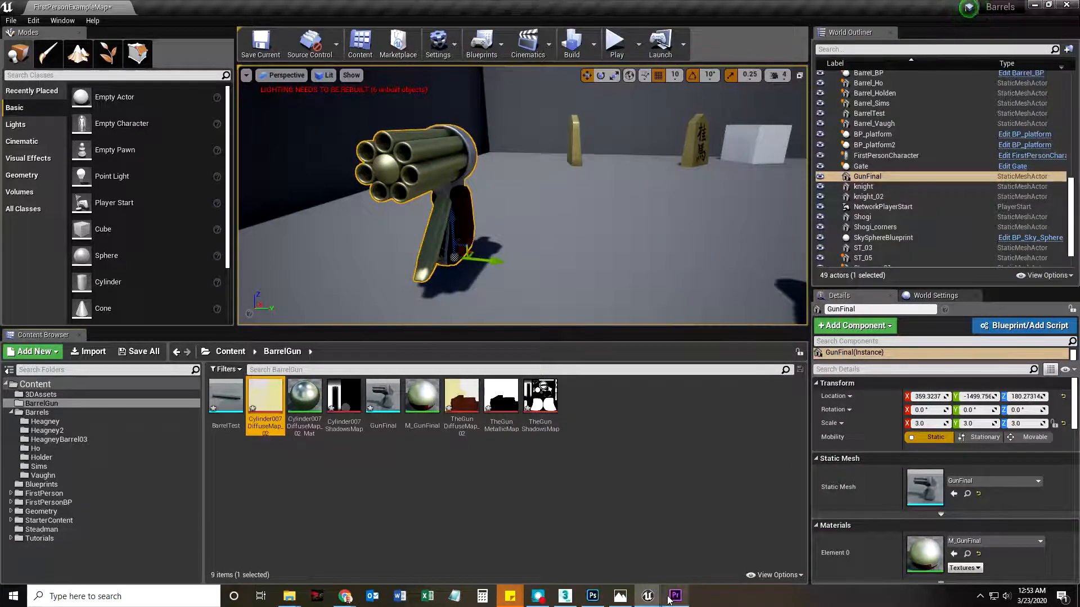
{"action": "left_click", "coordinate": [591, 596]}
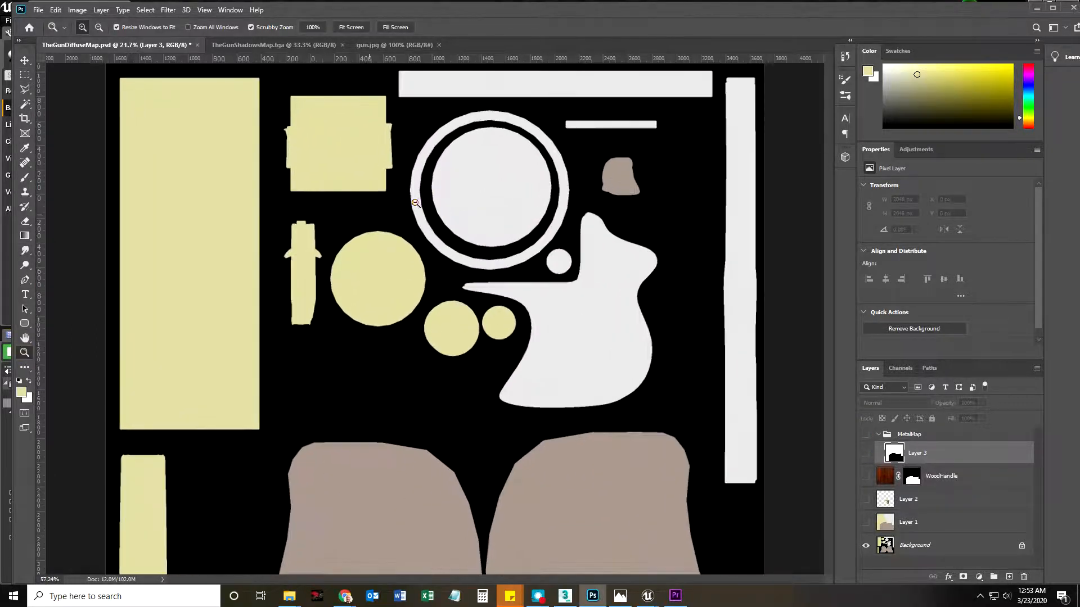
Zoom into the texture layout and paste the grayscale map as new top Layer 4
{"action": "left_click", "coordinate": [415, 203]}
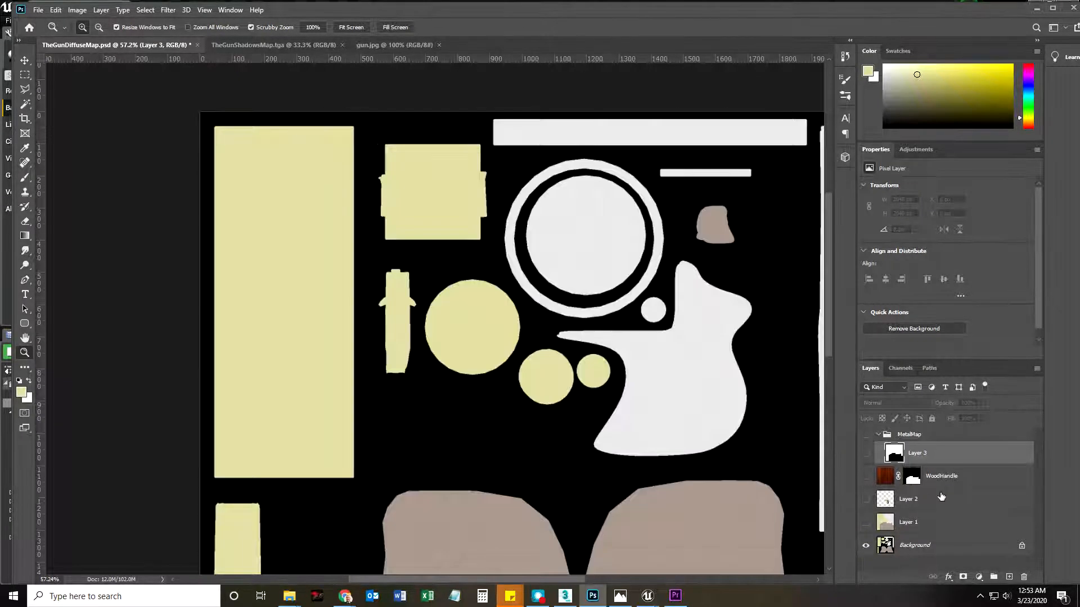
{"action": "left_click", "coordinate": [274, 45]}
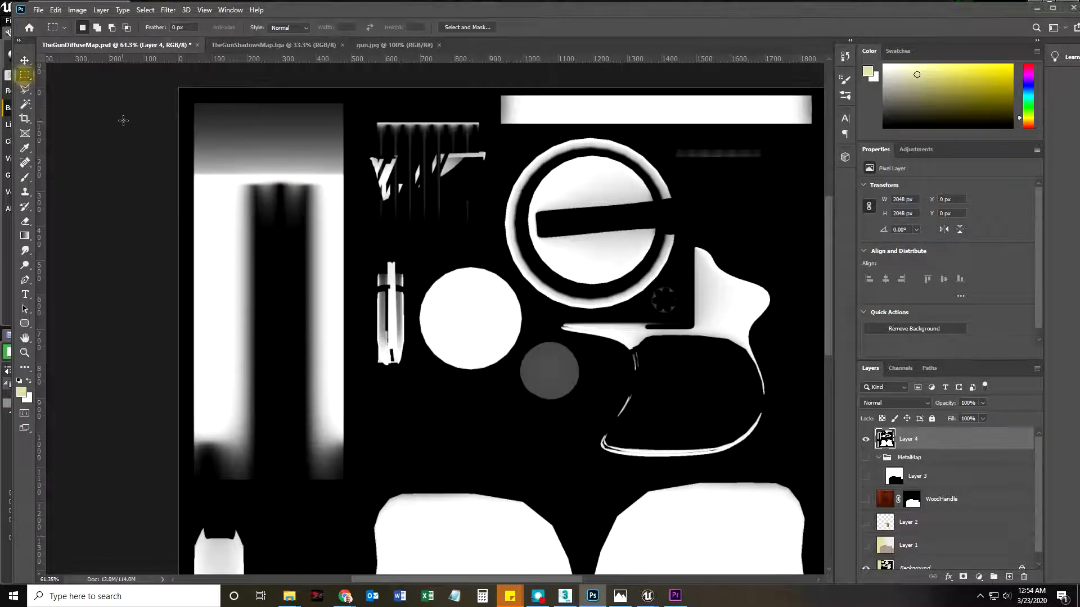
Marquee-select the top of the long barrel strip
{"action": "left_click_drag", "start_coordinate": [181, 89], "coordinate": [320, 165]}
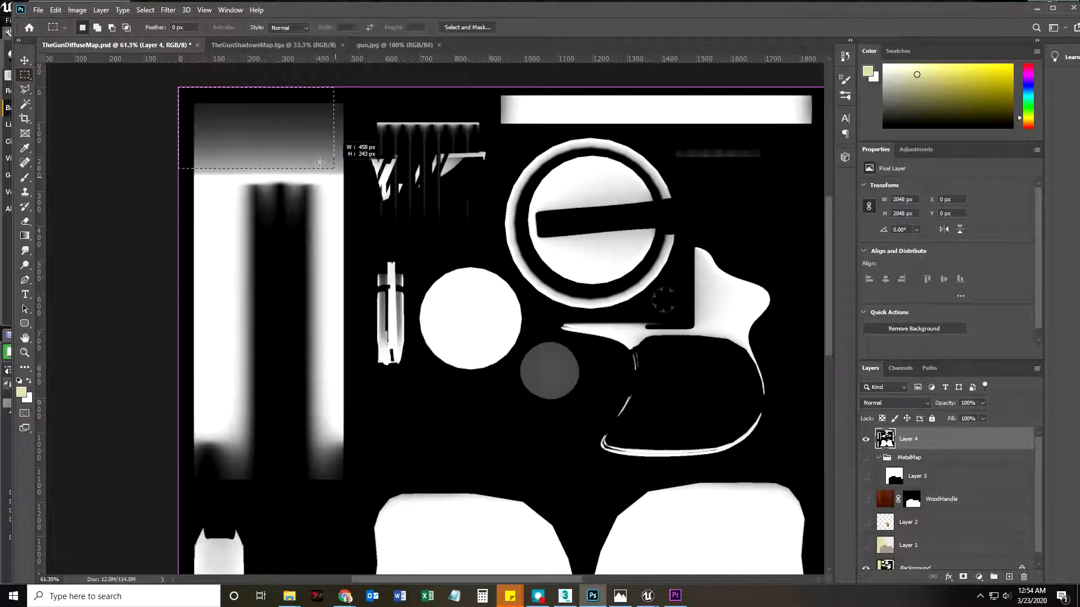
{"action": "left_click_drag", "start_coordinate": [331, 165], "coordinate": [329, 199]}
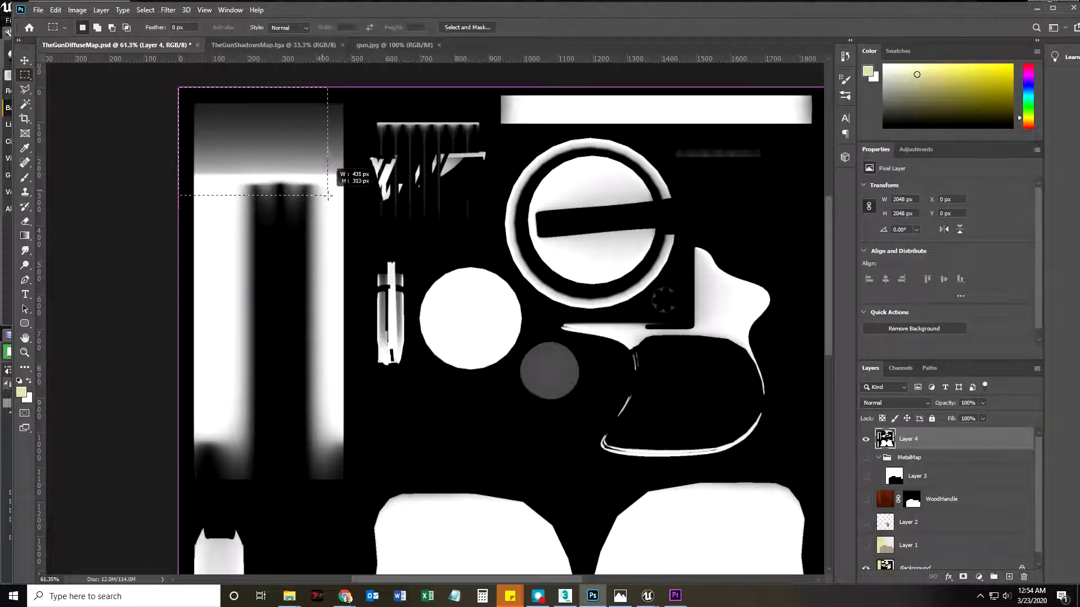
{"action": "left_click_drag", "start_coordinate": [327, 200], "coordinate": [350, 253]}
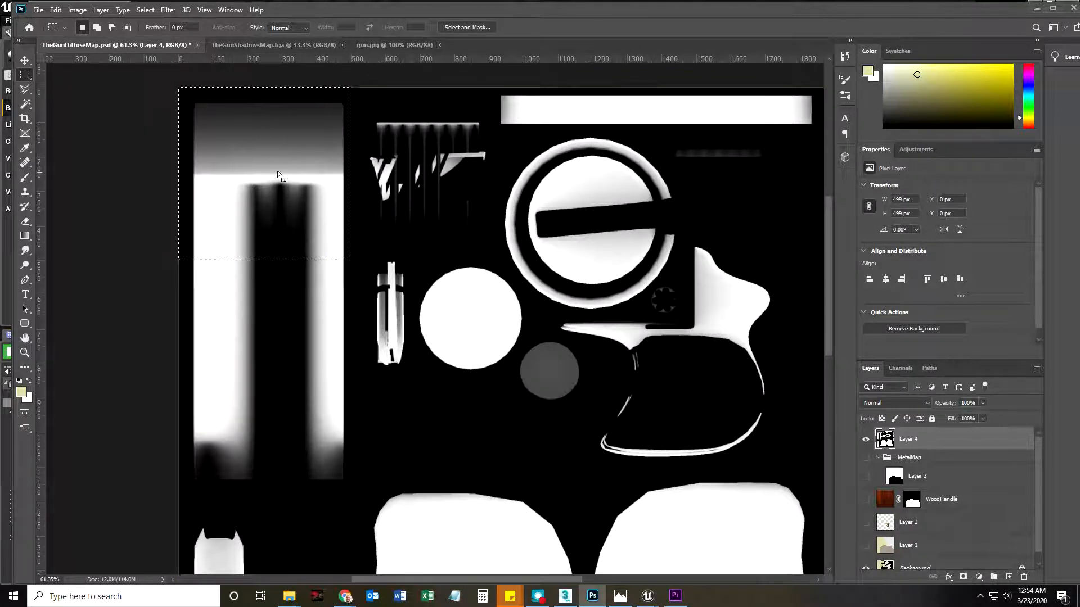
{"action": "mouse_move", "coordinate": [283, 155]}
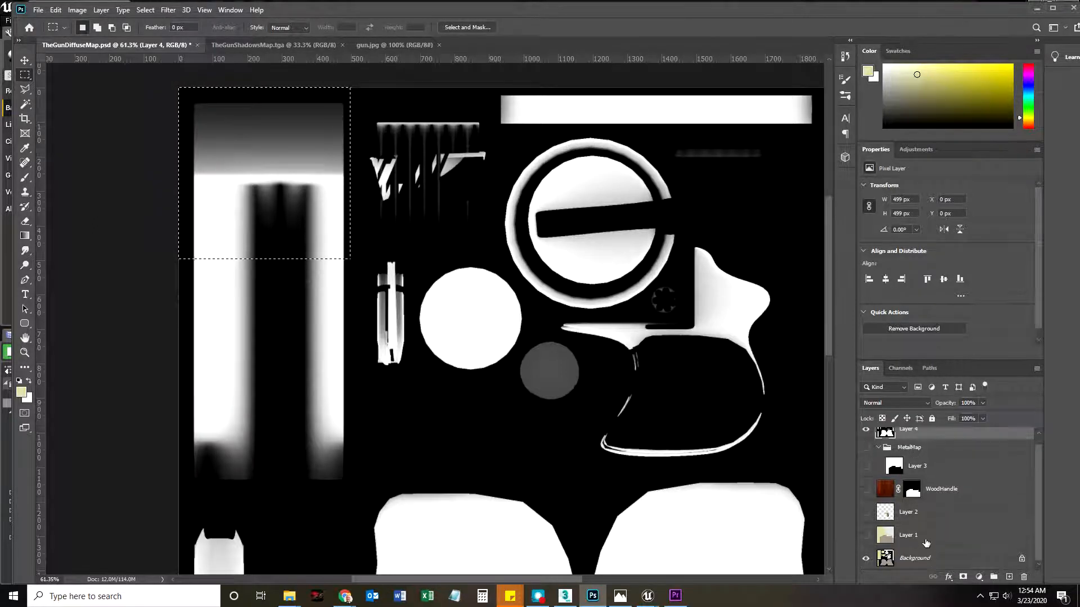
Collapse MetalMap and add a new empty layer above WoodHandle
{"action": "left_click", "coordinate": [908, 512]}
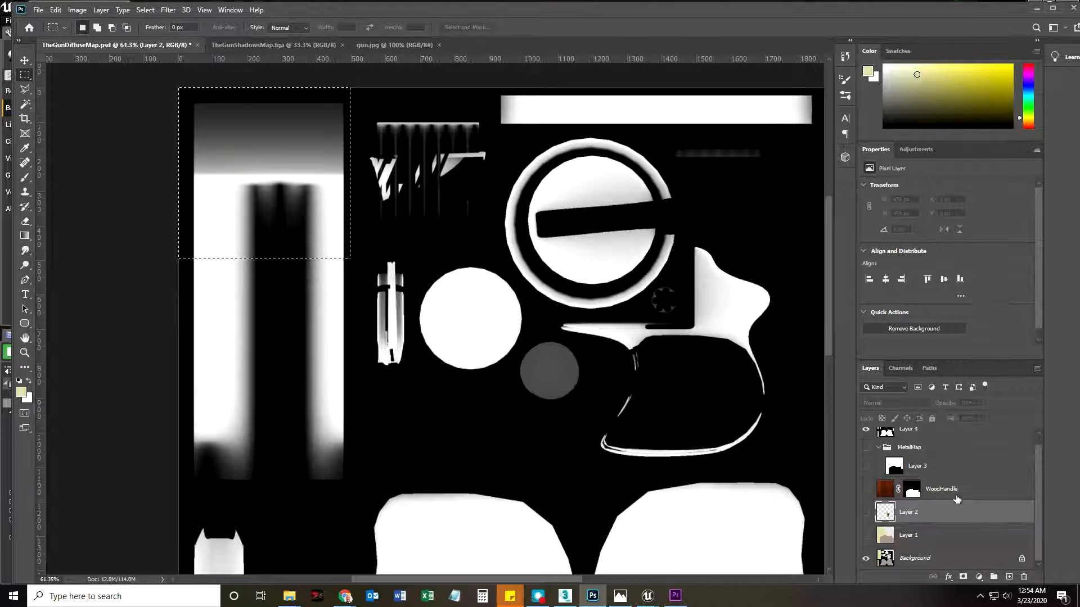
{"action": "left_click", "coordinate": [878, 448]}
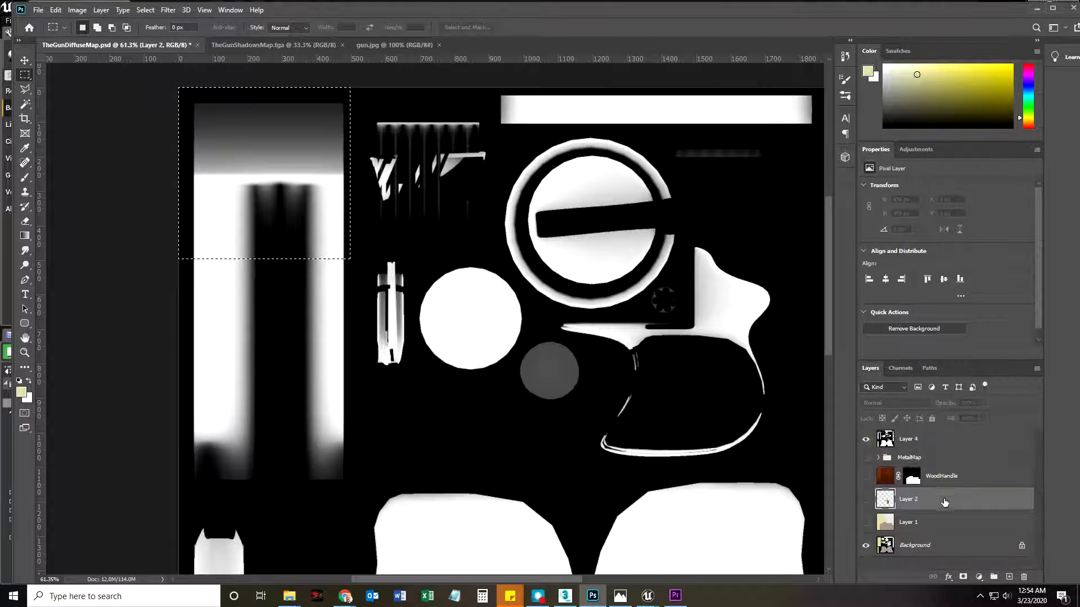
{"action": "left_click", "coordinate": [940, 476]}
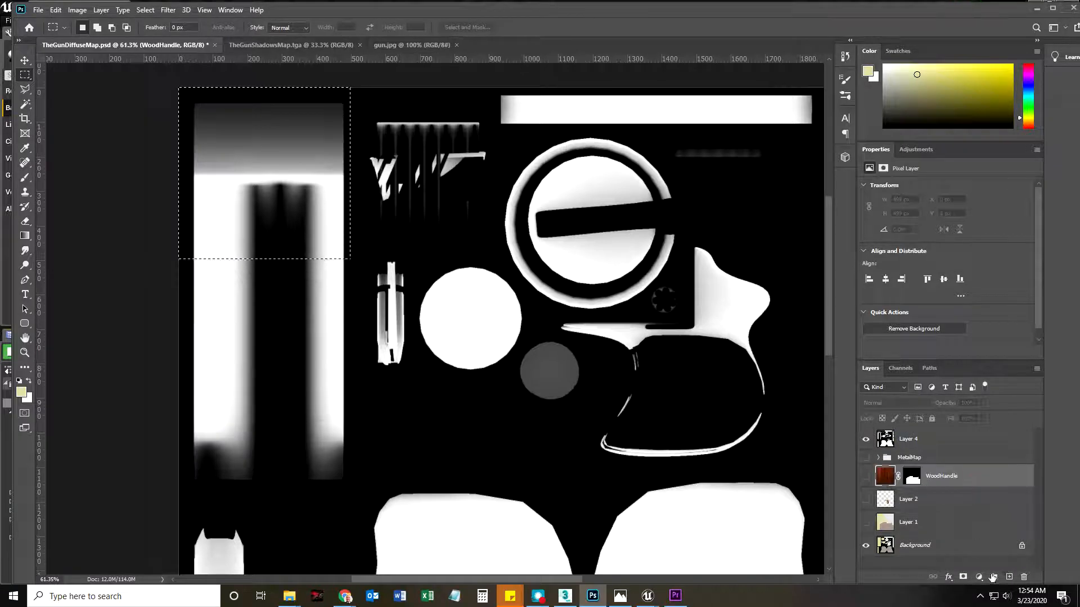
{"action": "left_click", "coordinate": [993, 577]}
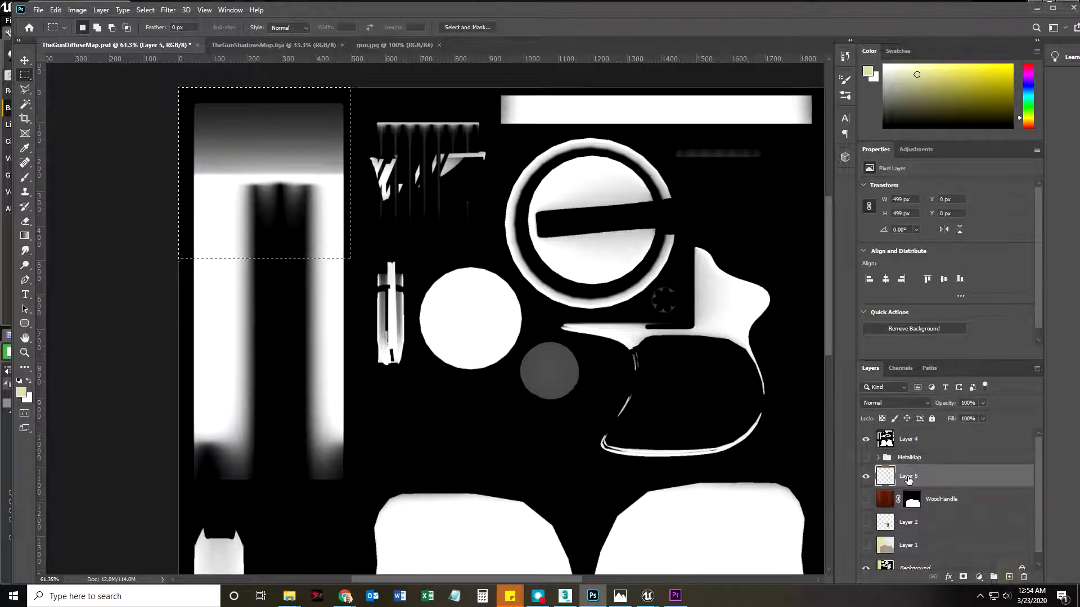
Name the layer BarrelTips, set foreground to gray #c6c6c6, hide Layer 4 and paint the barrel top
{"action": "double_click", "coordinate": [908, 476]}
{"action": "type", "text": "BarrelTips"}
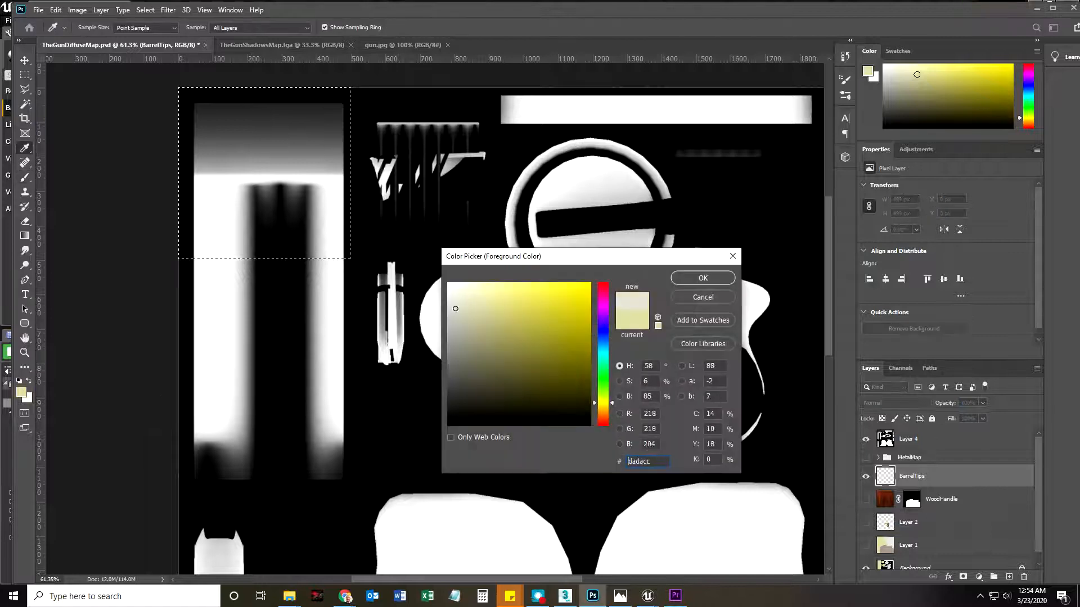
{"action": "left_click", "coordinate": [447, 315]}
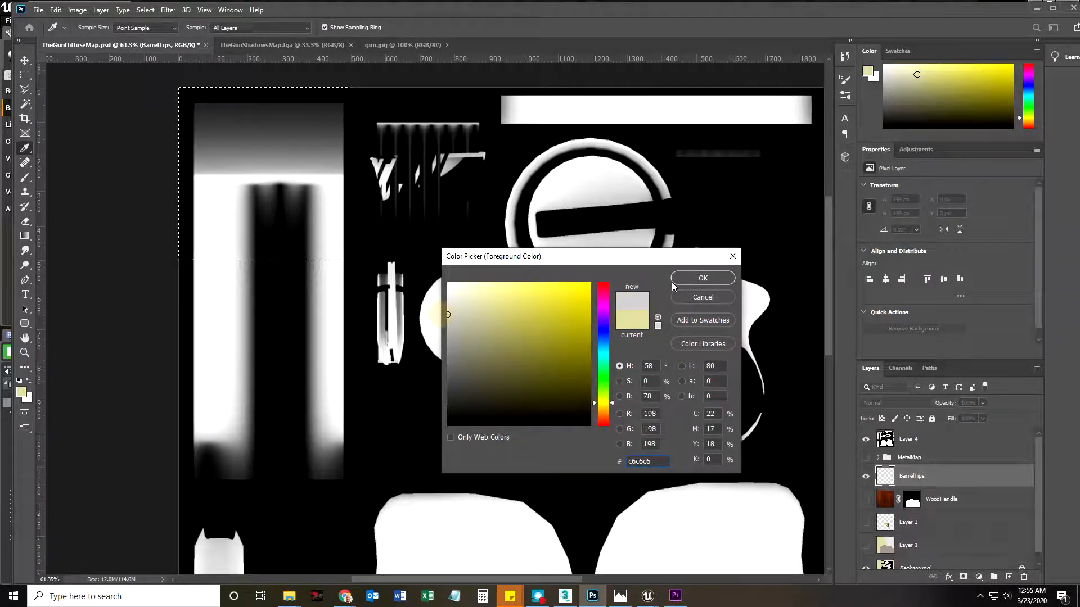
{"action": "left_click", "coordinate": [702, 277]}
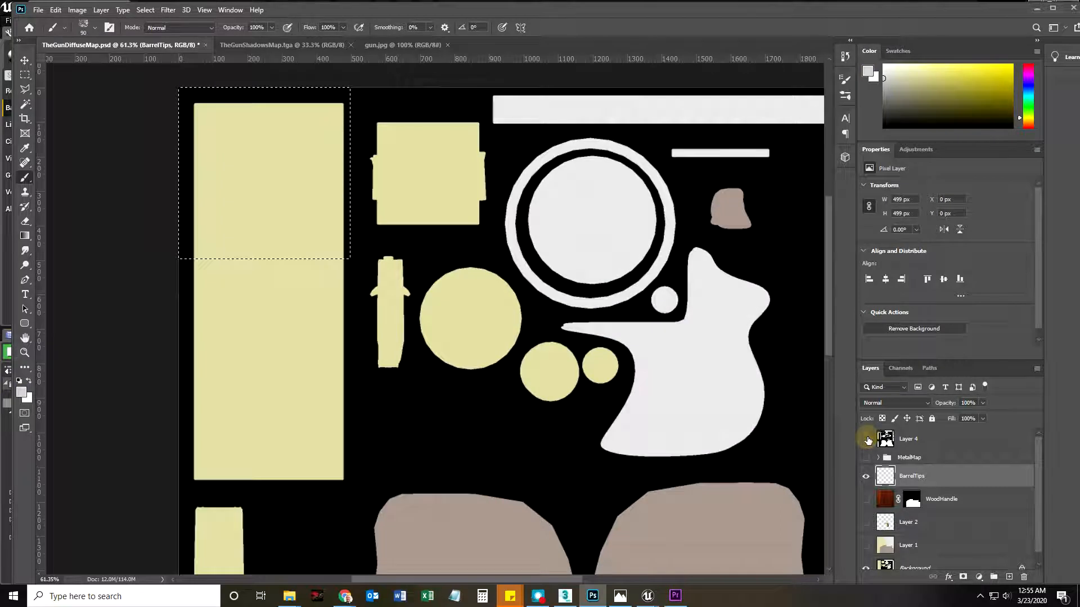
{"action": "left_click", "coordinate": [867, 438]}
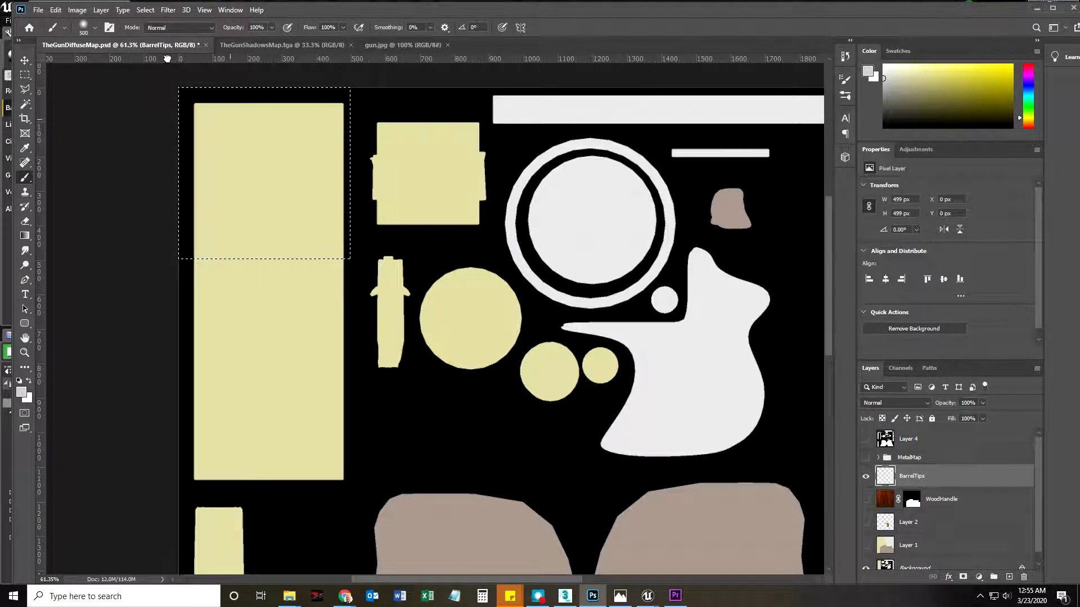
{"action": "left_click_drag", "start_coordinate": [264, 100], "coordinate": [263, 255]}
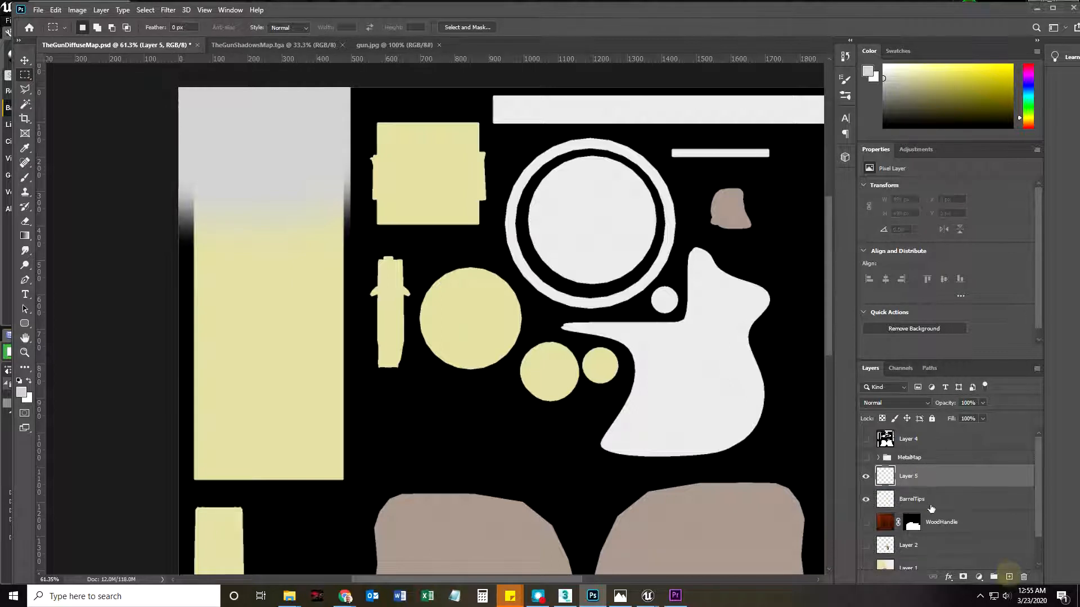
Name the layer Speckled and dab gray Chunky Charcoal speckles onto the long barrel strip
{"action": "double_click", "coordinate": [908, 475]}
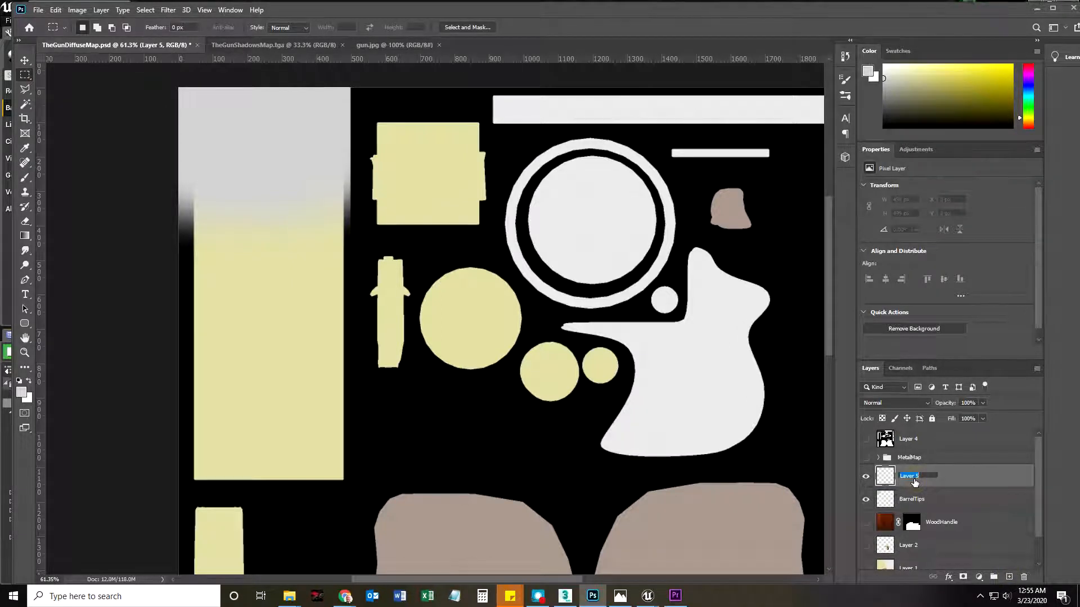
{"action": "type", "text": "Speckled"}
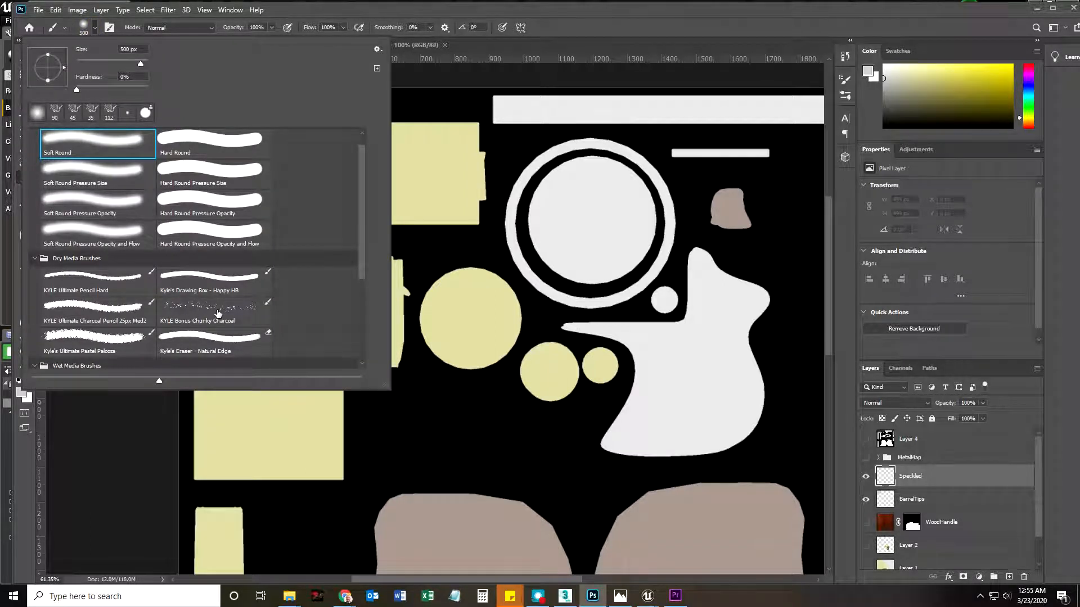
{"action": "left_click", "coordinate": [213, 312]}
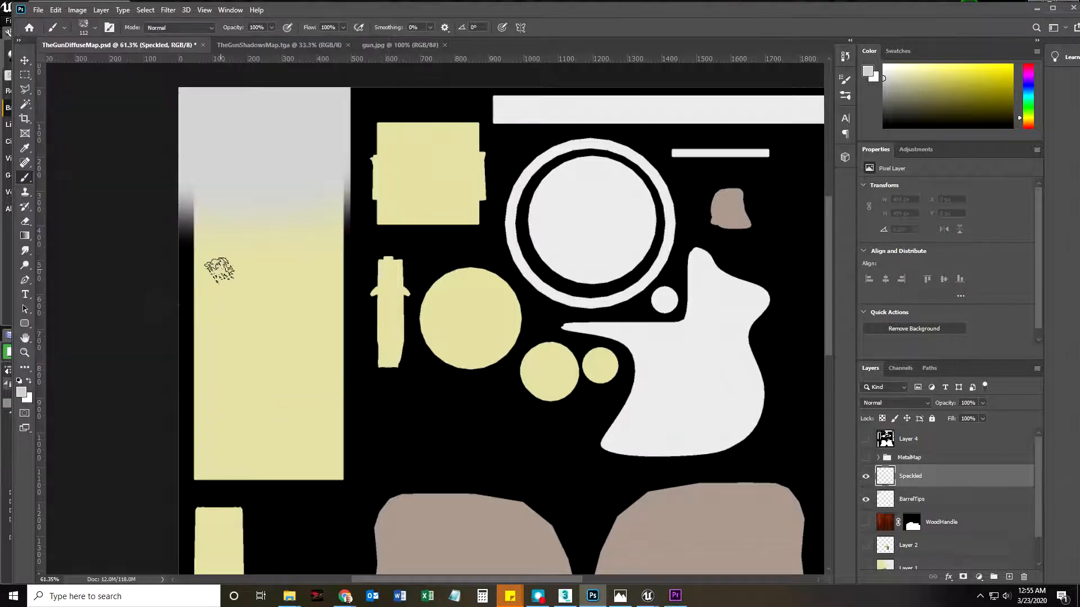
{"action": "left_click_drag", "start_coordinate": [221, 269], "coordinate": [261, 283]}
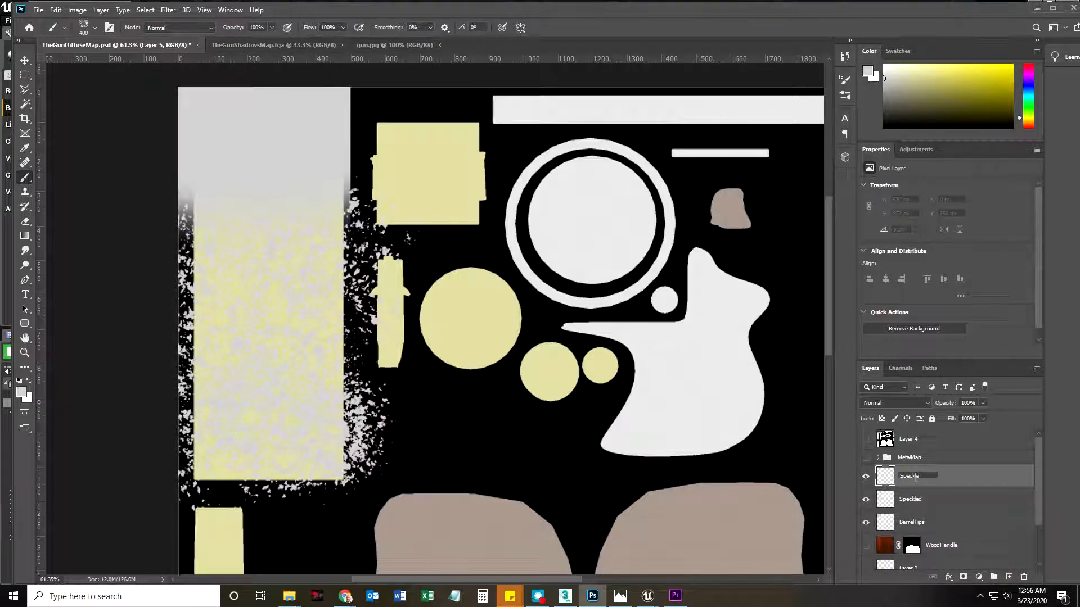
Add a SpeckledGold layer and set a pale gold paint colour for its speckles
{"action": "type", "text": "SpeckledGold"}
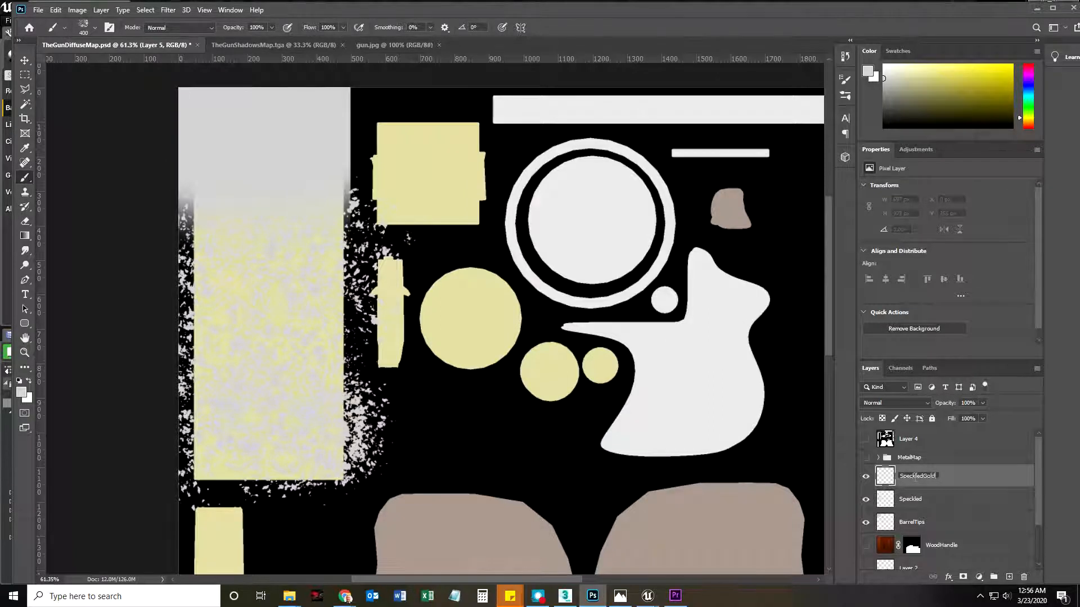
{"action": "left_click", "coordinate": [23, 385]}
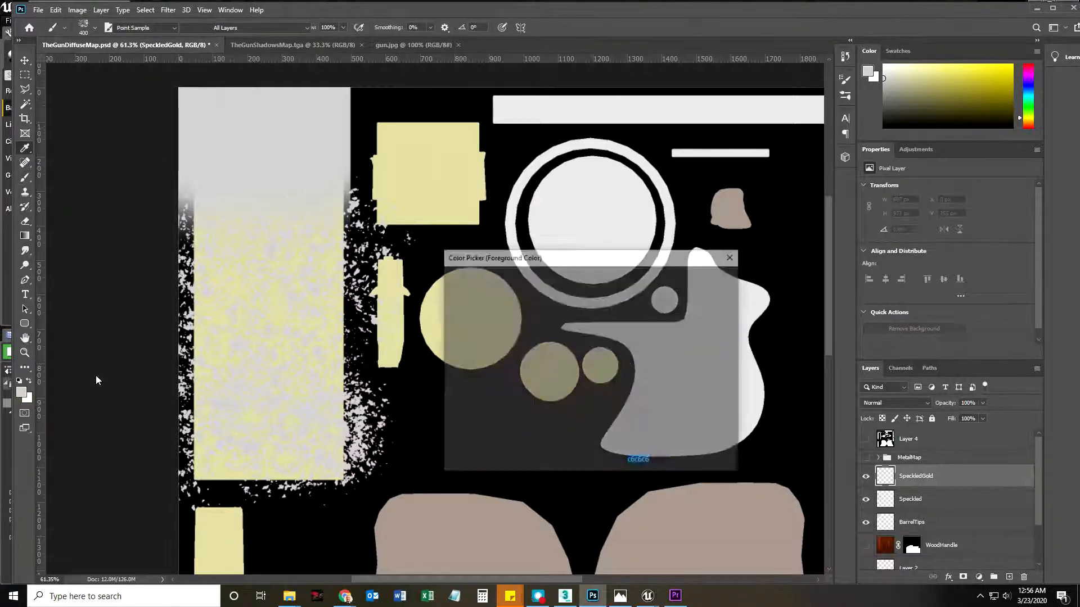
{"action": "left_click", "coordinate": [718, 257]}
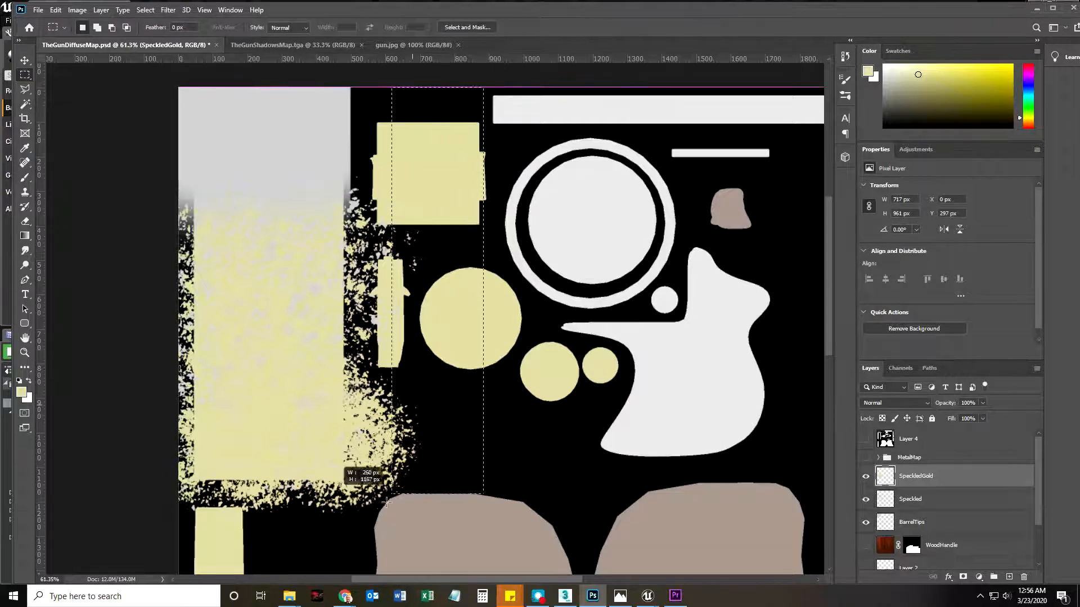
Speckle the square, circles and lower barrel strip on Speckled, then set foreground to #d5d29b
{"action": "left_click_drag", "start_coordinate": [391, 504], "coordinate": [356, 558]}
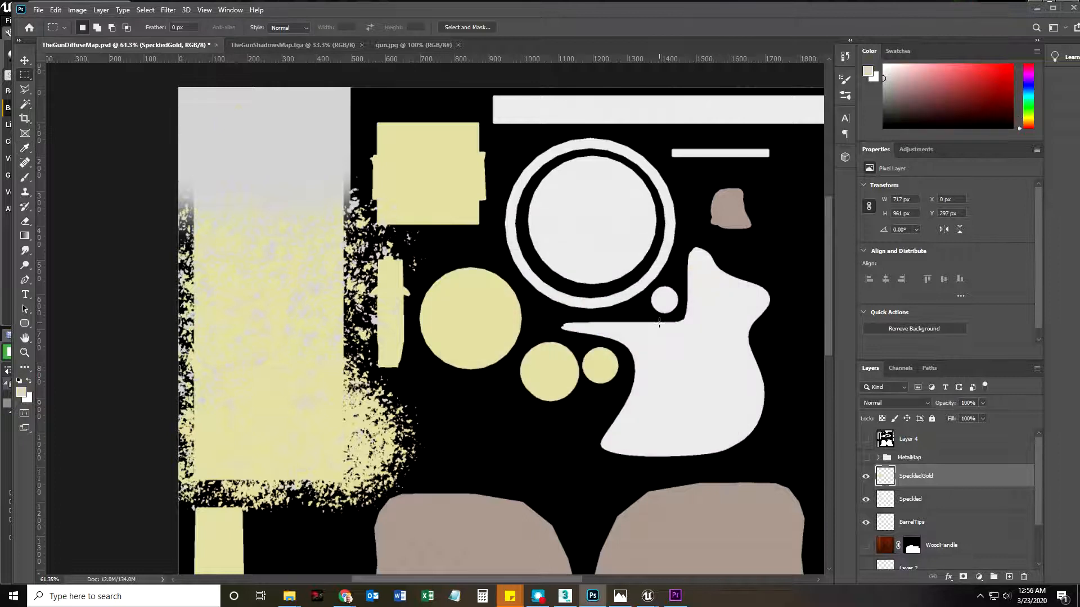
{"action": "left_click", "coordinate": [911, 498]}
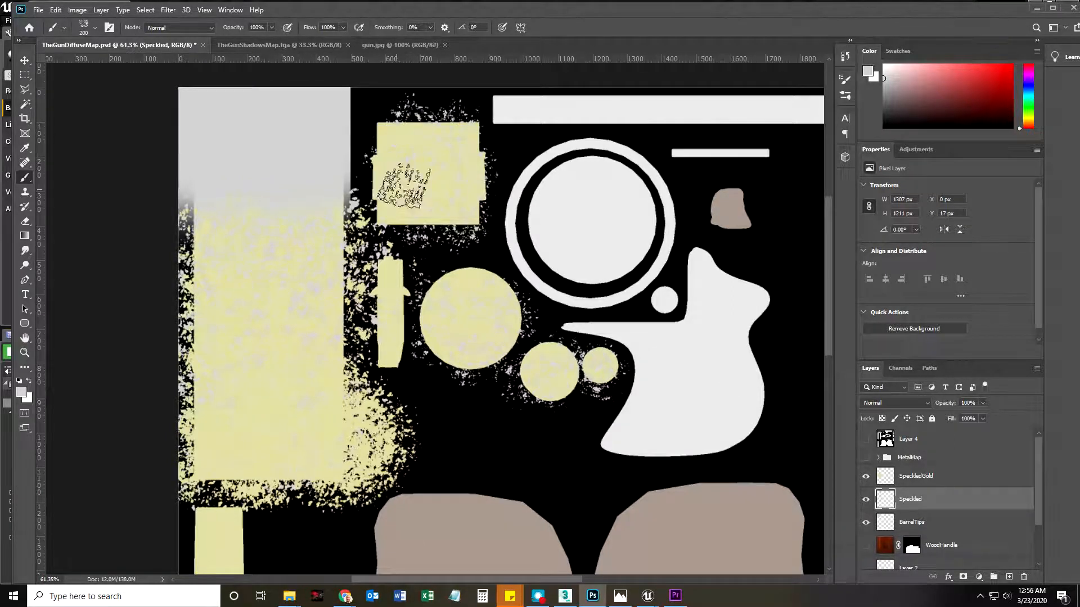
{"action": "scroll", "scroll_direction": "down", "scroll_amount": 3}
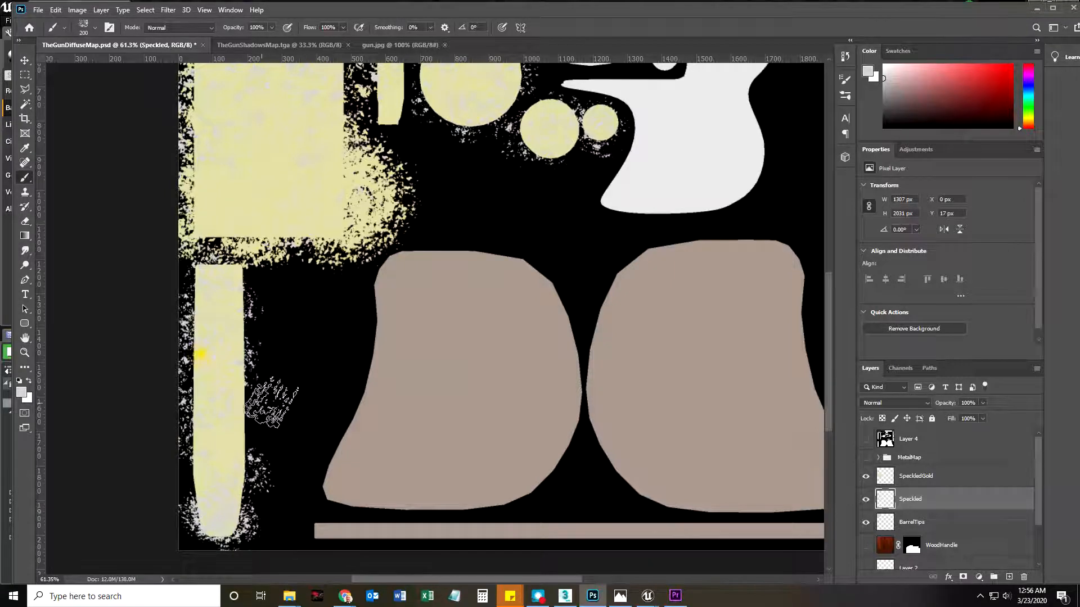
{"action": "left_click", "coordinate": [916, 476]}
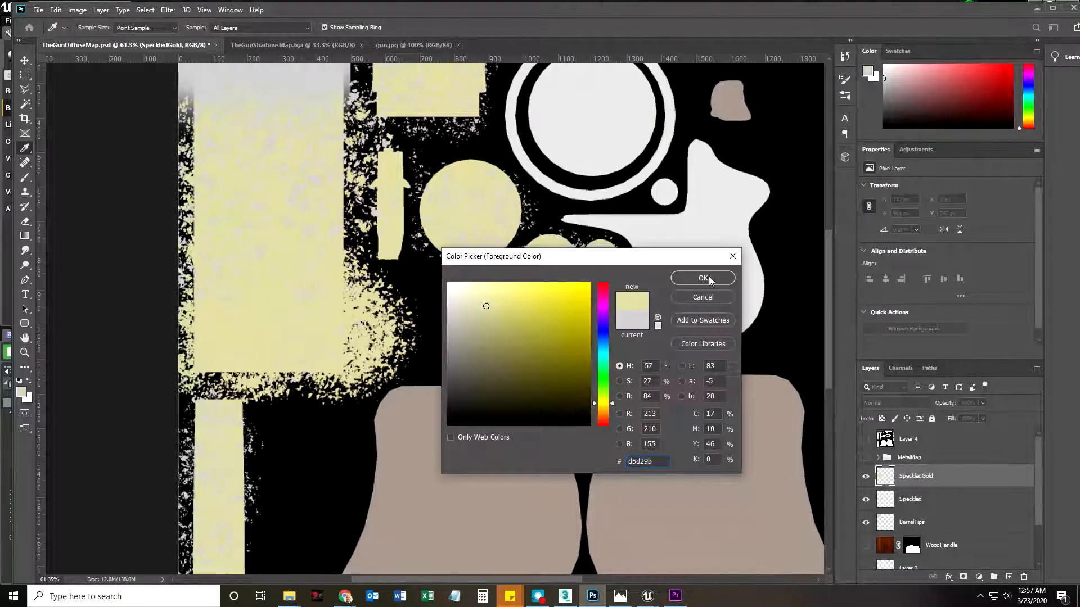
{"action": "left_click", "coordinate": [702, 278]}
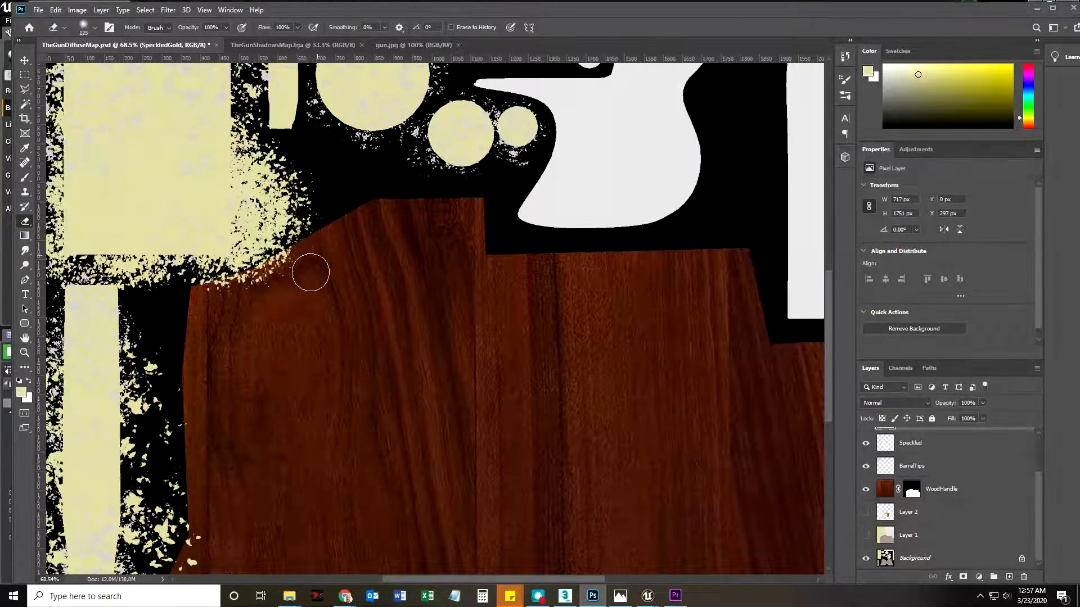
Erase stray speckles, nudge the WoodHandle wood grain sideways, check beneath it and save
{"action": "left_click_drag", "start_coordinate": [310, 272], "coordinate": [304, 291]}
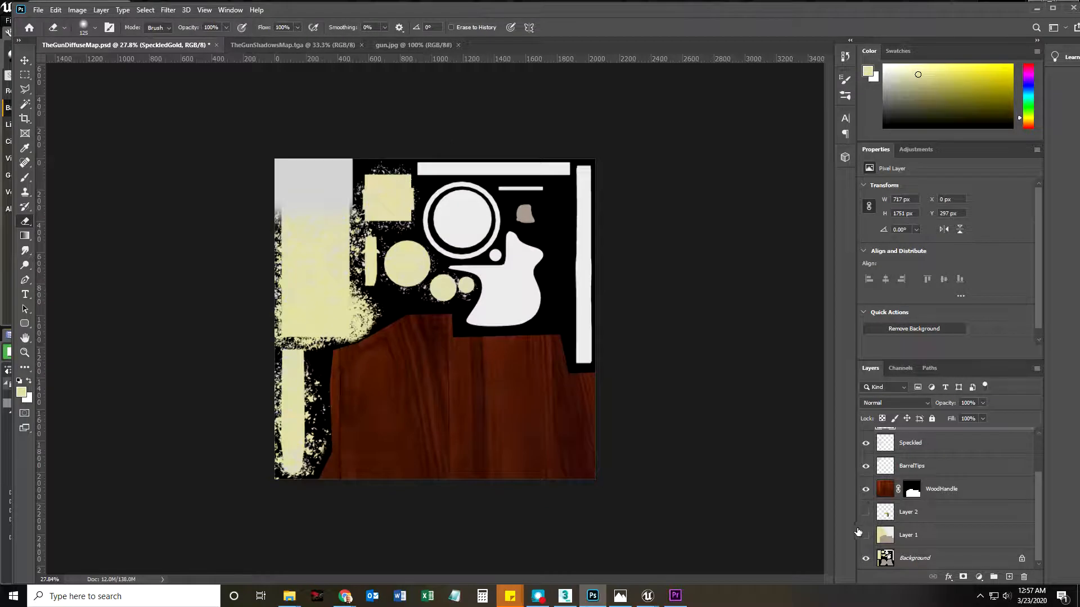
{"action": "left_click", "coordinate": [865, 488]}
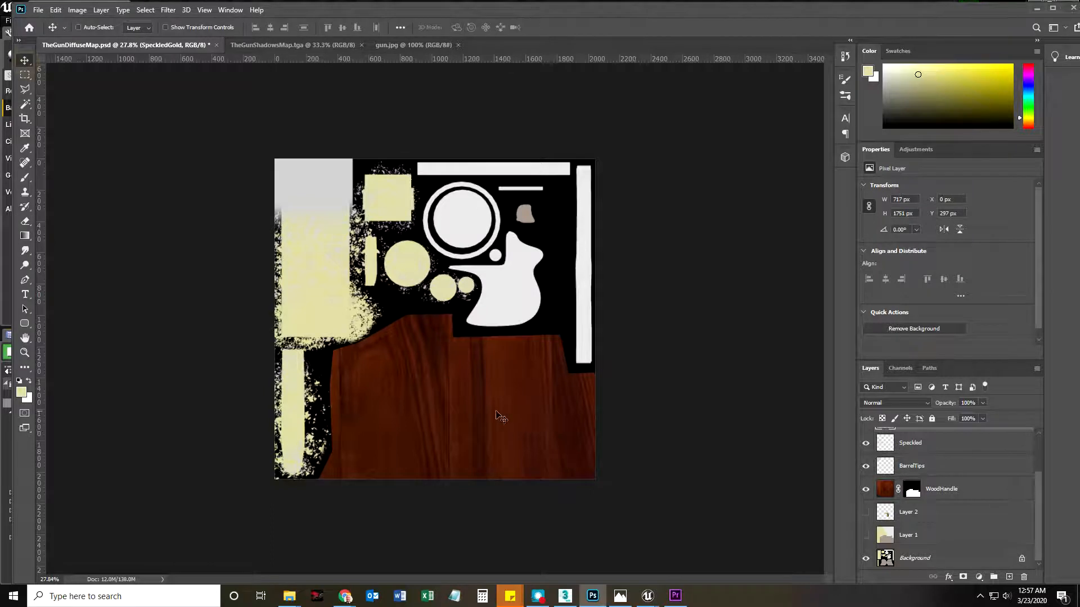
{"action": "left_click", "coordinate": [941, 489]}
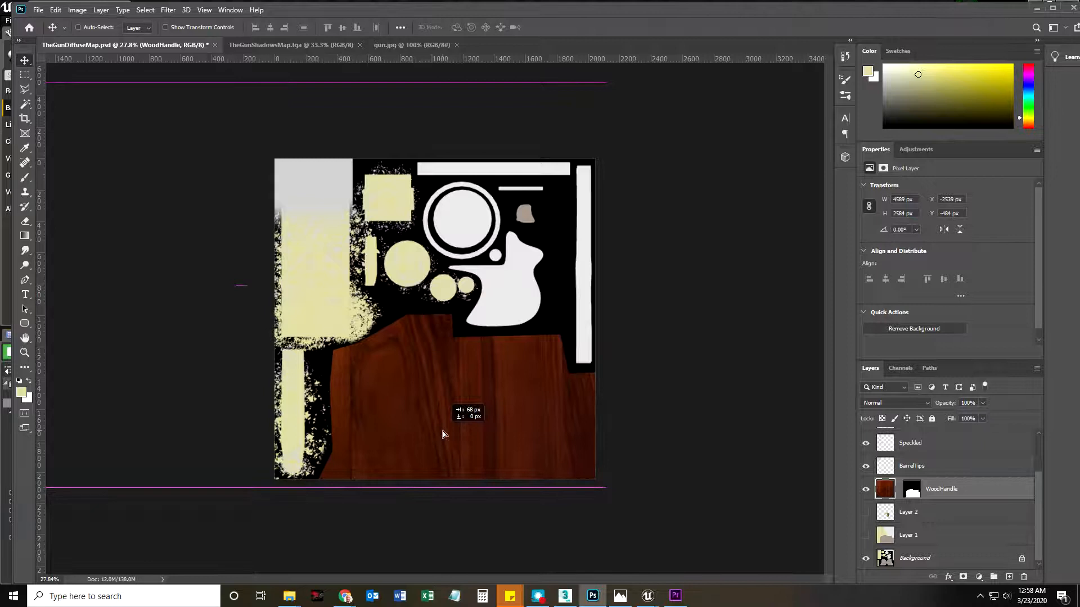
{"action": "left_click", "coordinate": [866, 488]}
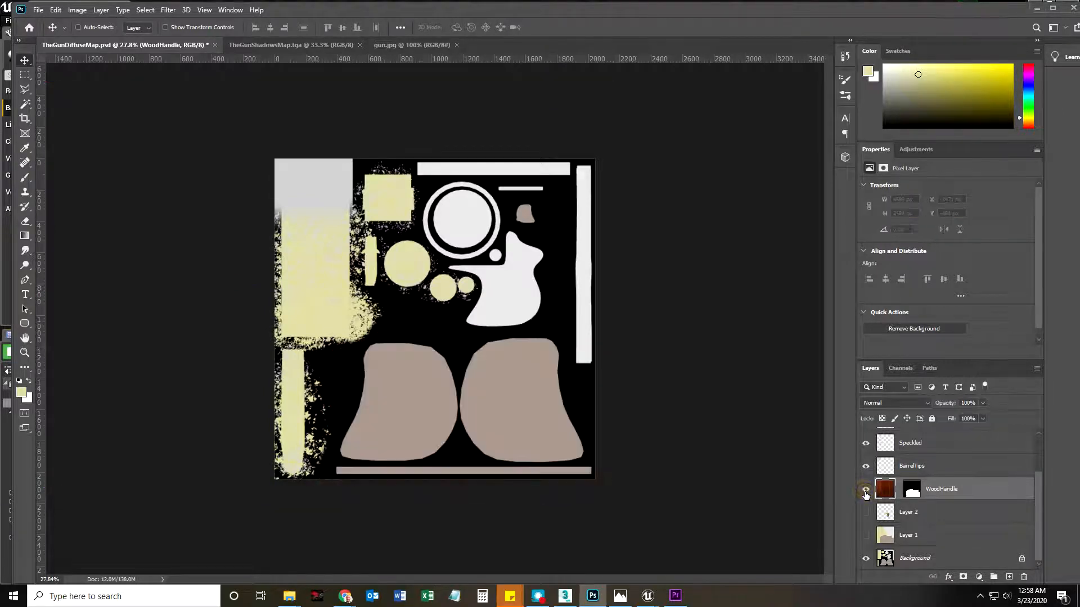
{"action": "left_click", "coordinate": [866, 489]}
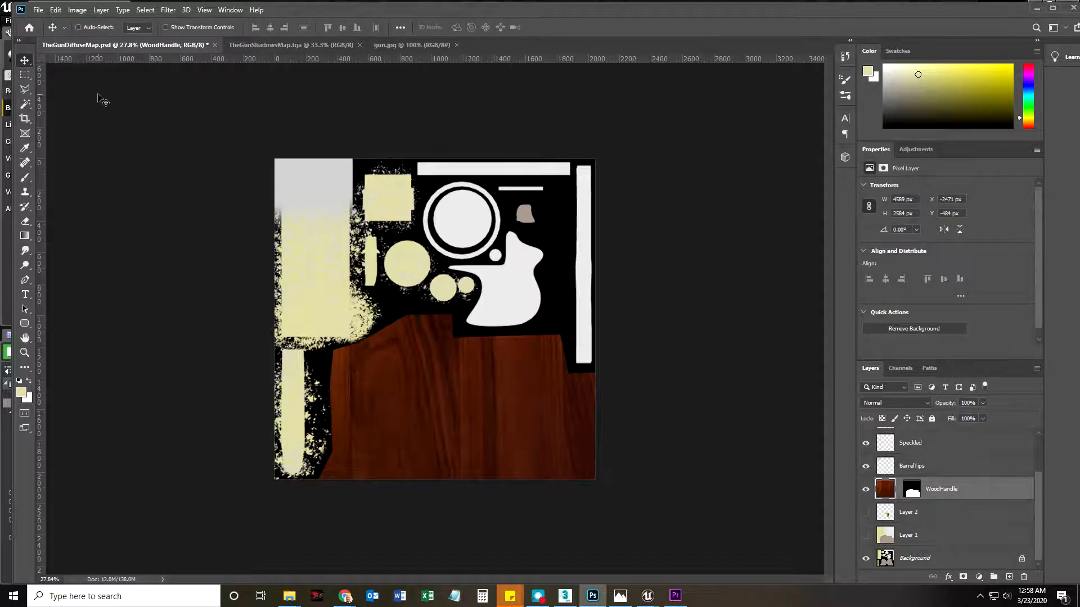
{"action": "left_click", "coordinate": [38, 9]}
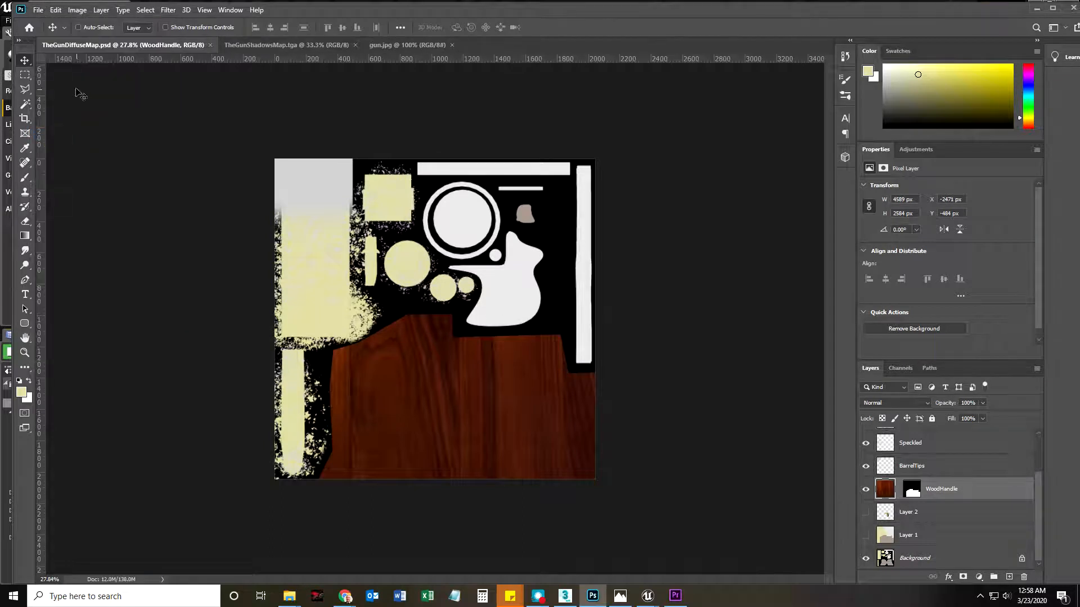
Save the diffuse map as Targa, replacing the existing TheGunDiffuseMap_02.tga
{"action": "left_click", "coordinate": [38, 9]}
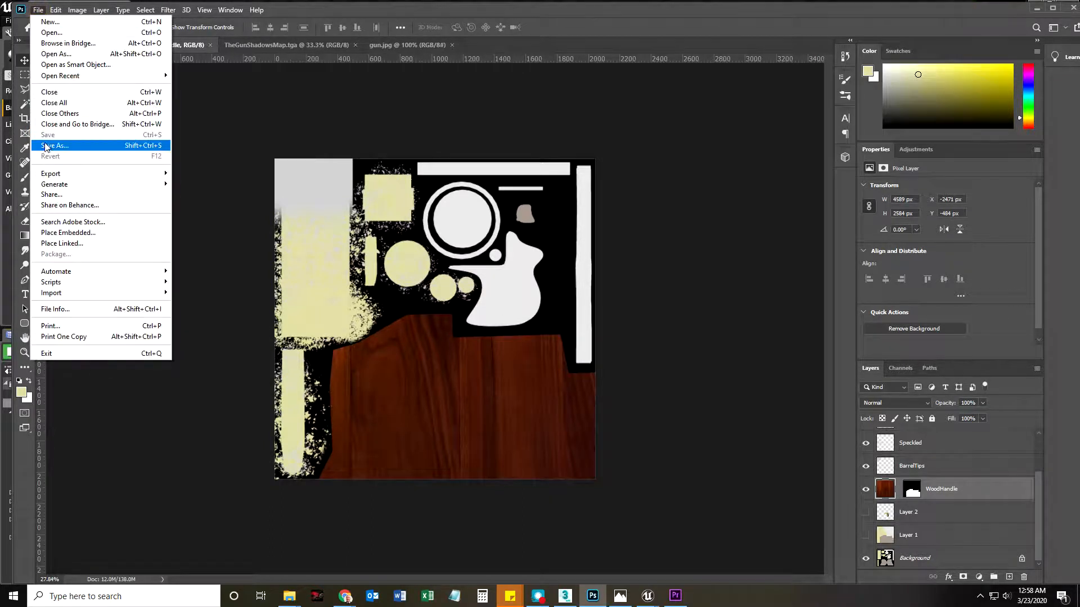
{"action": "left_click", "coordinate": [55, 145]}
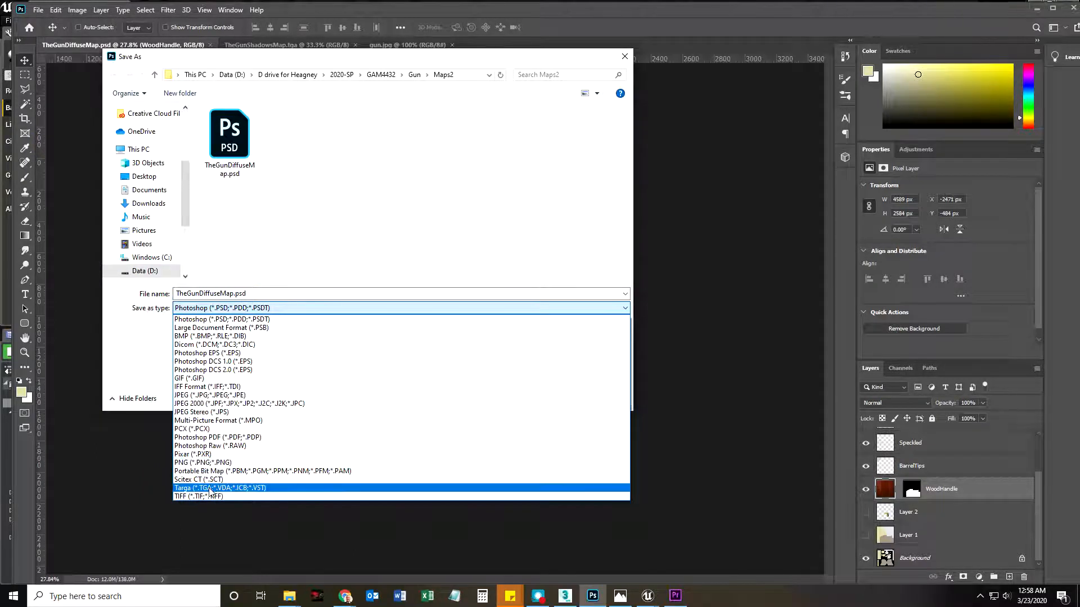
{"action": "left_click", "coordinate": [219, 488]}
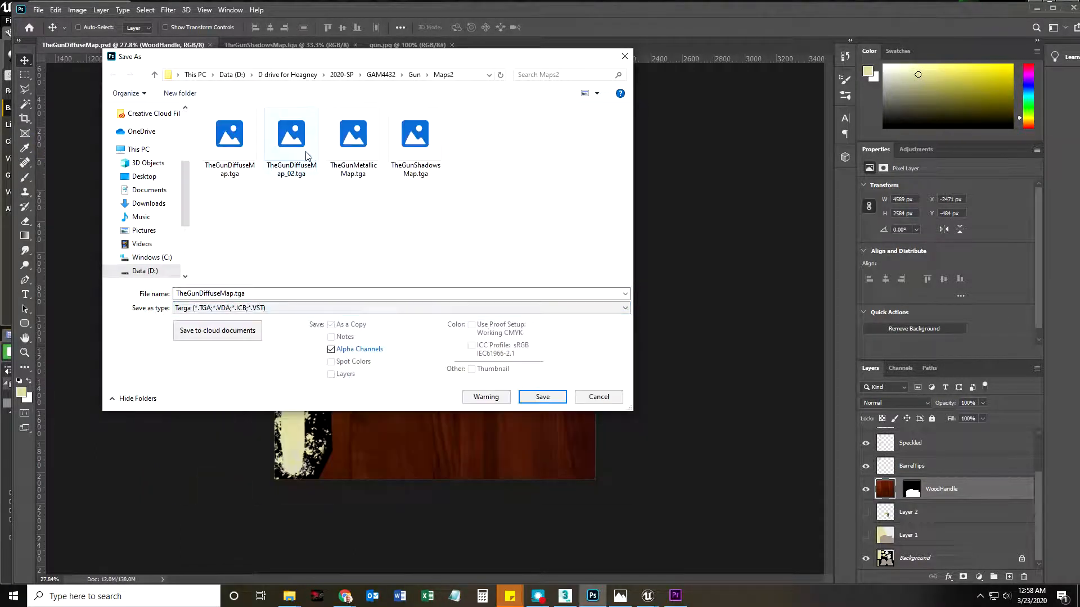
{"action": "left_click", "coordinate": [291, 134]}
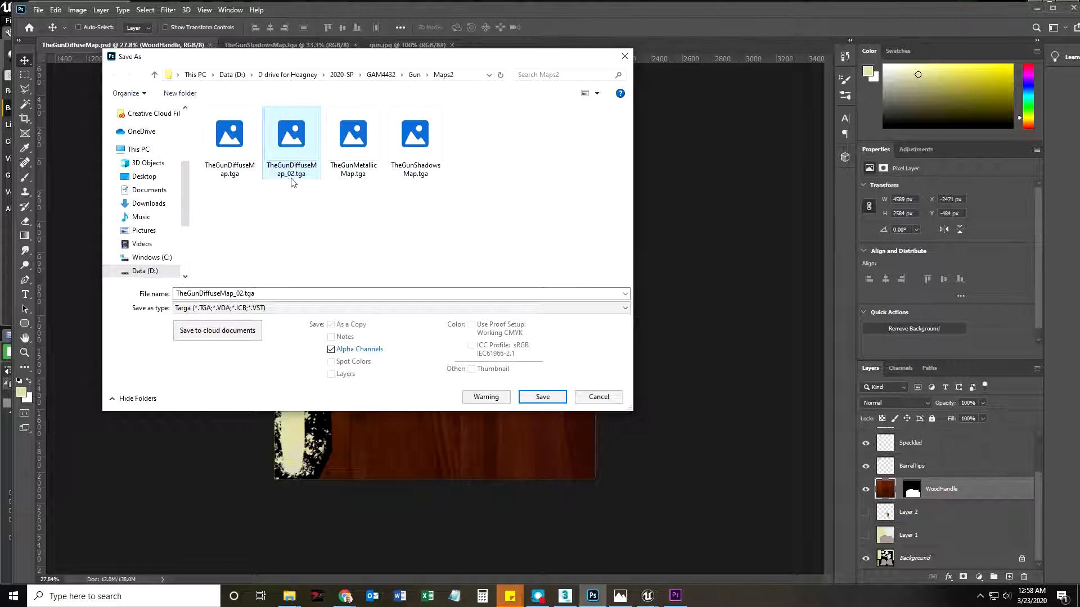
{"action": "left_click", "coordinate": [542, 396]}
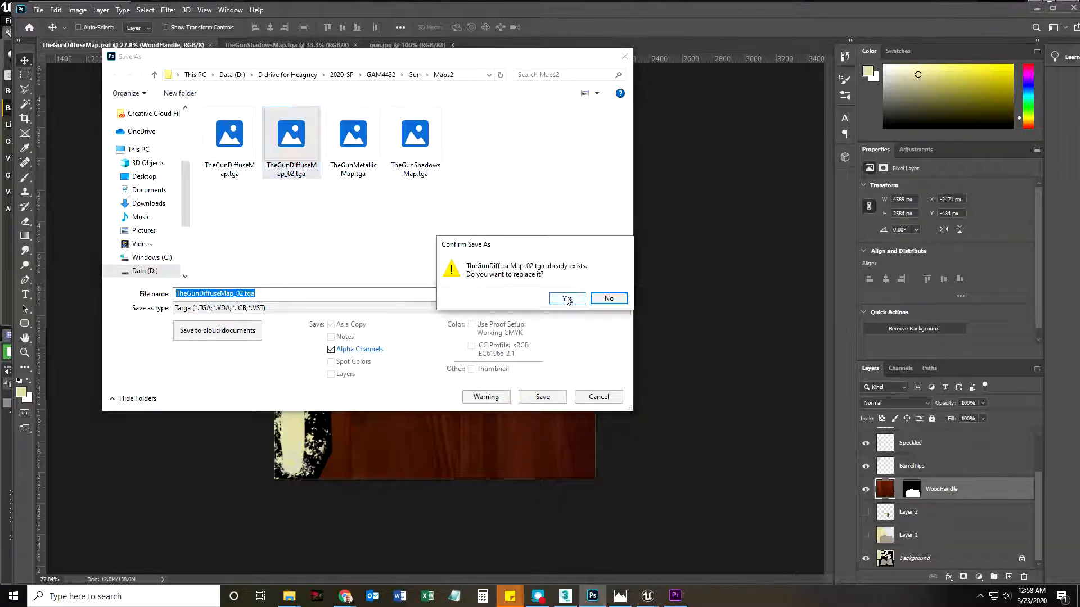
{"action": "left_click", "coordinate": [567, 298]}
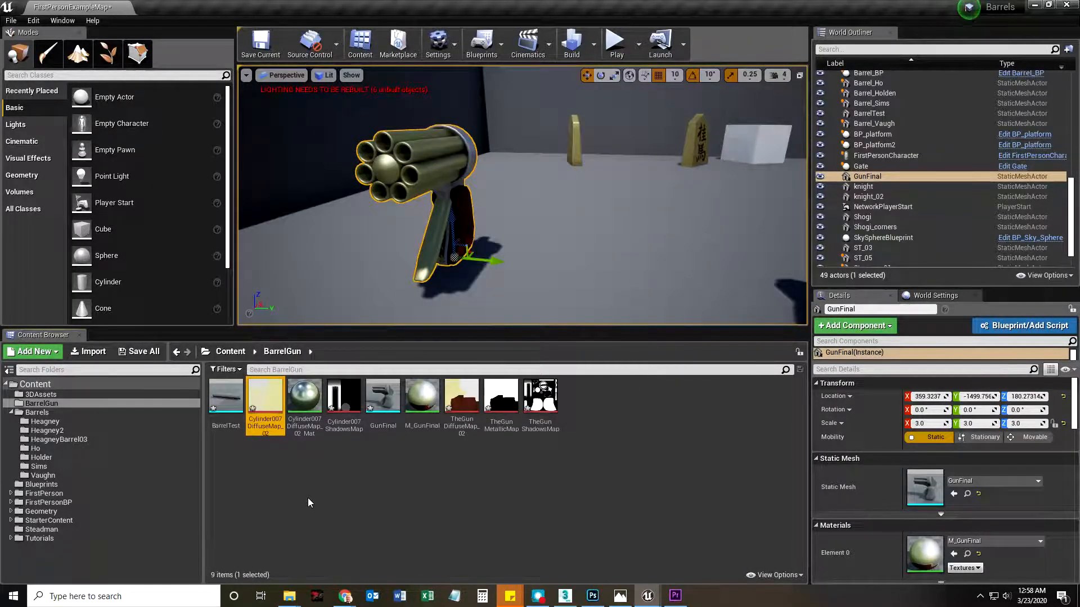
{"action": "mouse_move", "coordinate": [461, 395]}
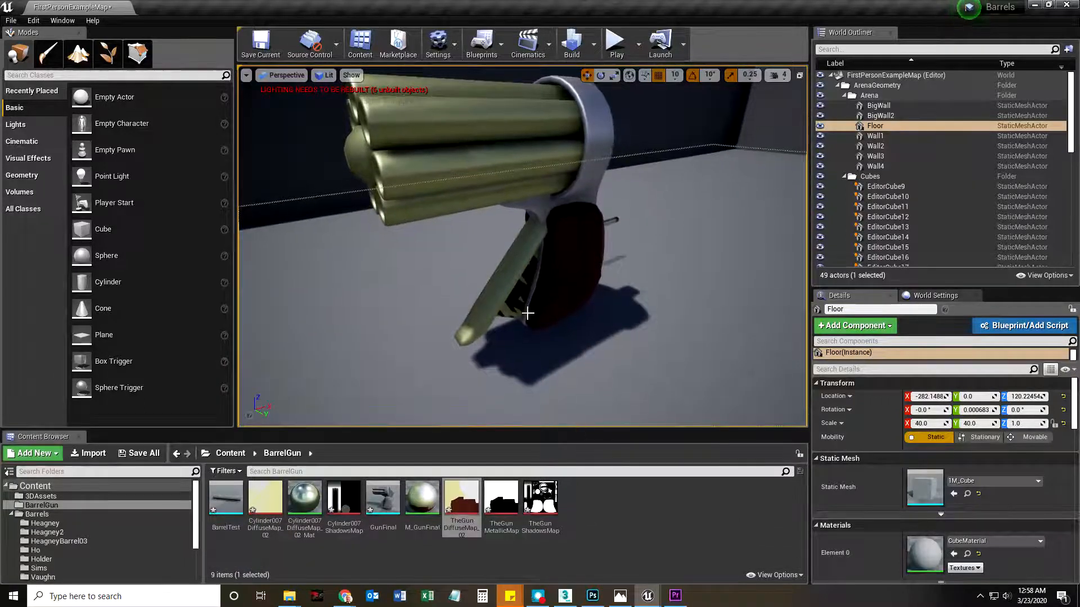
{"action": "mouse_move", "coordinate": [461, 496]}
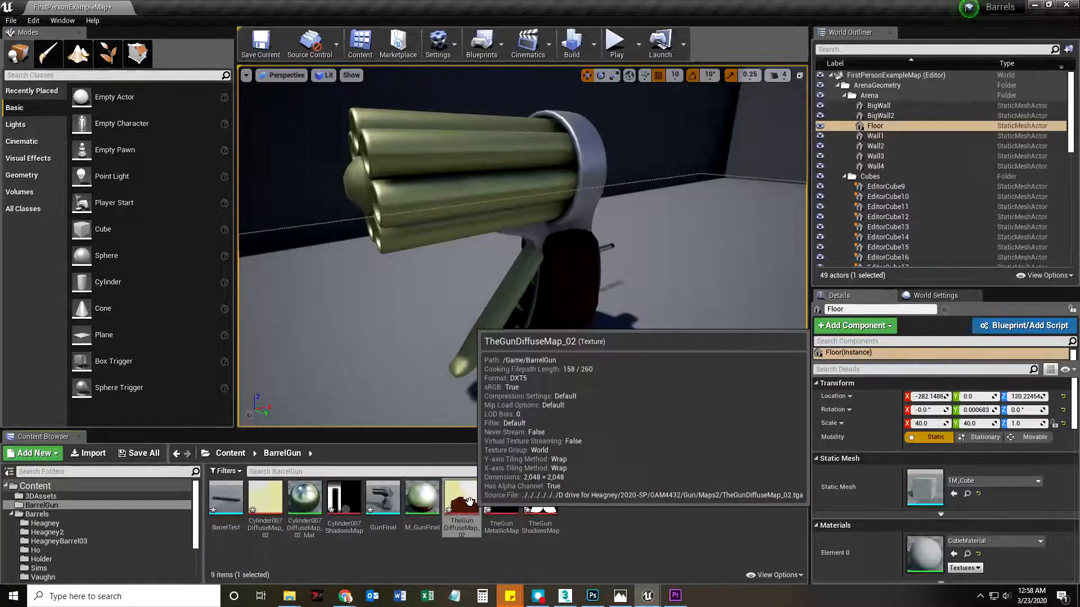
Reimport TheGunDiffuseMap_02 from the Content Browser to refresh the gun's texture
{"action": "right_click", "coordinate": [461, 496]}
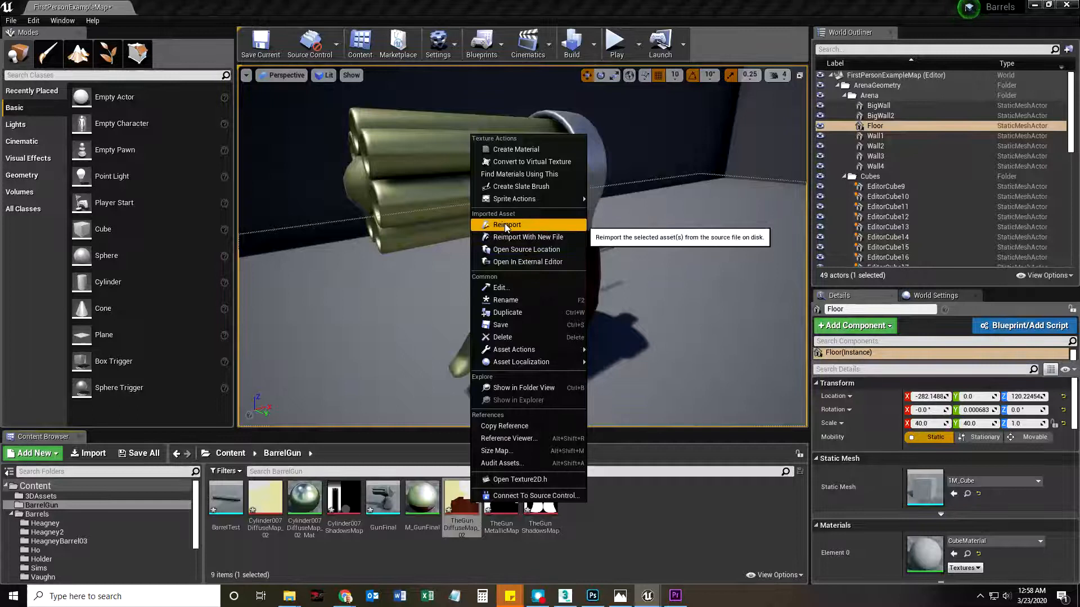
{"action": "left_click", "coordinate": [507, 224]}
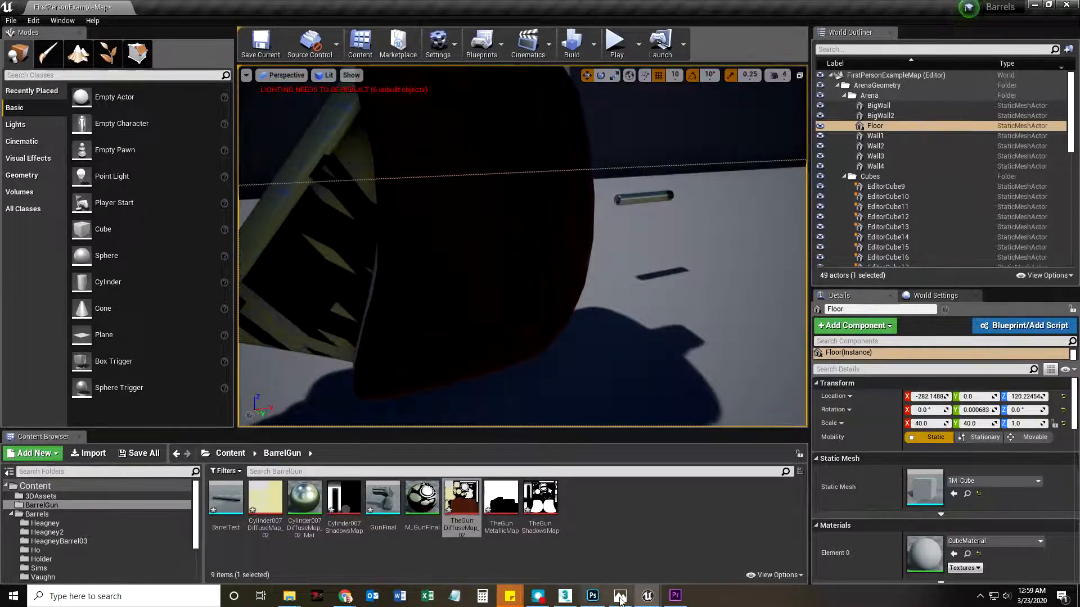
Return to Photoshop and zoom into the TheGunShadowsMap.tga document
{"action": "left_click", "coordinate": [592, 595]}
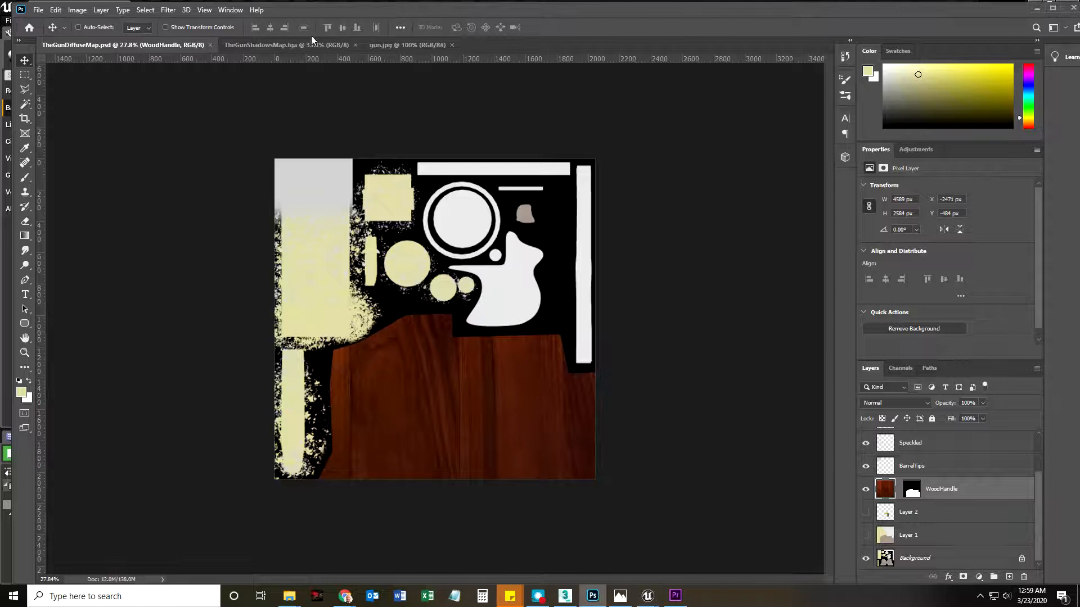
{"action": "left_click", "coordinate": [286, 45]}
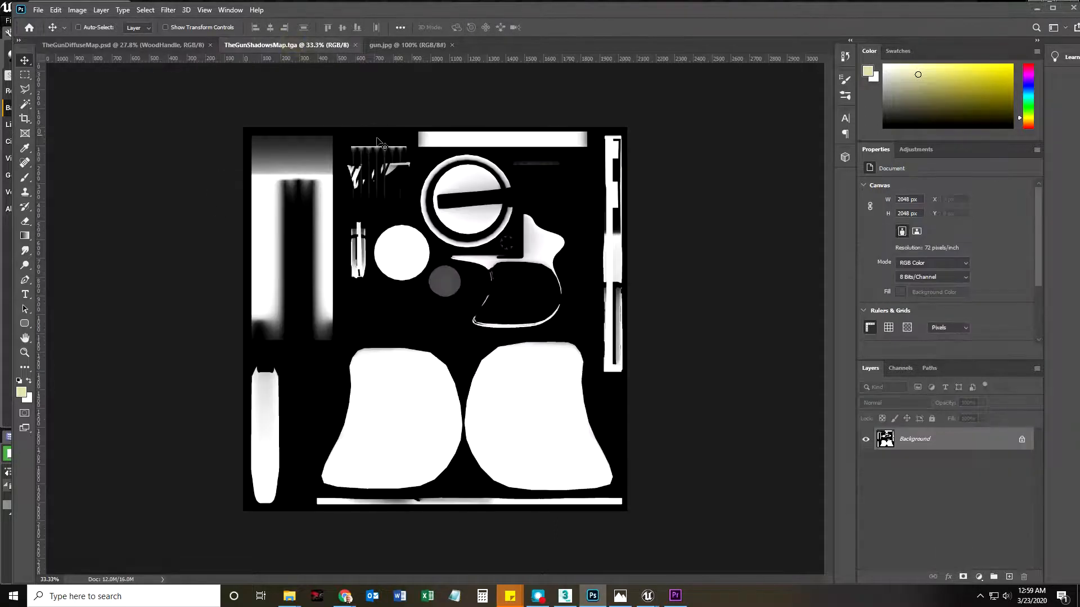
{"action": "left_click", "coordinate": [24, 353]}
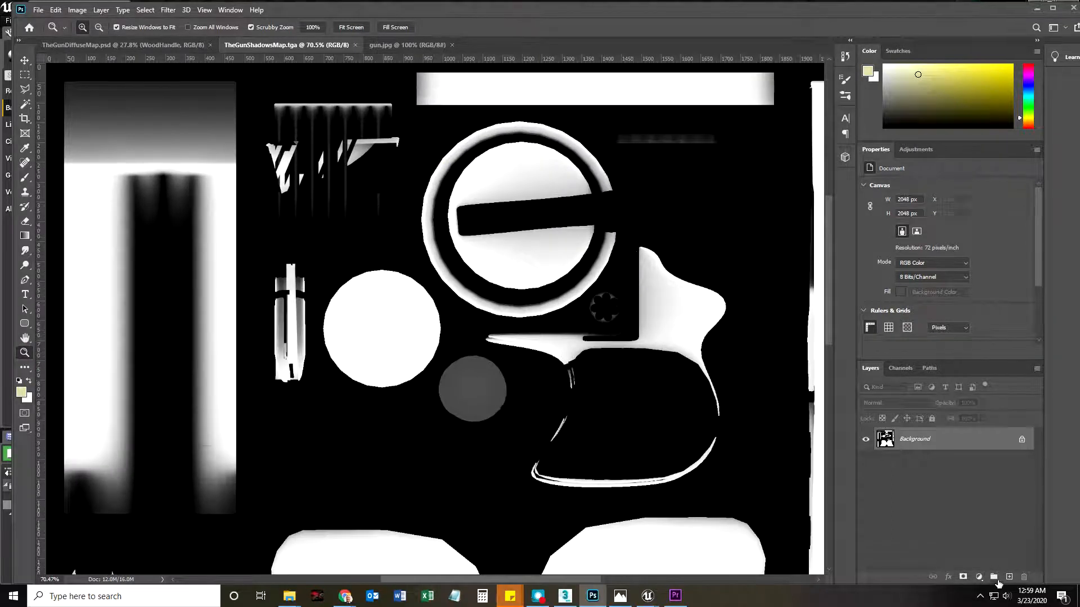
Add a new layer and brush white over the ribbed barrel-top area
{"action": "left_click", "coordinate": [993, 577]}
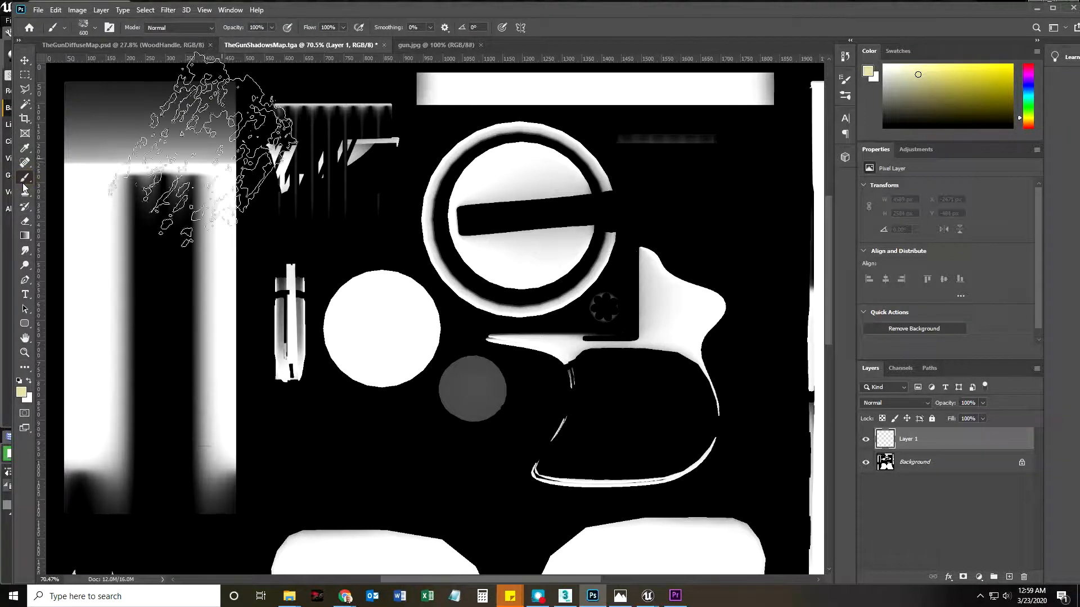
{"action": "left_click", "coordinate": [98, 27]}
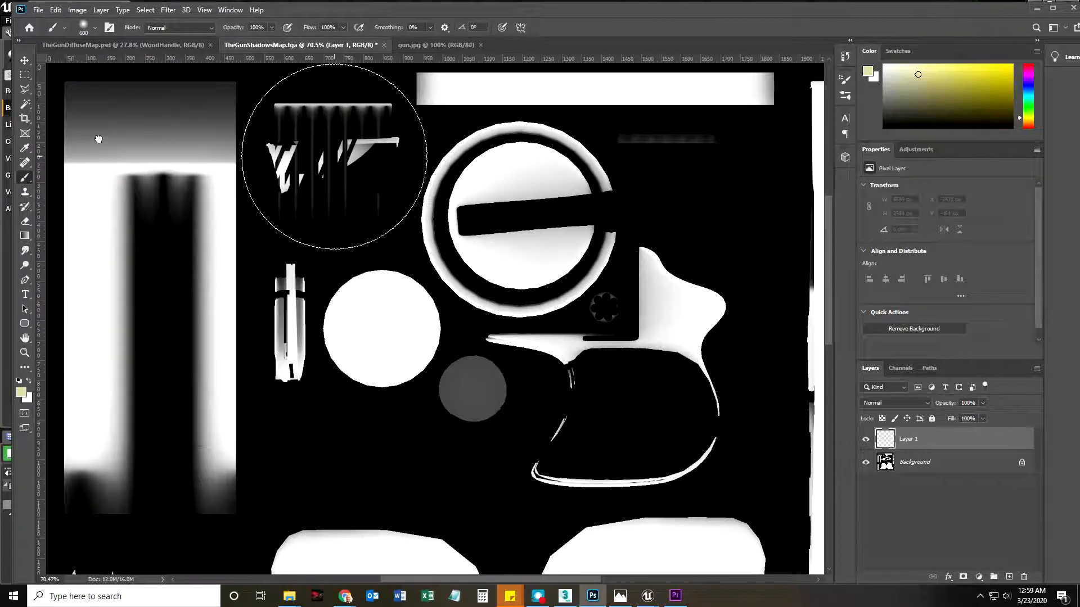
{"action": "left_click", "coordinate": [93, 27]}
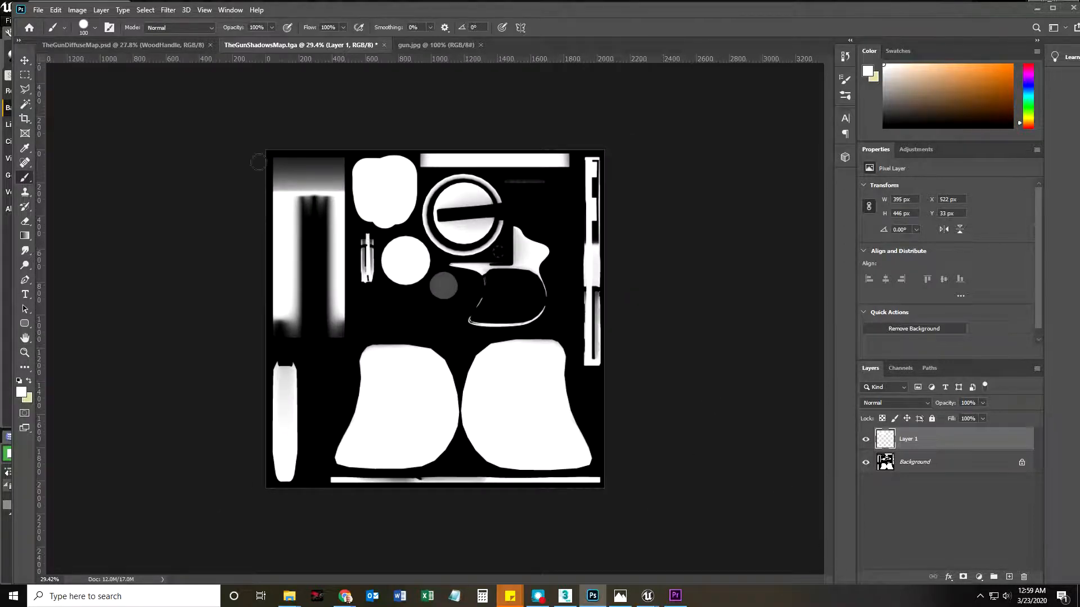
Save the shadows map as a layered PSD via Save As
{"action": "left_click", "coordinate": [38, 9]}
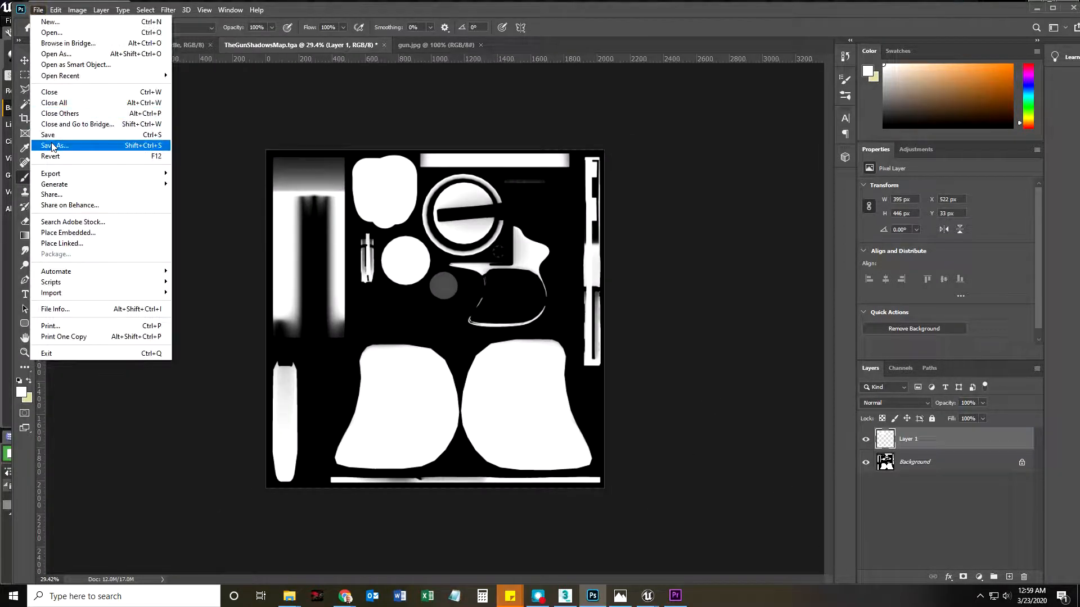
{"action": "left_click", "coordinate": [55, 145]}
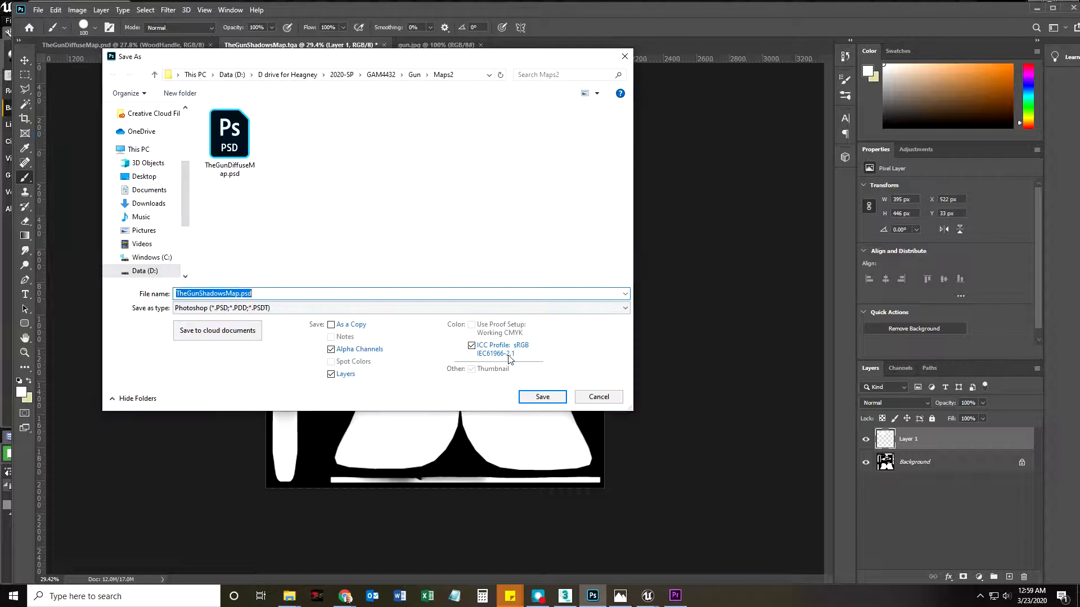
{"action": "left_click", "coordinate": [542, 397]}
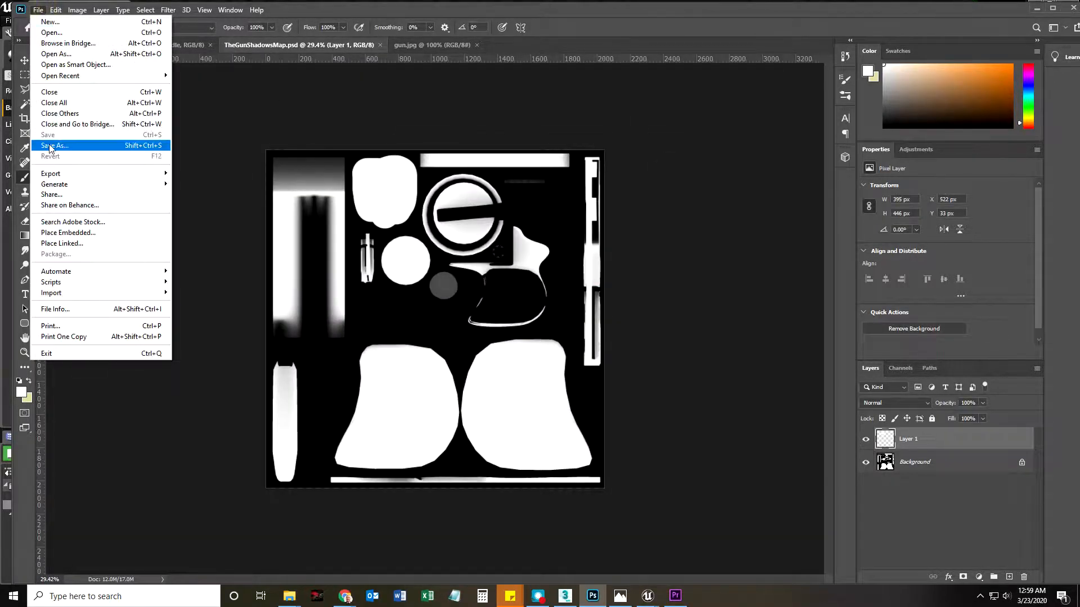
Save it again as Targa, replacing the existing TheGunShadowsMap.tga
{"action": "left_click", "coordinate": [55, 145]}
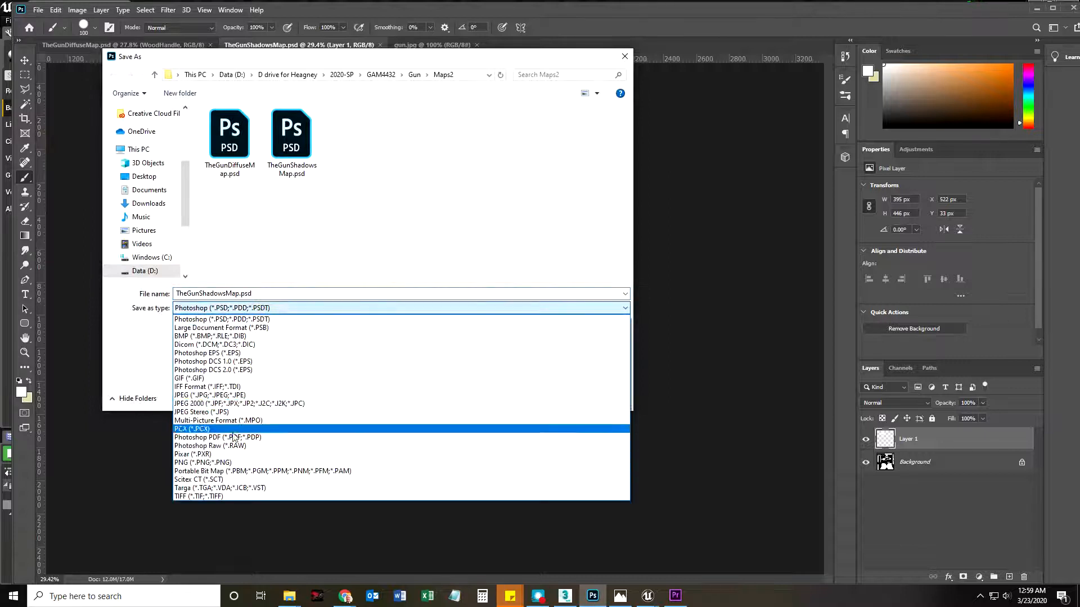
{"action": "left_click", "coordinate": [221, 488]}
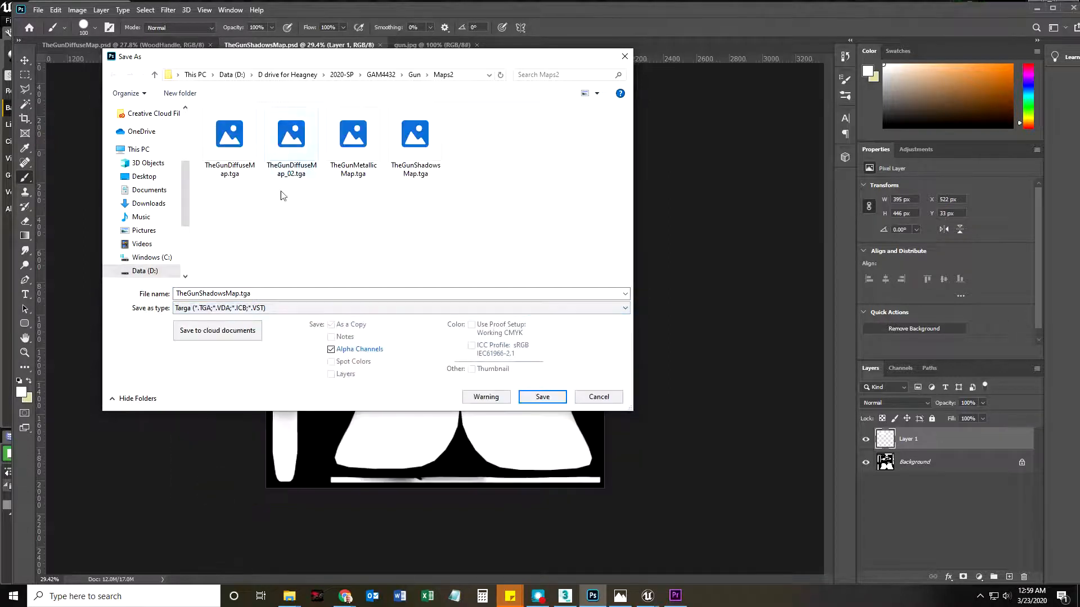
{"action": "left_click", "coordinate": [542, 397]}
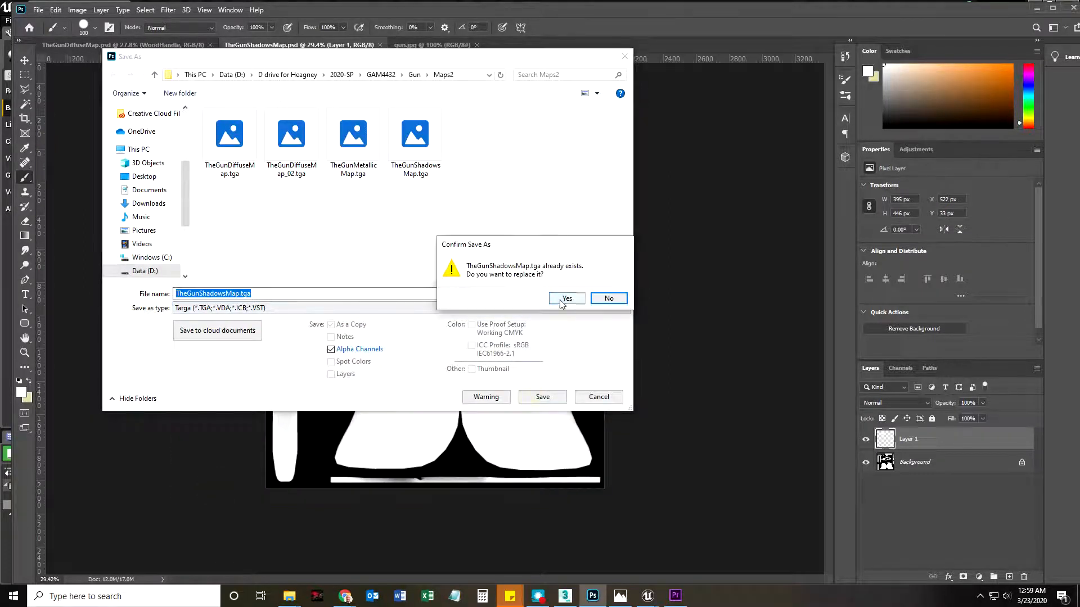
{"action": "left_click", "coordinate": [566, 298]}
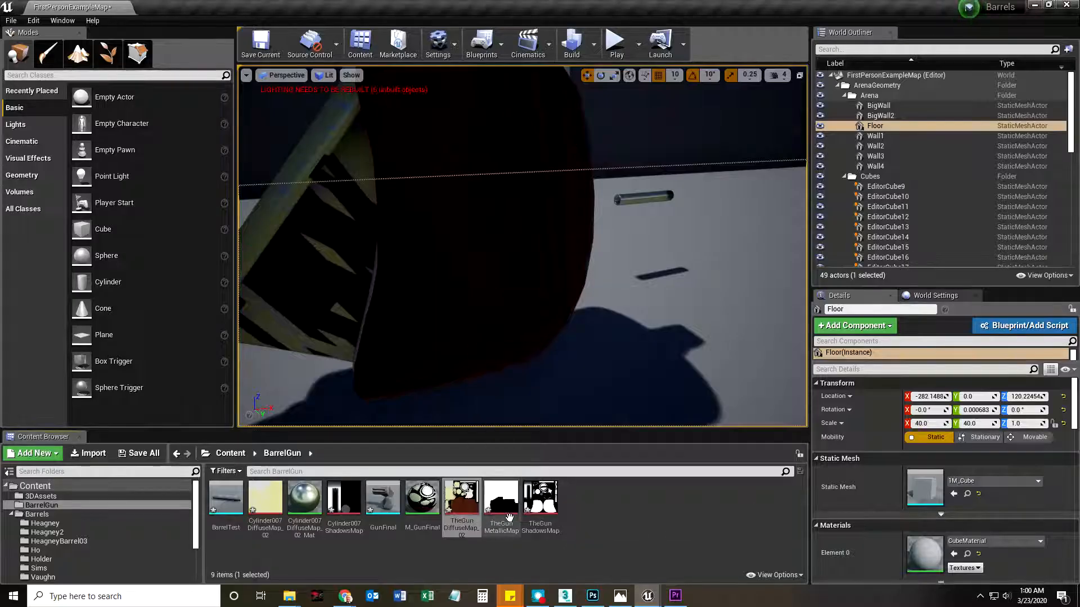
{"action": "right_click", "coordinate": [540, 496]}
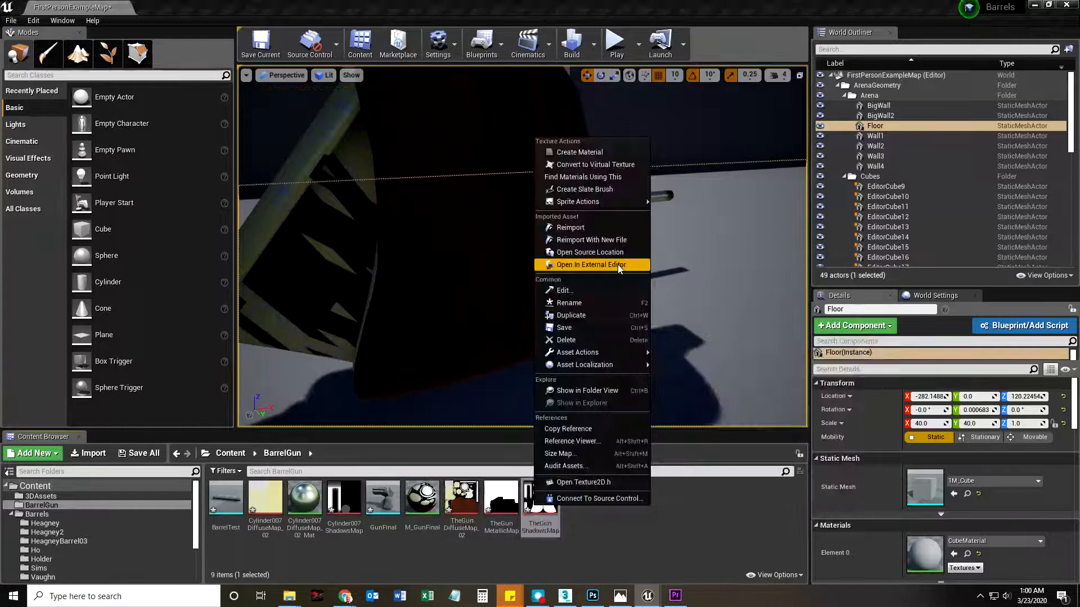
{"action": "left_click", "coordinate": [570, 227]}
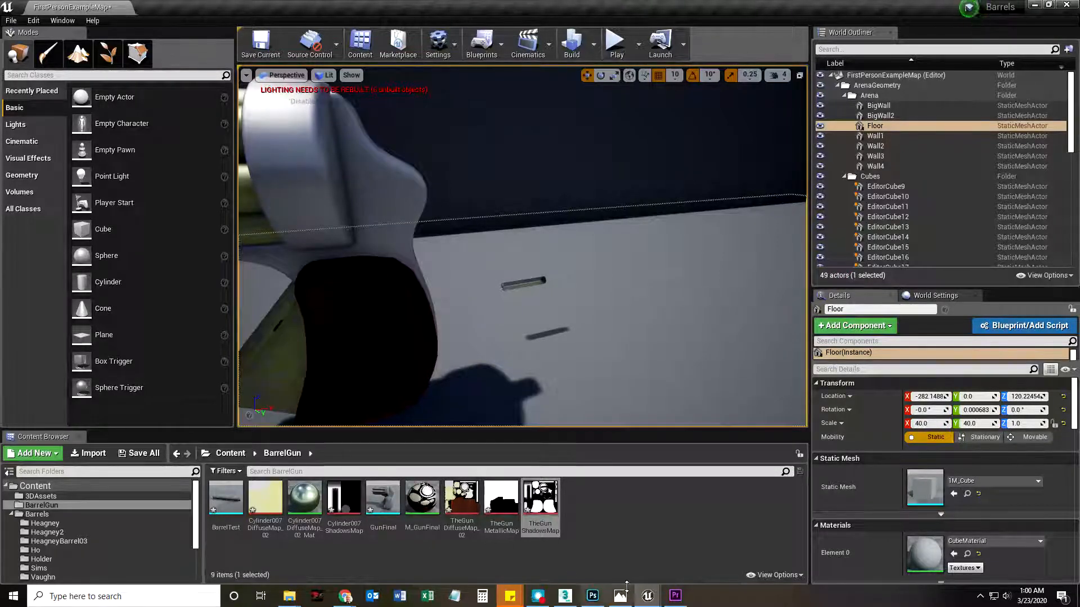
In the gun diffuse map document, add a new layer named Alienese
{"action": "left_click", "coordinate": [591, 596]}
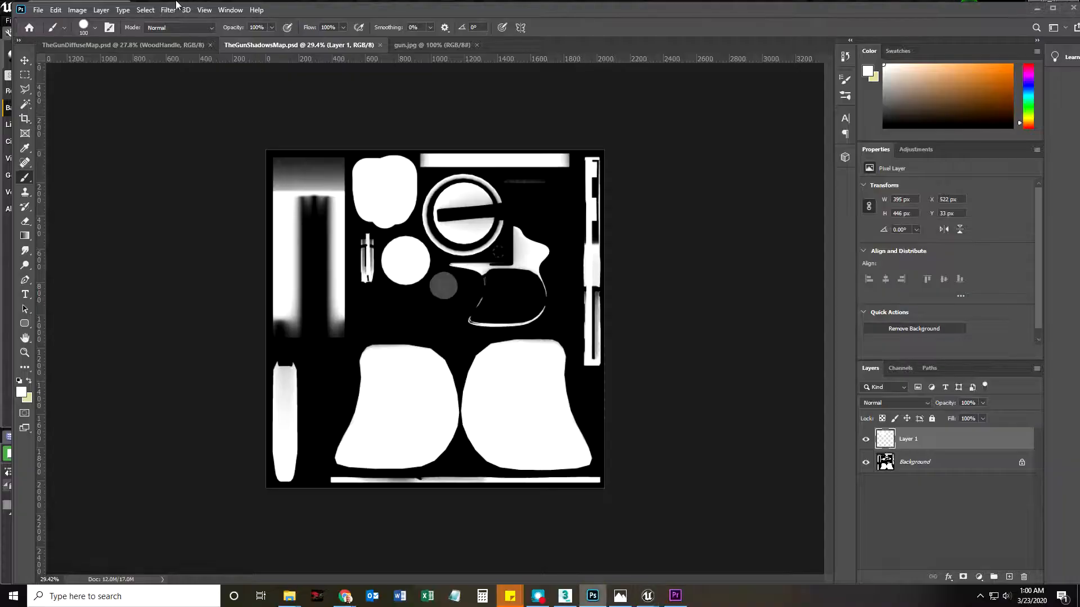
{"action": "left_click", "coordinate": [124, 45]}
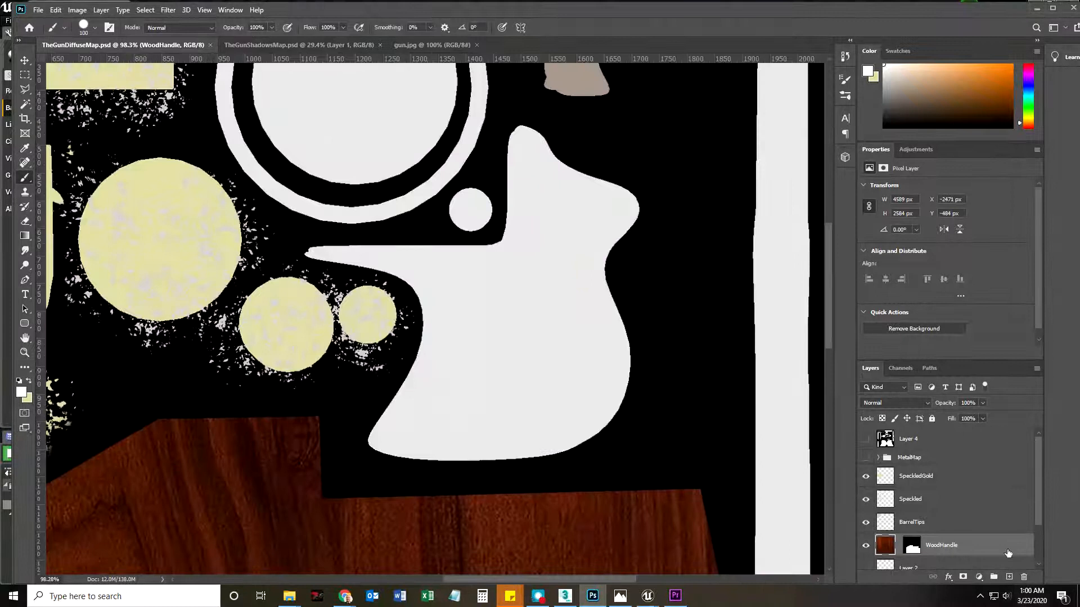
{"action": "left_click", "coordinate": [916, 476]}
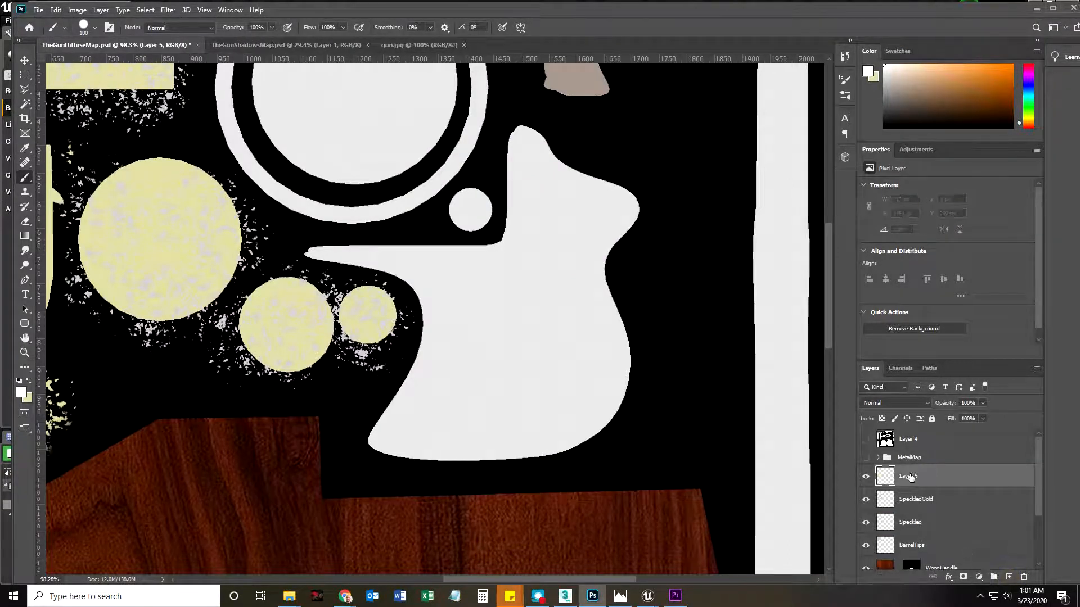
{"action": "double_click", "coordinate": [907, 475]}
{"action": "type", "text": "Aliense"}
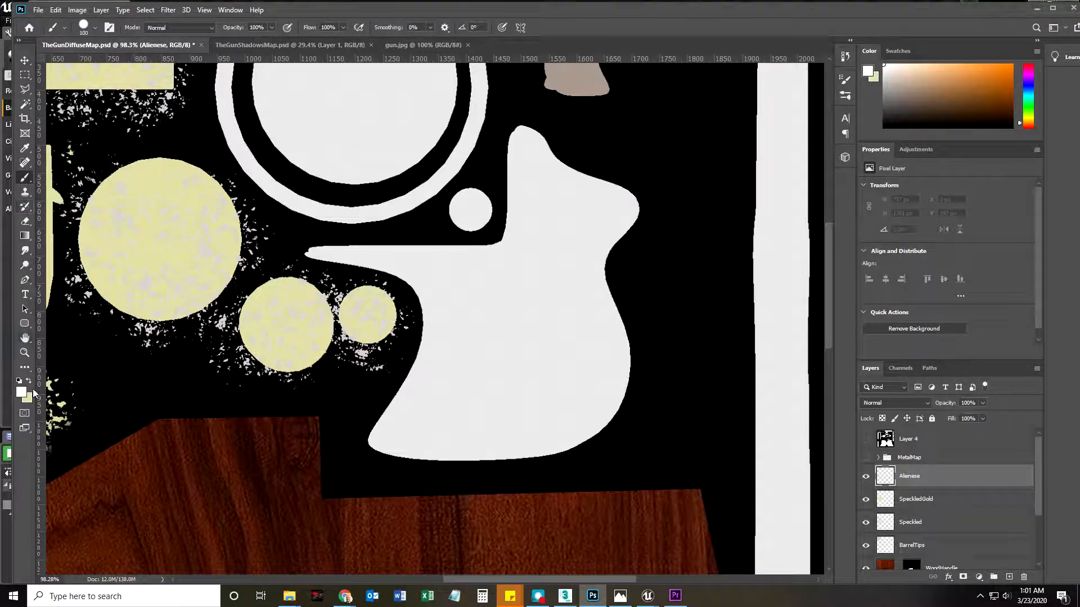
Set the foreground colour to black and brush black marks onto the white handle shape
{"action": "left_click", "coordinate": [23, 393]}
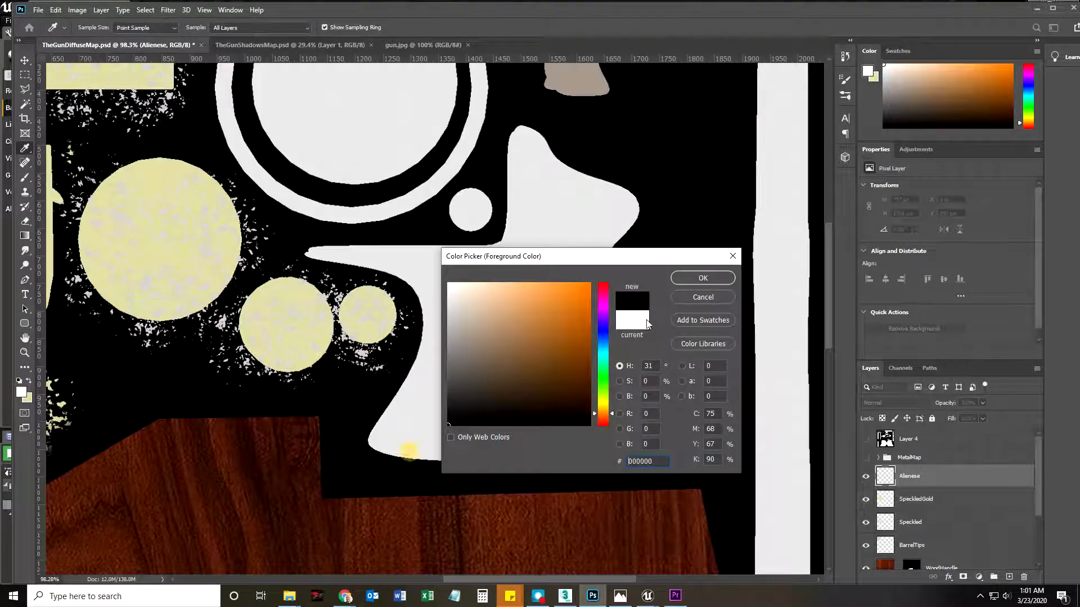
{"action": "left_click", "coordinate": [702, 278]}
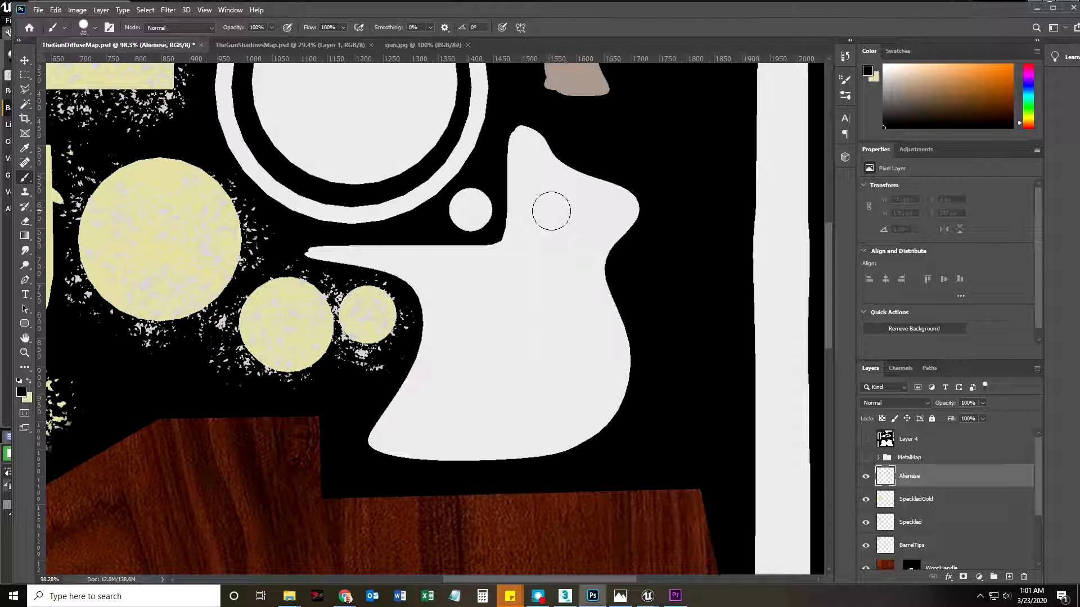
{"action": "left_click", "coordinate": [551, 212]}
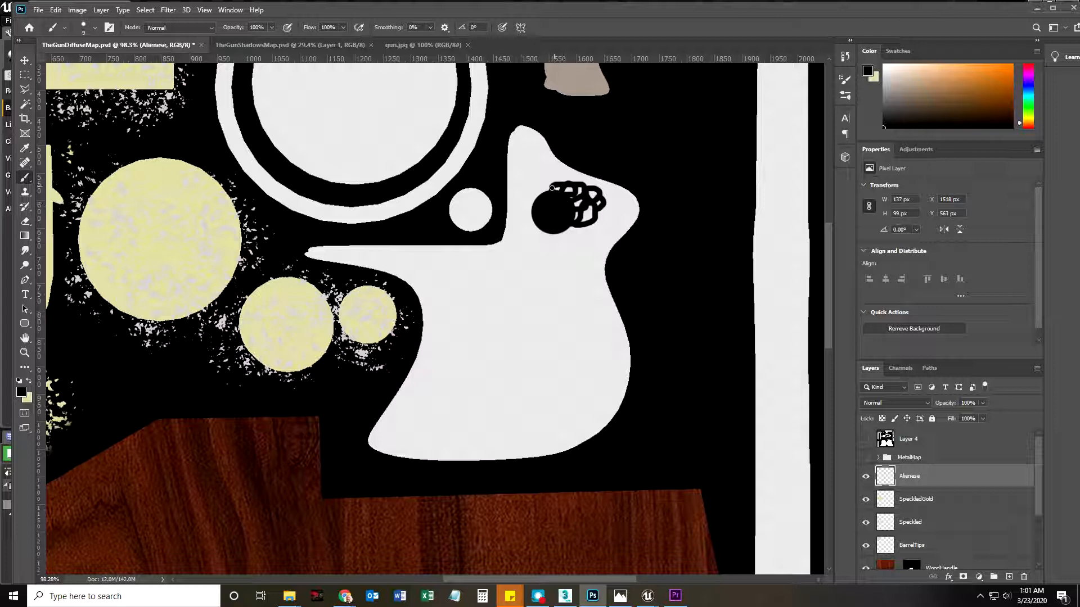
{"action": "left_click", "coordinate": [549, 196]}
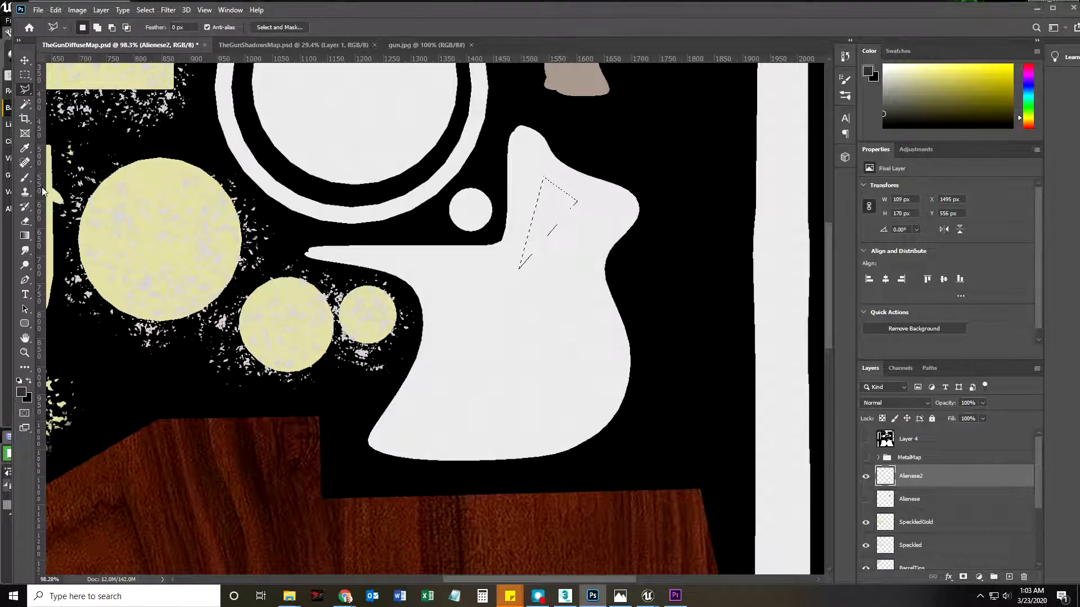
Fill the triangular lasso selection with black on Alienese2 and duplicate the layer
{"action": "left_click", "coordinate": [55, 9]}
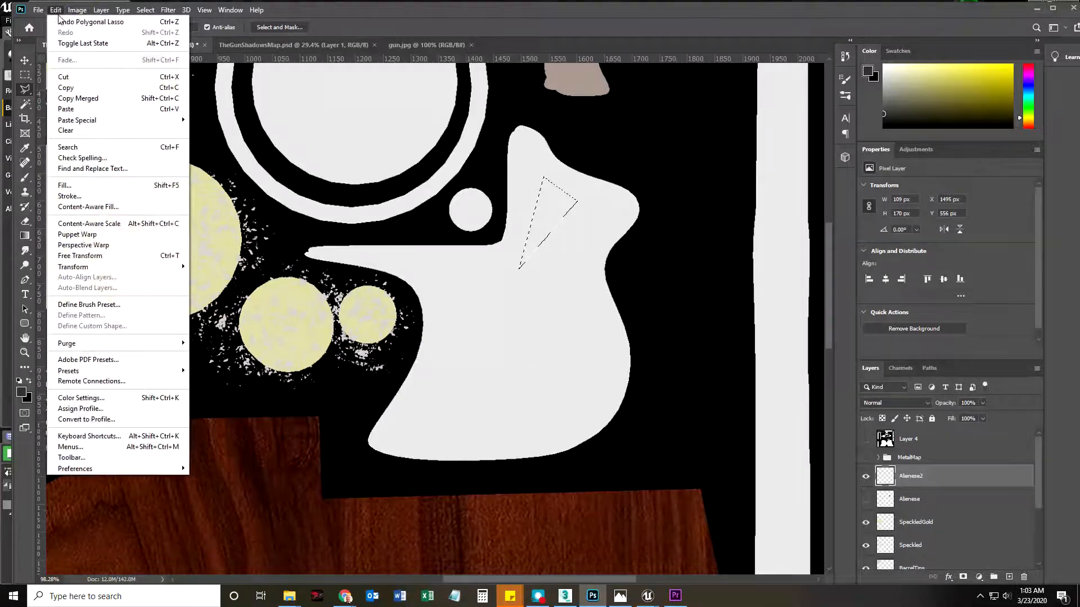
{"action": "left_click", "coordinate": [64, 185]}
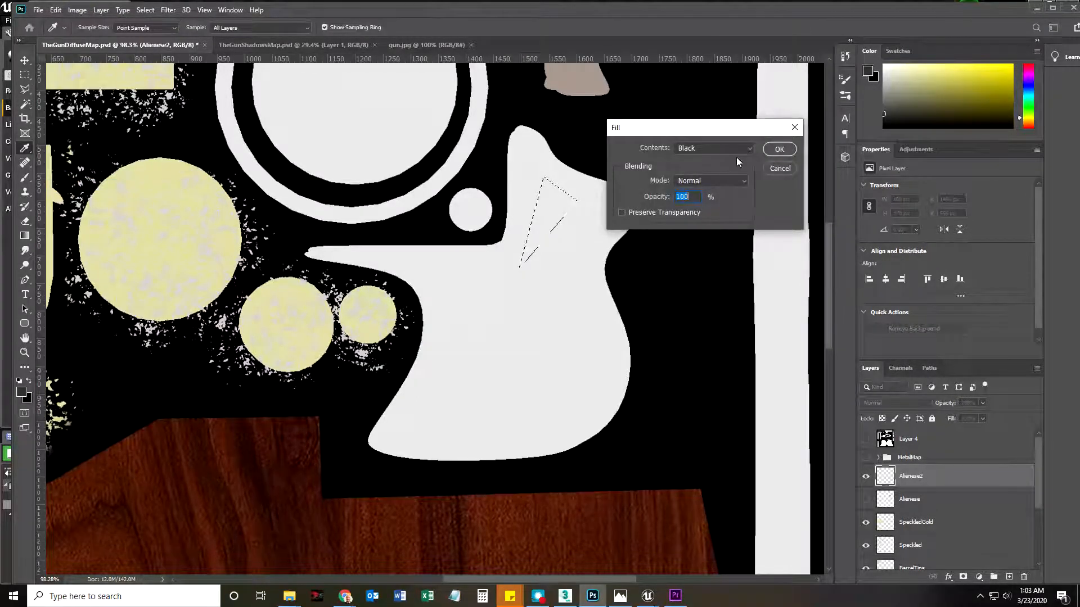
{"action": "left_click", "coordinate": [779, 148]}
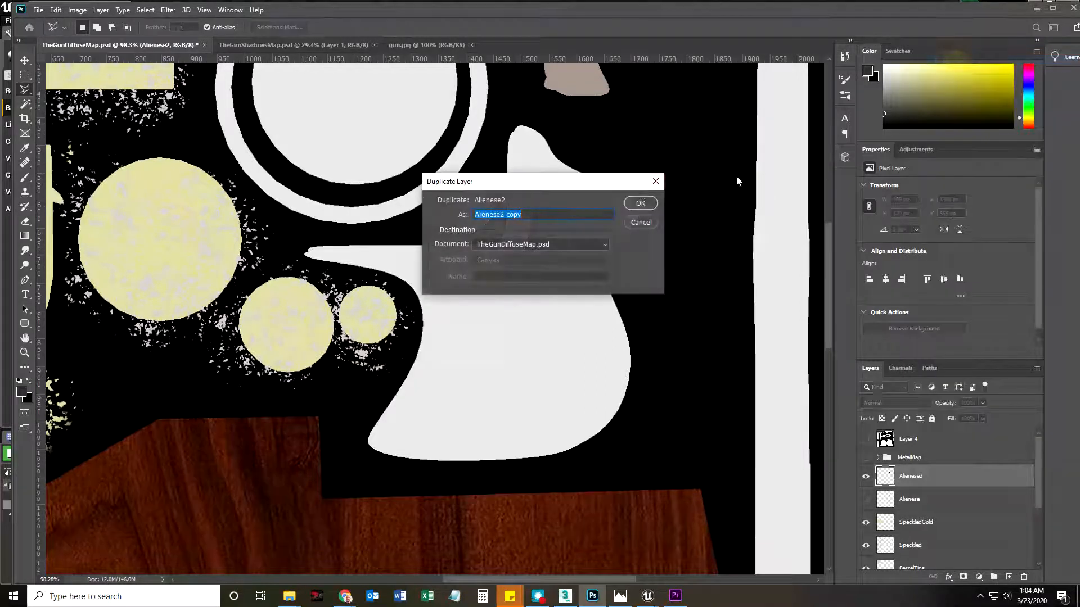
{"action": "left_click", "coordinate": [639, 203]}
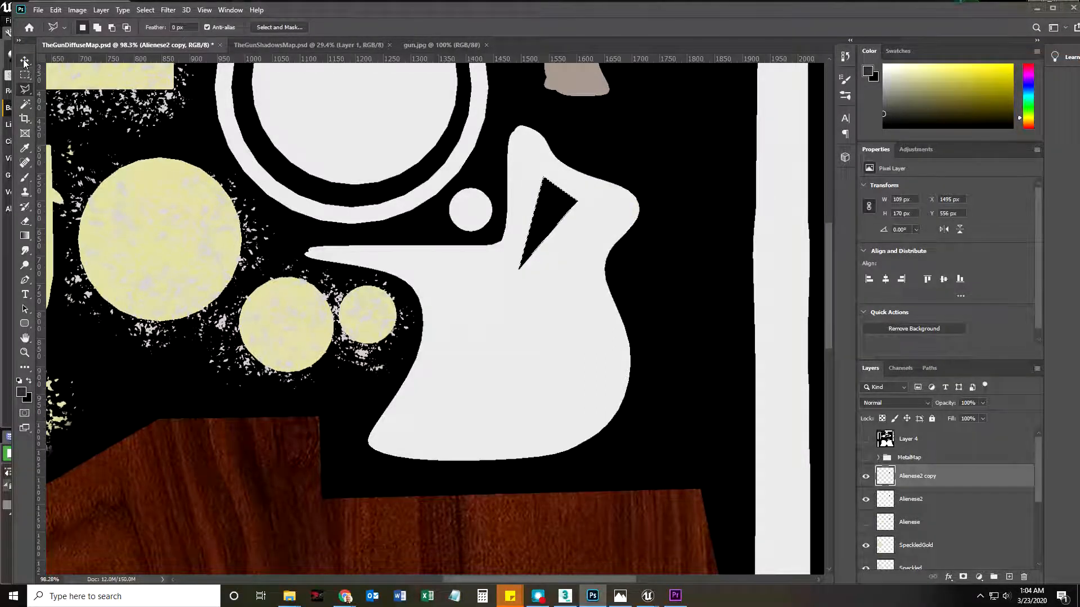
Move the copied triangle to offset it into a lightning-bolt shape
{"action": "left_click", "coordinate": [24, 63]}
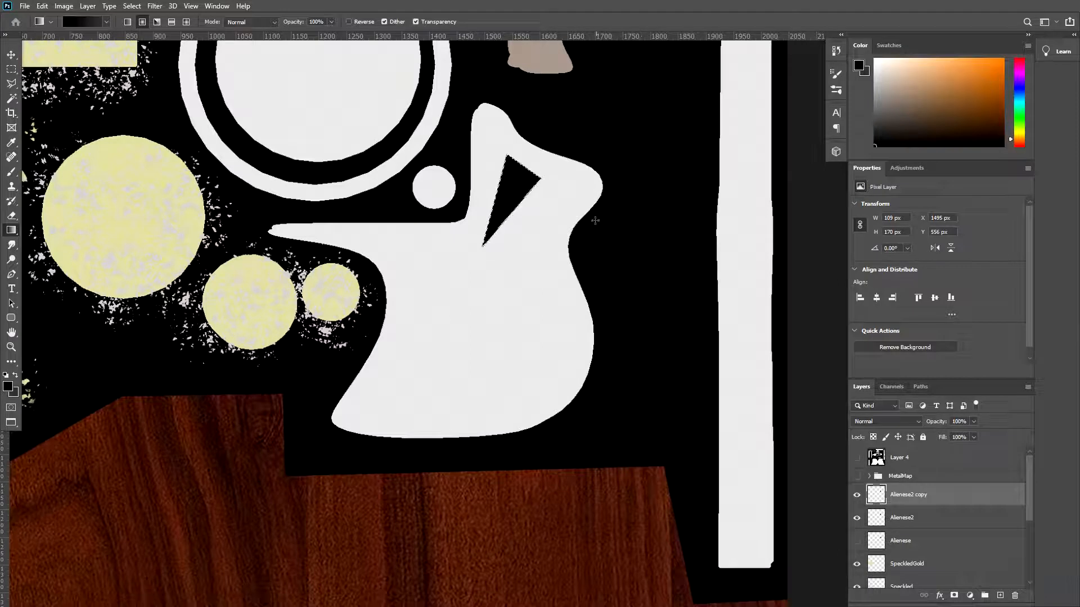
{"action": "left_click", "coordinate": [173, 5]}
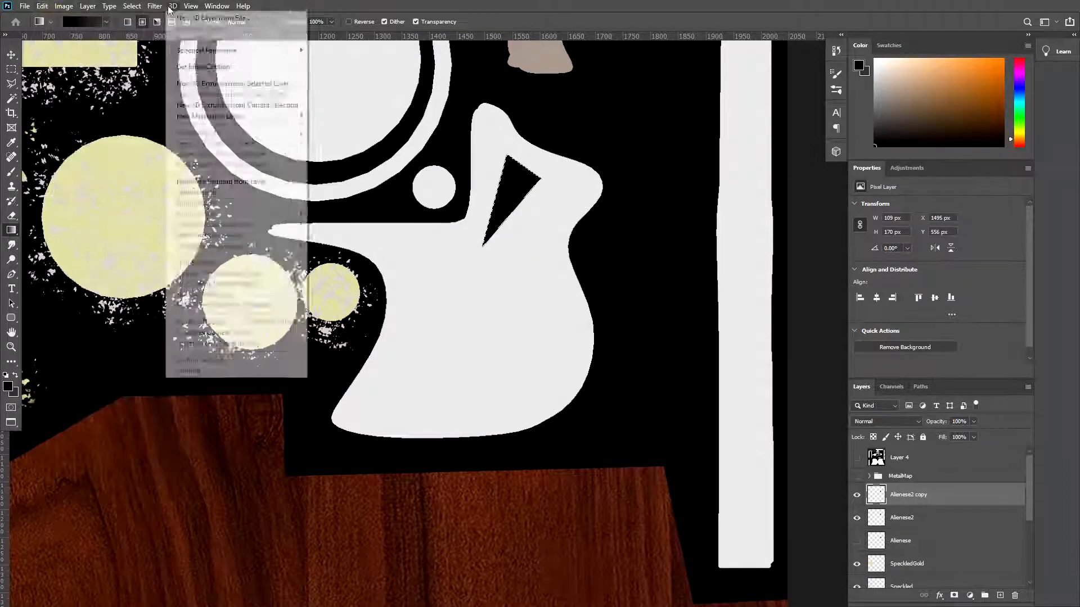
{"action": "left_click", "coordinate": [173, 6]}
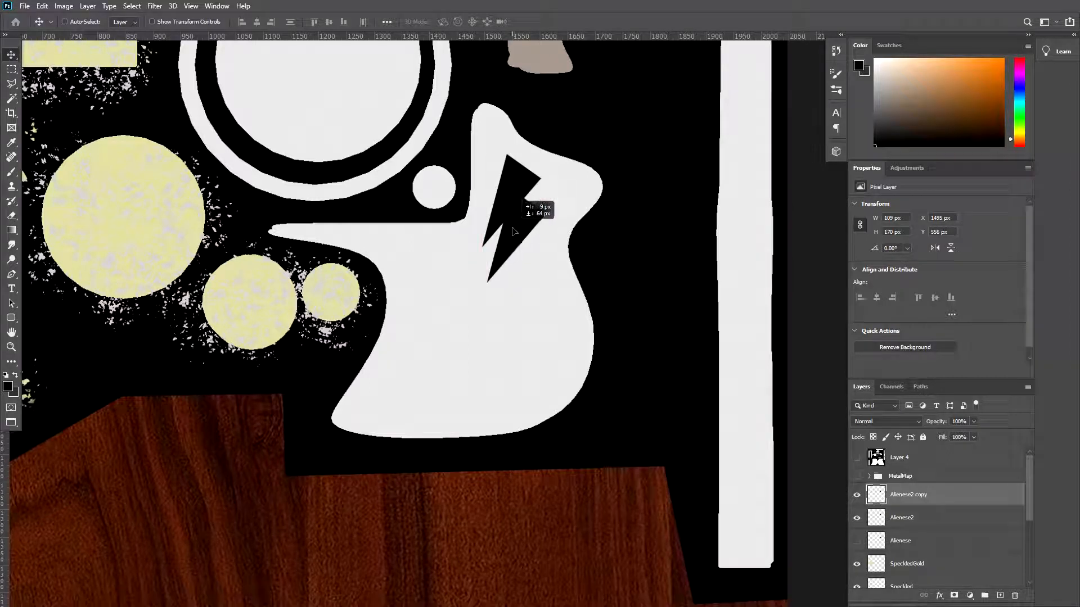
{"action": "left_click_drag", "start_coordinate": [513, 232], "coordinate": [527, 227]}
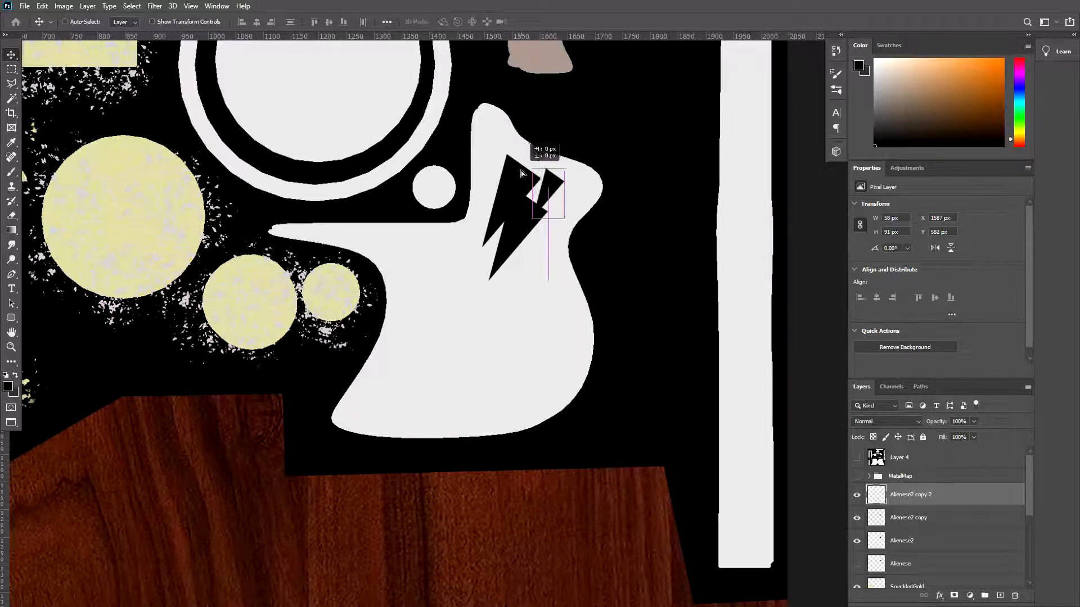
Shift the Alienese2 copy triangle into place as a smaller bolt beside it
{"action": "left_click", "coordinate": [908, 517]}
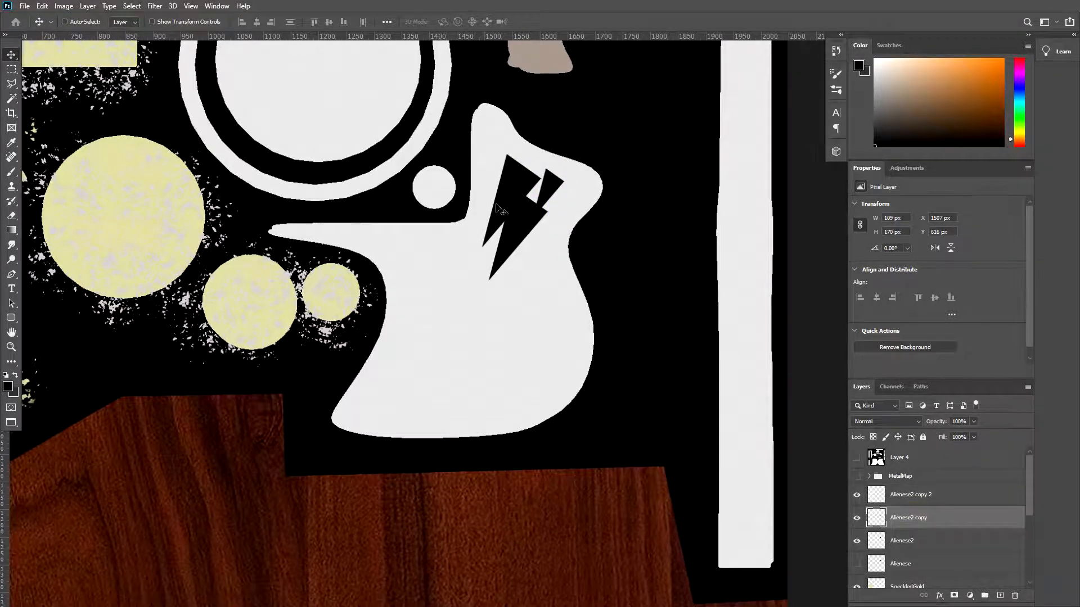
{"action": "left_click_drag", "start_coordinate": [496, 209], "coordinate": [531, 226]}
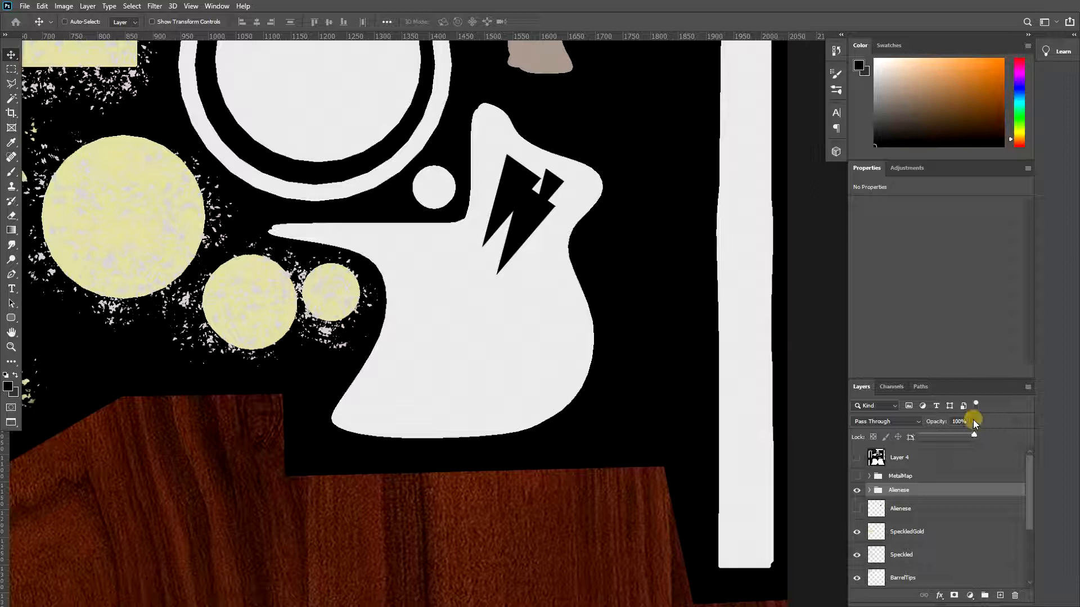
Lower the bolt group opacity to 49% and begin saving the diffuse map
{"action": "left_click_drag", "start_coordinate": [972, 433], "coordinate": [948, 436]}
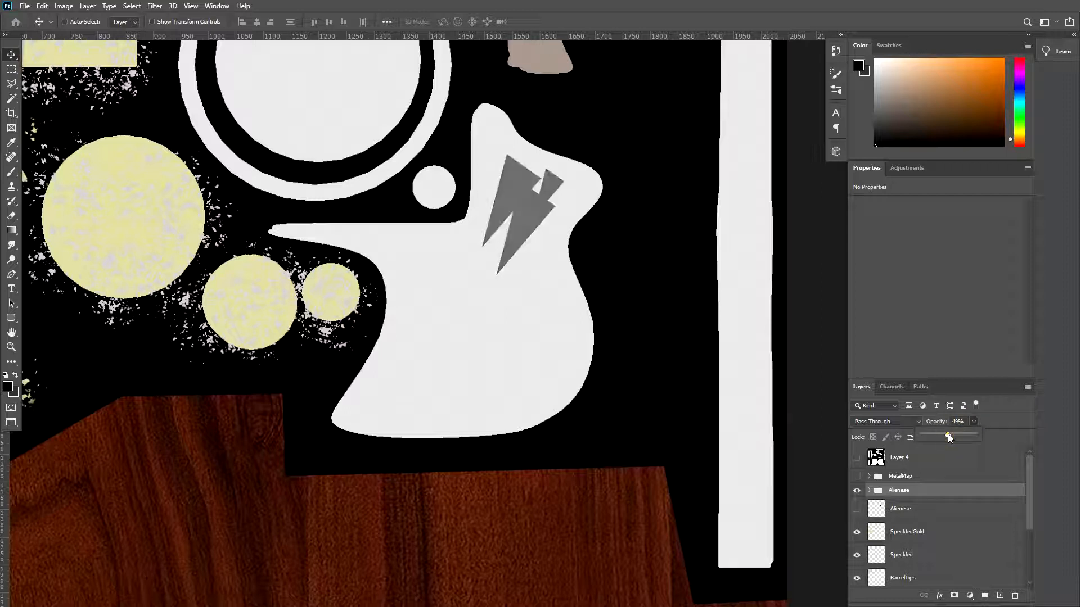
{"action": "left_click", "coordinate": [24, 6]}
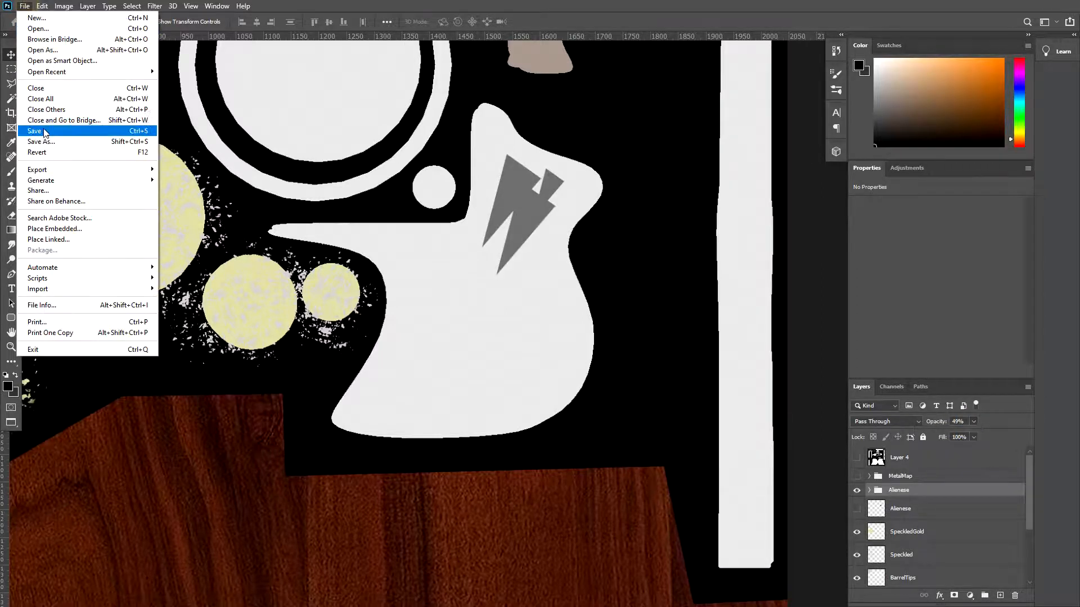
{"action": "left_click", "coordinate": [41, 142]}
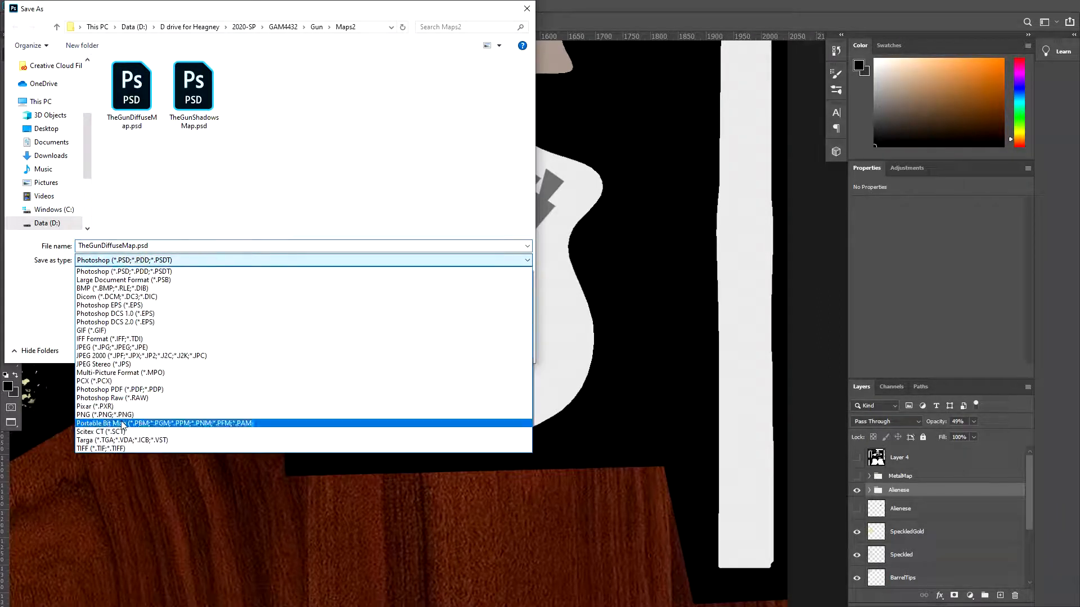
Save it as 32-bit Targa TheGunDiffuseMap_02.tga
{"action": "left_click", "coordinate": [120, 440]}
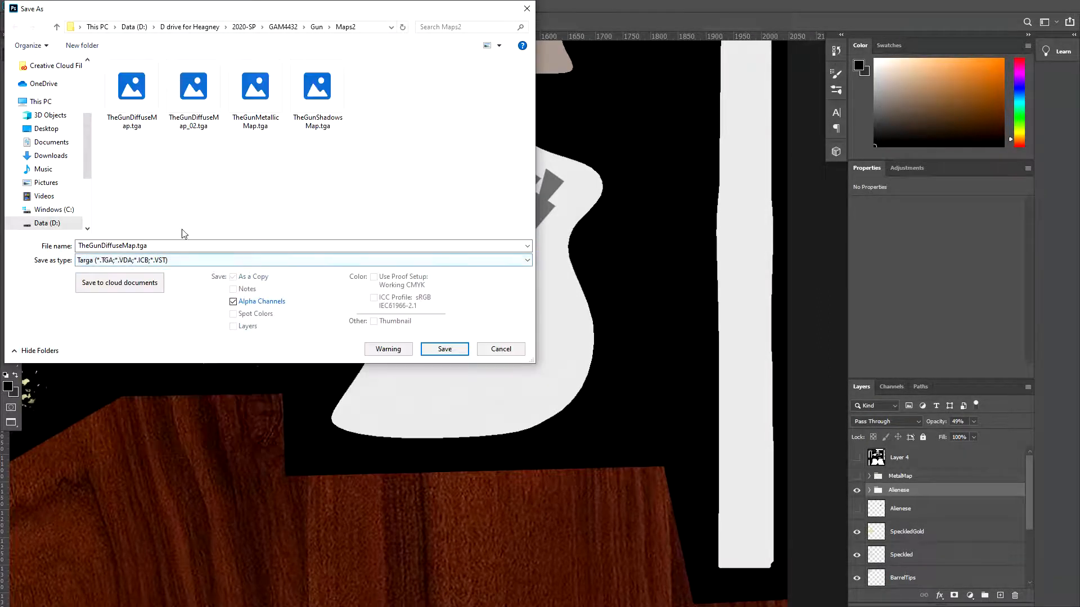
{"action": "left_click", "coordinate": [193, 85]}
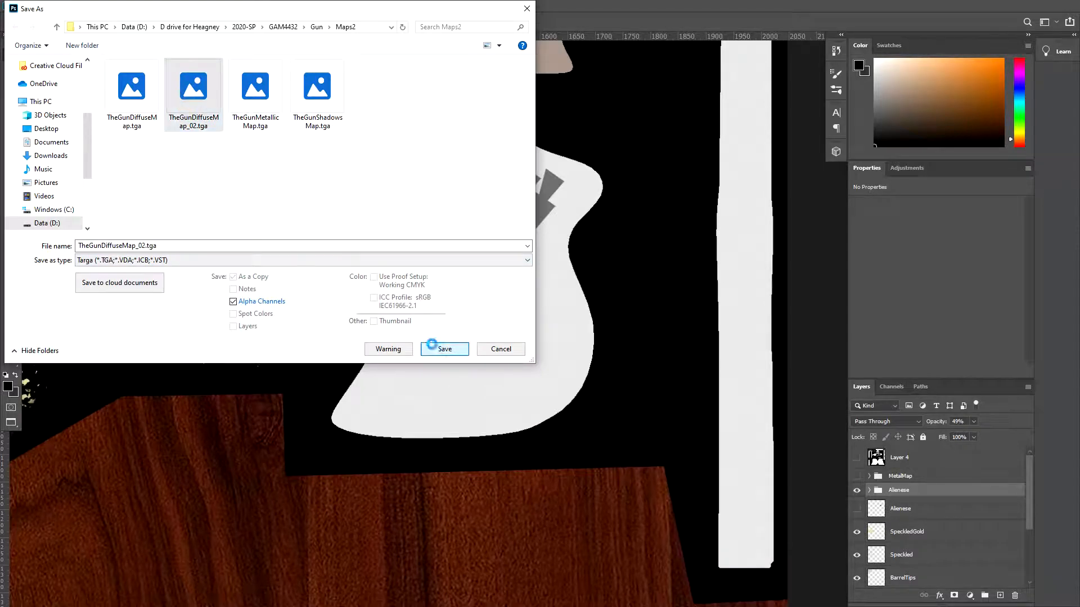
{"action": "left_click", "coordinate": [445, 350]}
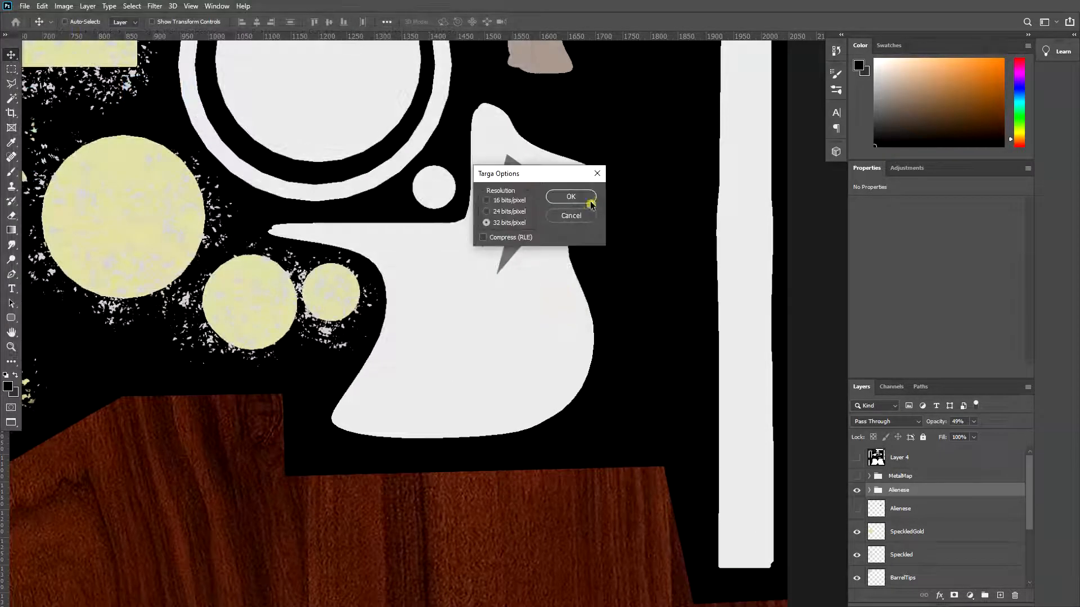
{"action": "left_click", "coordinate": [570, 197]}
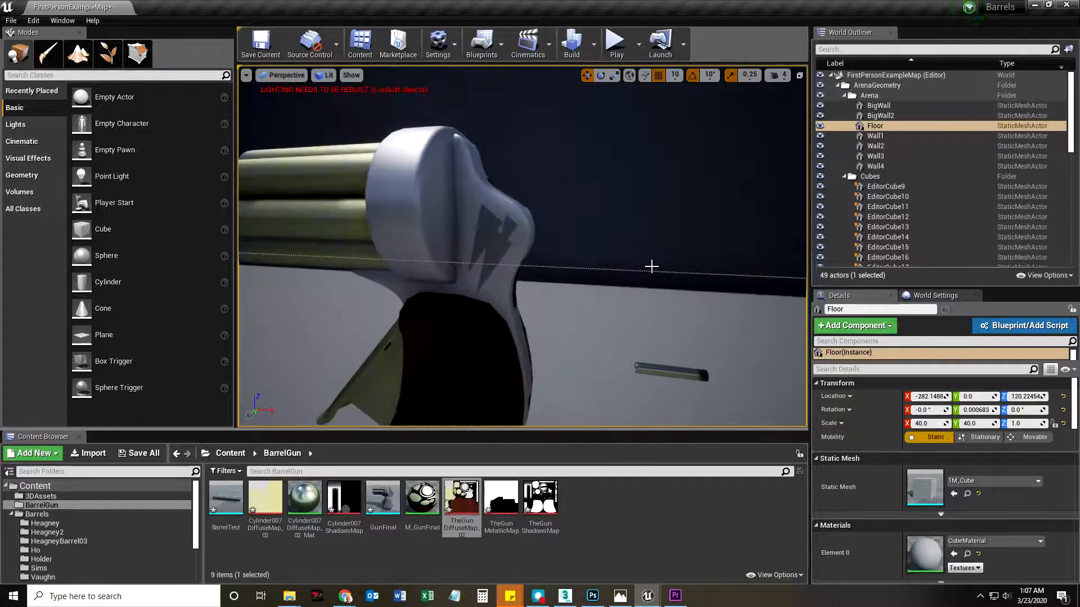
{"action": "mouse_move", "coordinate": [420, 496]}
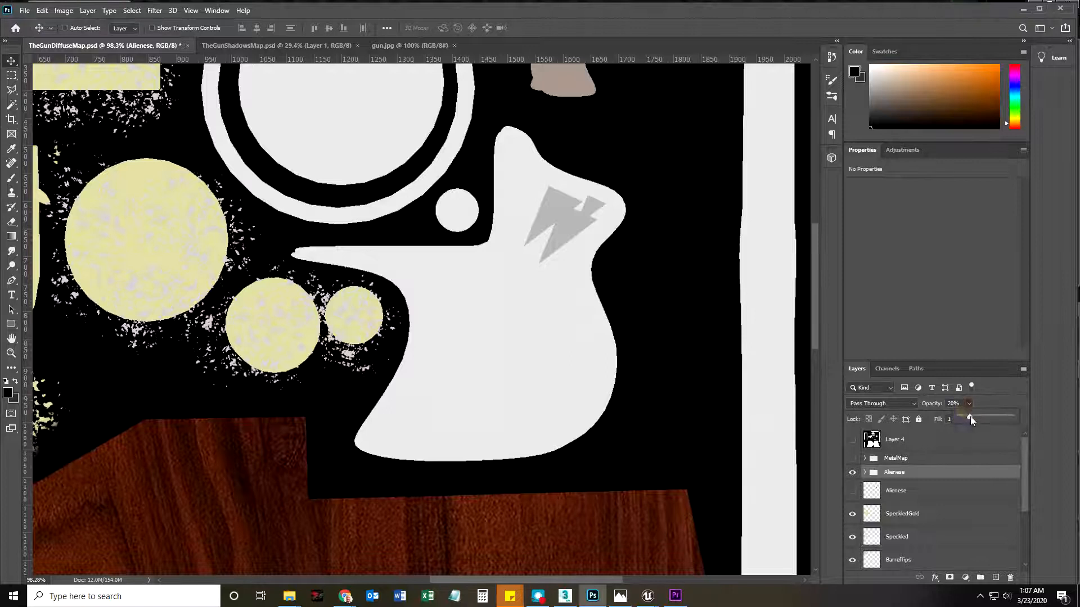
Drop the Alienese group opacity to about 20% so the bolt reads as a faint grey mark
{"action": "left_click_drag", "start_coordinate": [971, 418], "coordinate": [967, 418]}
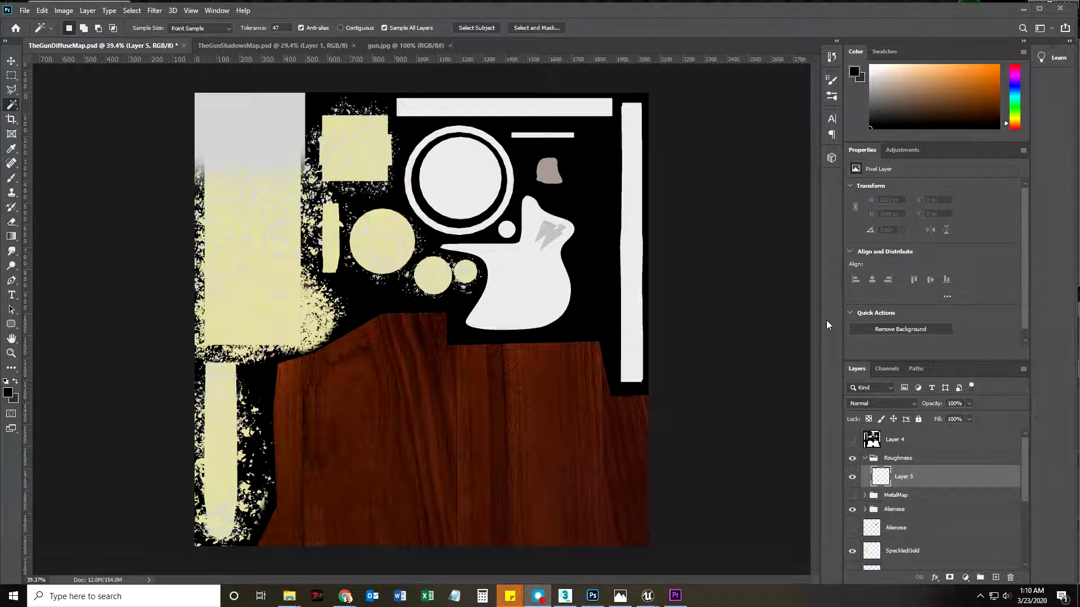
{"action": "mouse_move", "coordinate": [250, 210]}
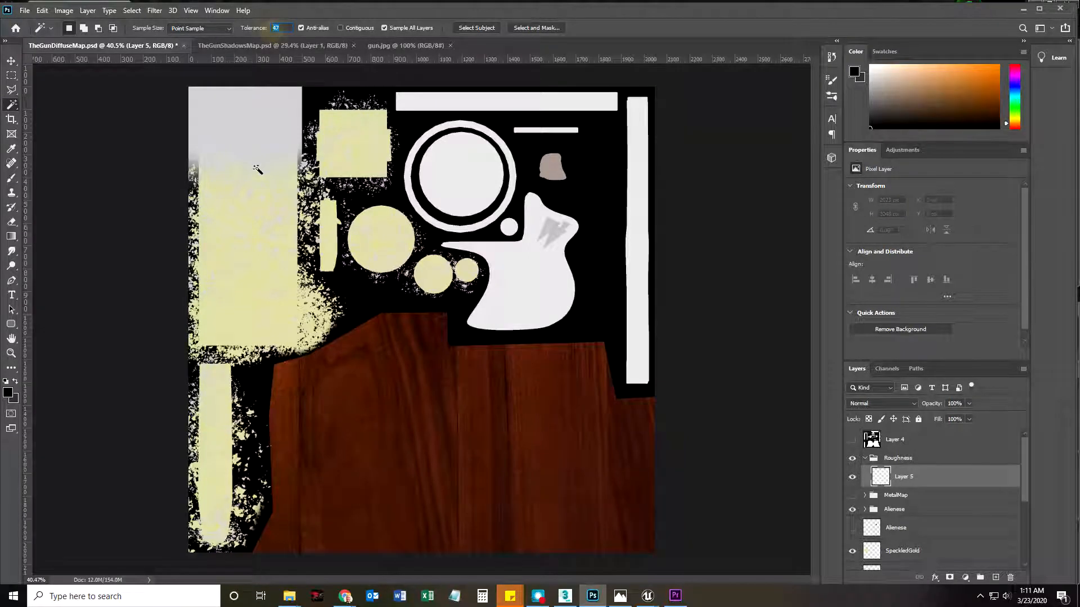
Raise the selection tolerance to pick the light shapes and rename Layer 5 to SMOOTH
{"action": "left_click", "coordinate": [340, 28]}
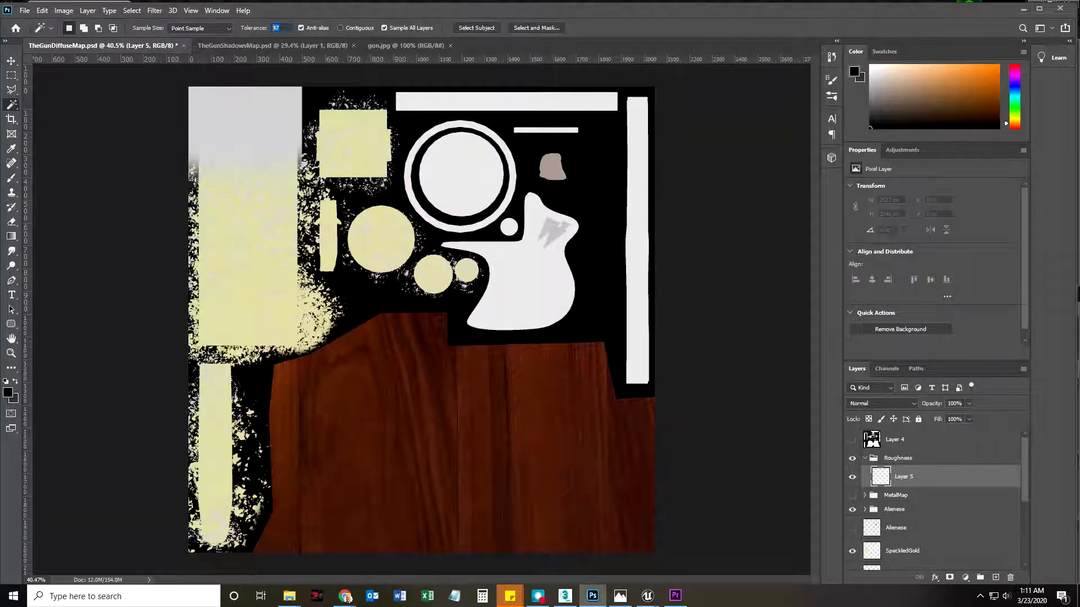
{"action": "left_click", "coordinate": [383, 28]}
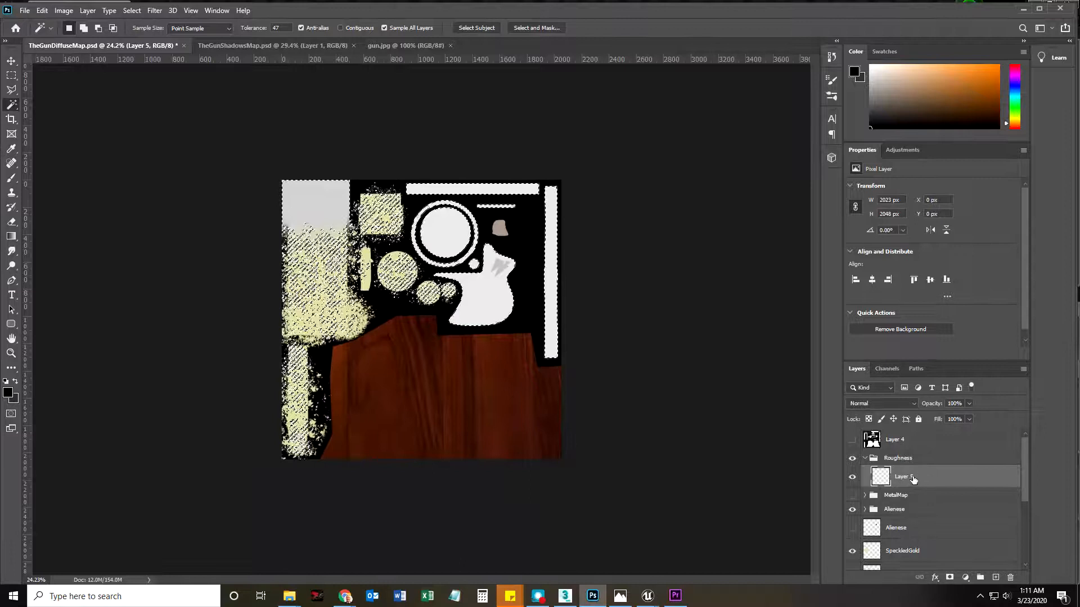
{"action": "double_click", "coordinate": [902, 476]}
{"action": "type", "text": "SMOOTH"}
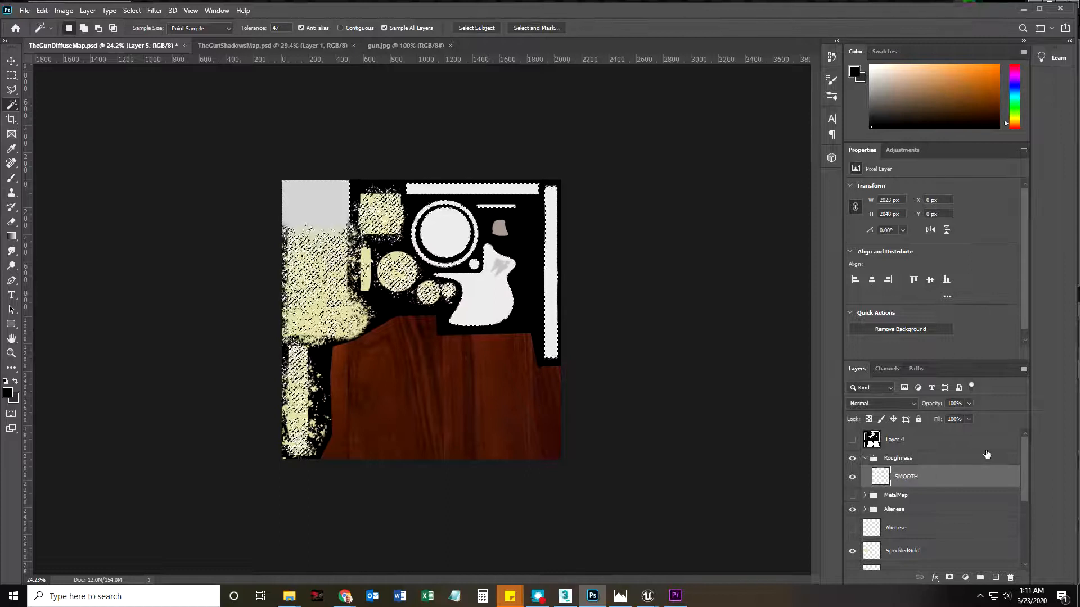
{"action": "left_click", "coordinate": [42, 10]}
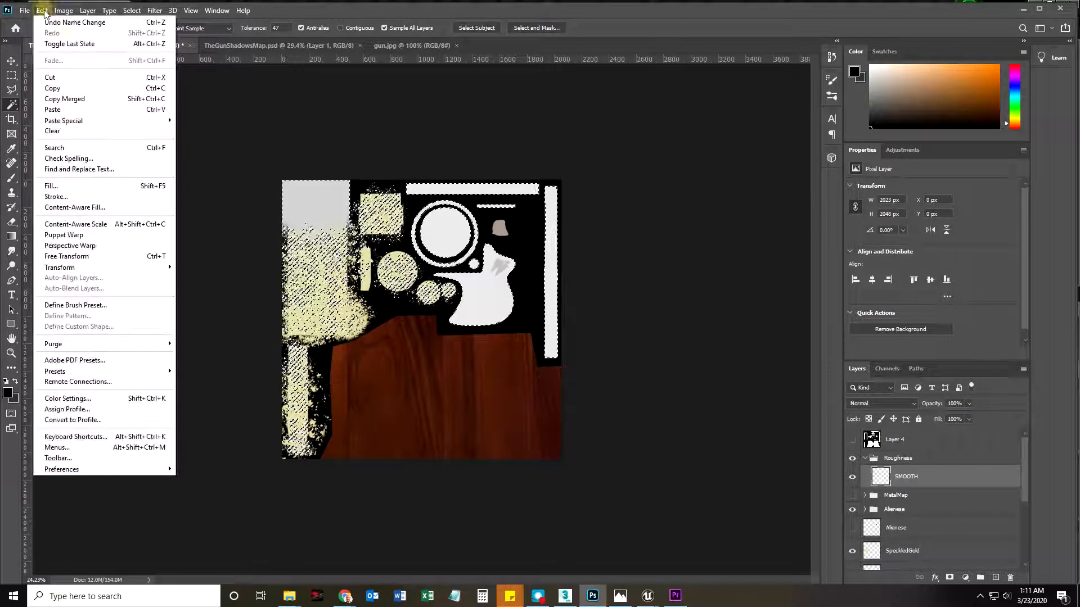
Fill the selected shapes black on SMOOTH, then invert the selection
{"action": "left_click", "coordinate": [50, 186]}
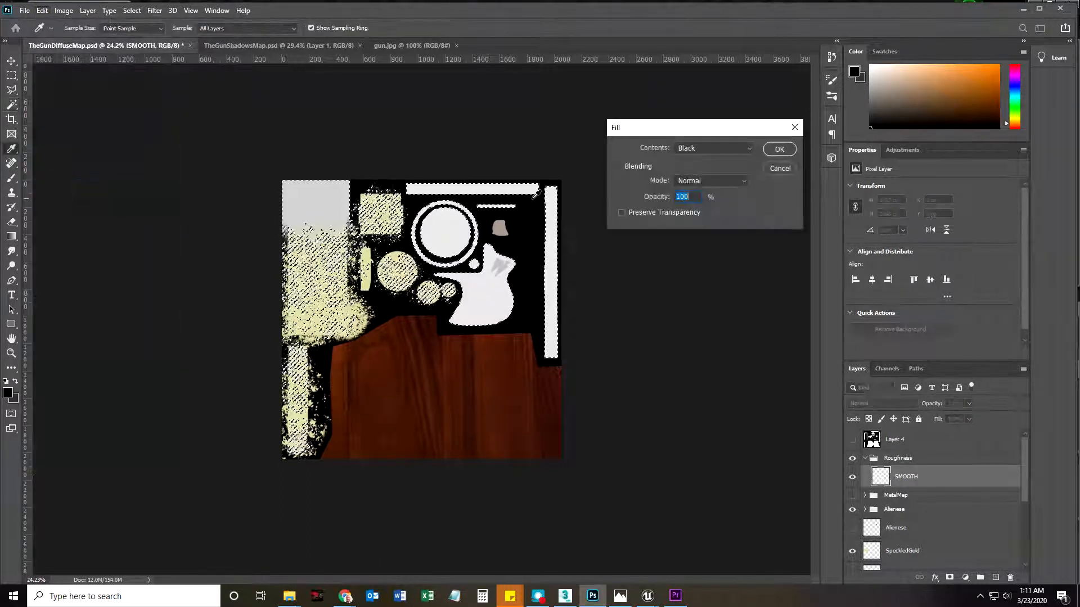
{"action": "left_click", "coordinate": [779, 149]}
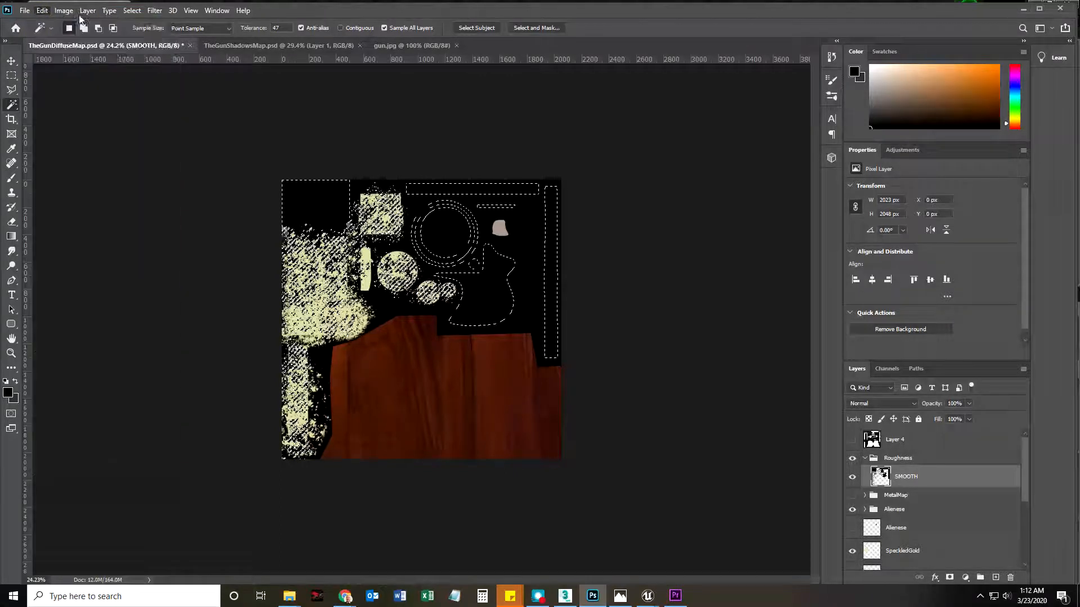
{"action": "left_click", "coordinate": [131, 10]}
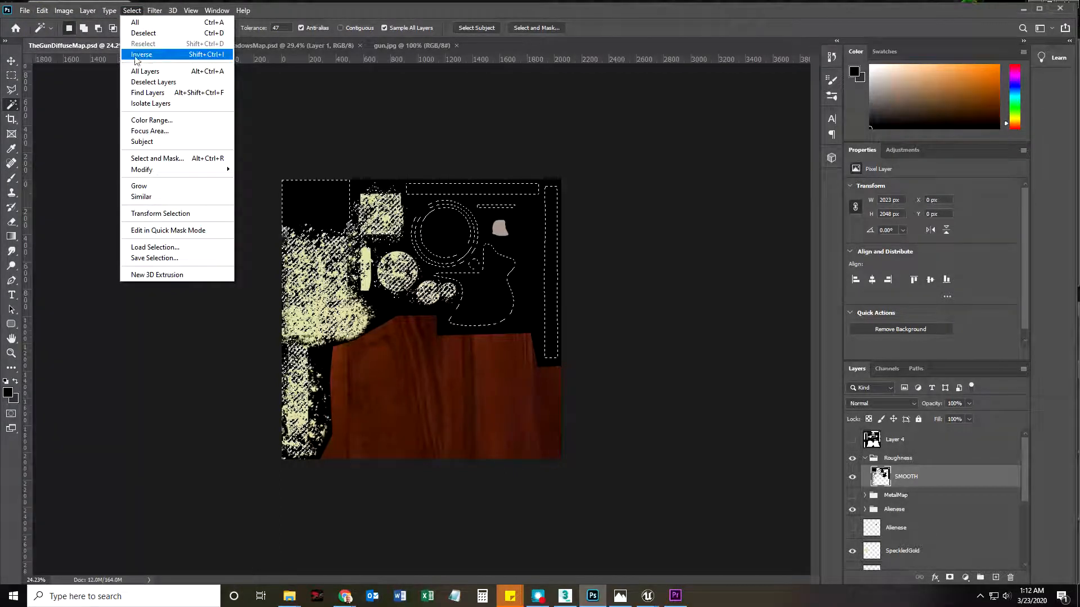
{"action": "left_click", "coordinate": [141, 55]}
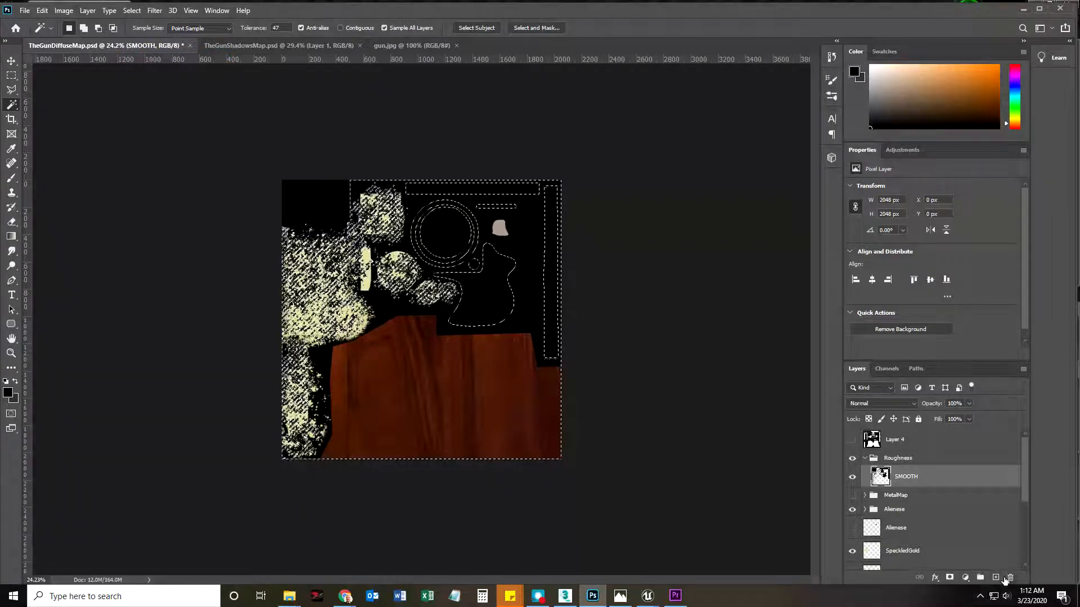
Add a new MEd layer and start a Fill using a custom colour
{"action": "left_click", "coordinate": [994, 577]}
{"action": "type", "text": "MEd"}
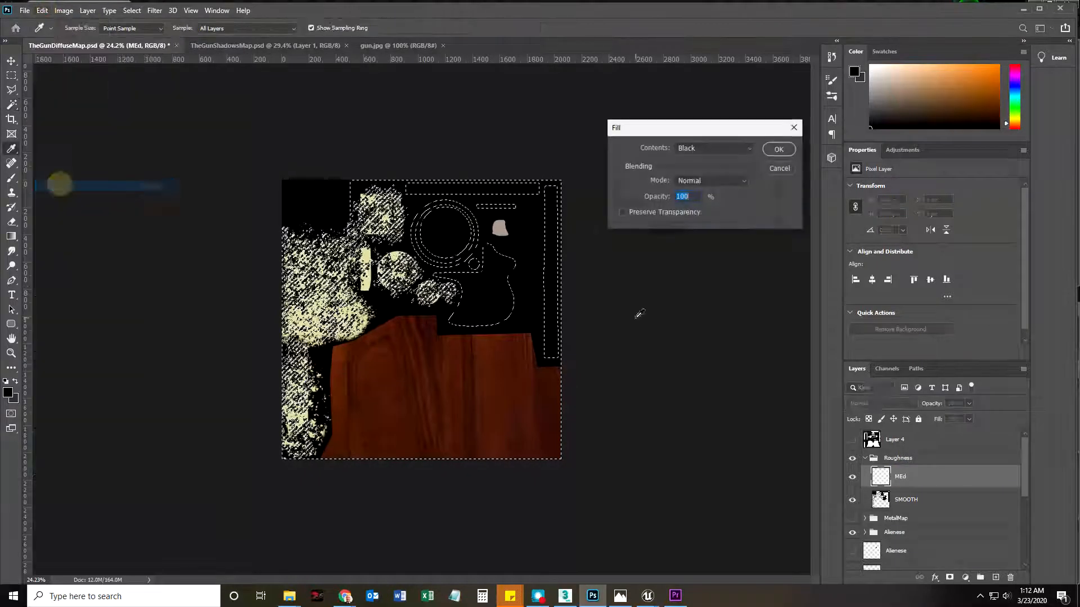
{"action": "left_click", "coordinate": [713, 148]}
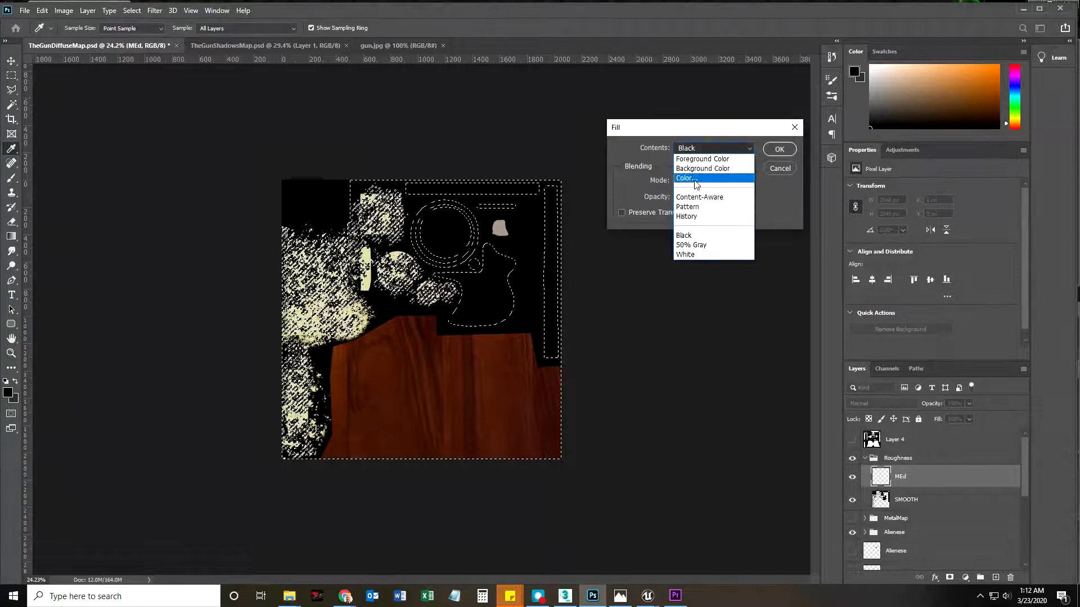
{"action": "left_click", "coordinate": [686, 178]}
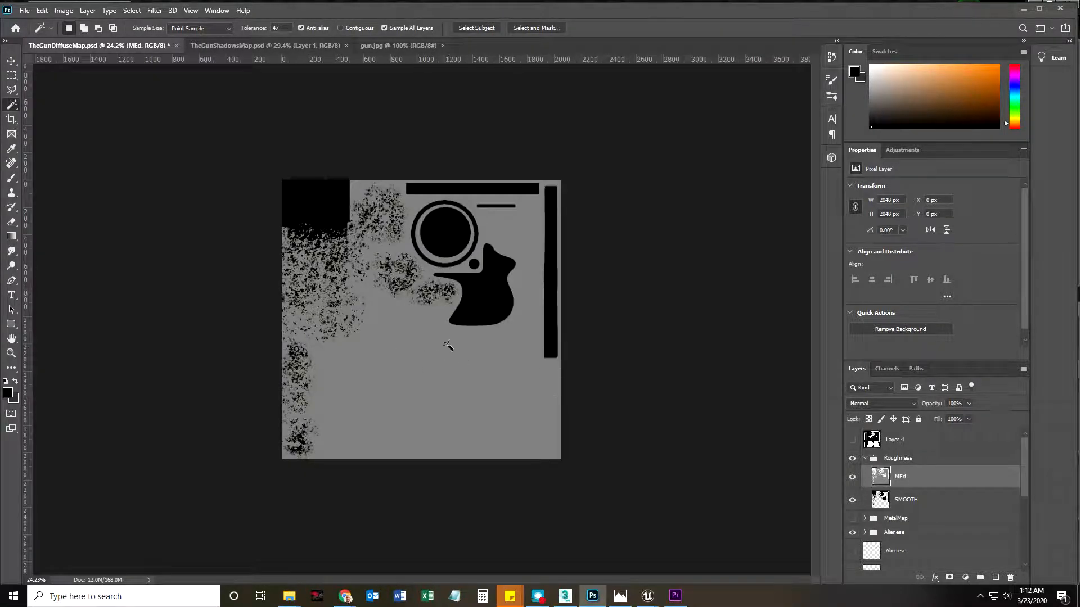
{"action": "mouse_move", "coordinate": [536, 390]}
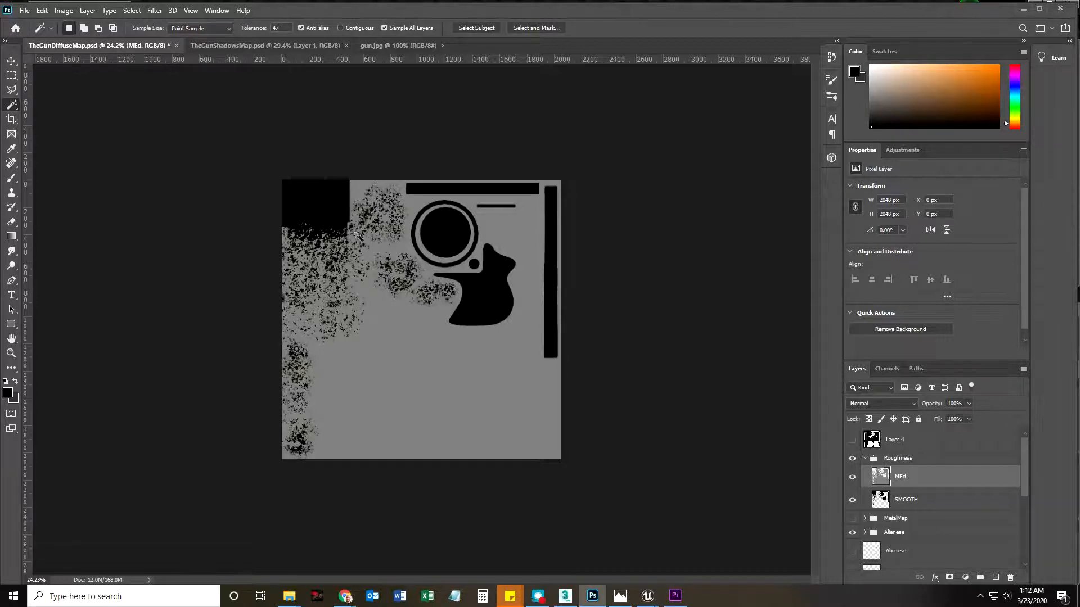
Save the roughness image as 32-bit Targa TheGunRoughMap.tga in the Maps2 folder
{"action": "left_click", "coordinate": [24, 9]}
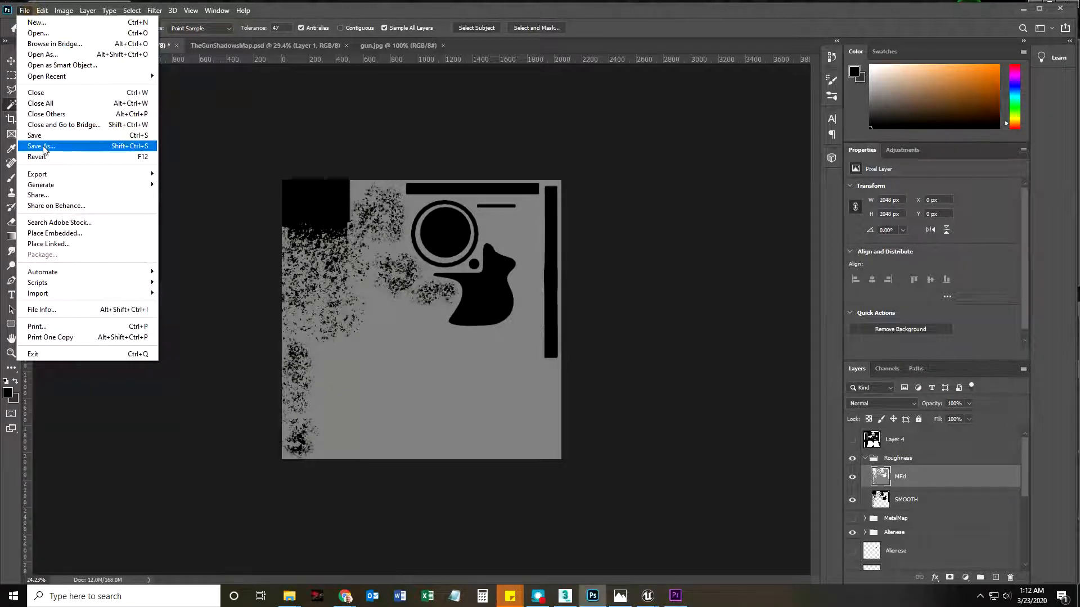
{"action": "left_click", "coordinate": [40, 145]}
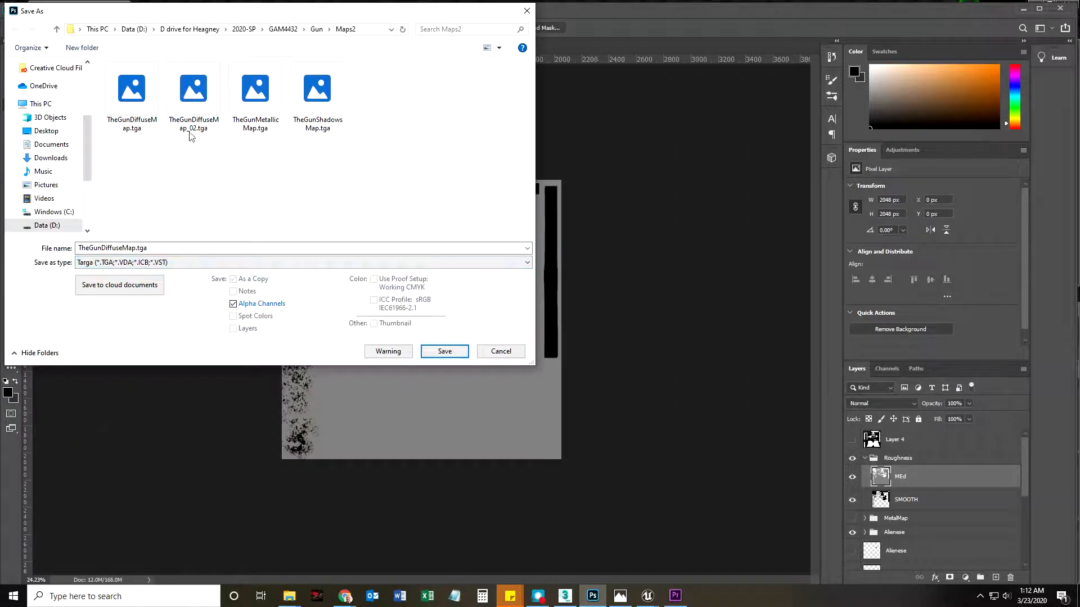
{"action": "left_click", "coordinate": [255, 89]}
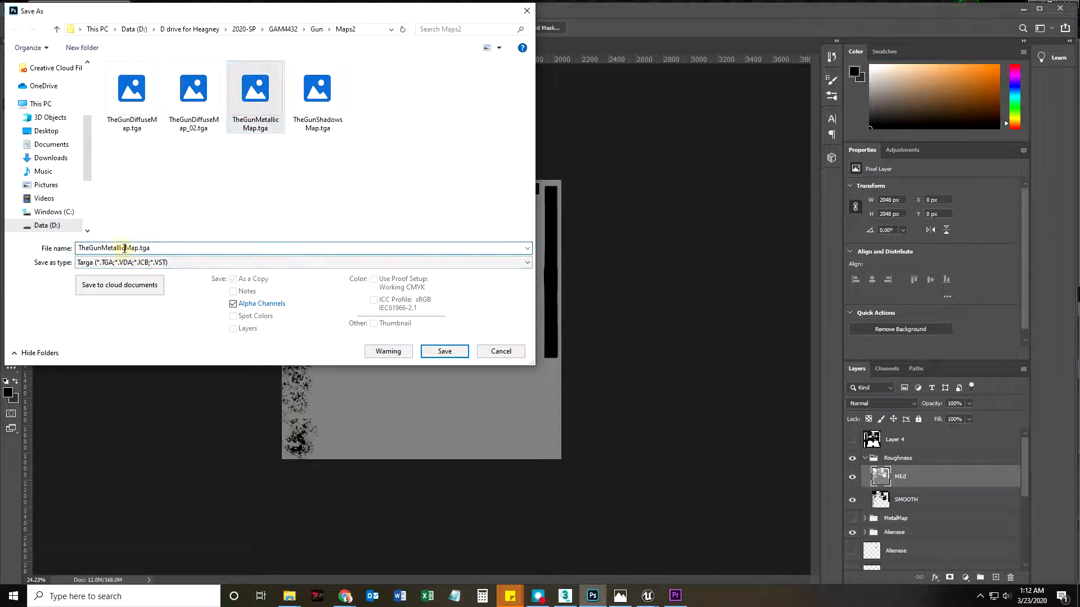
{"action": "double_click", "coordinate": [113, 248]}
{"action": "type", "text": "R"}
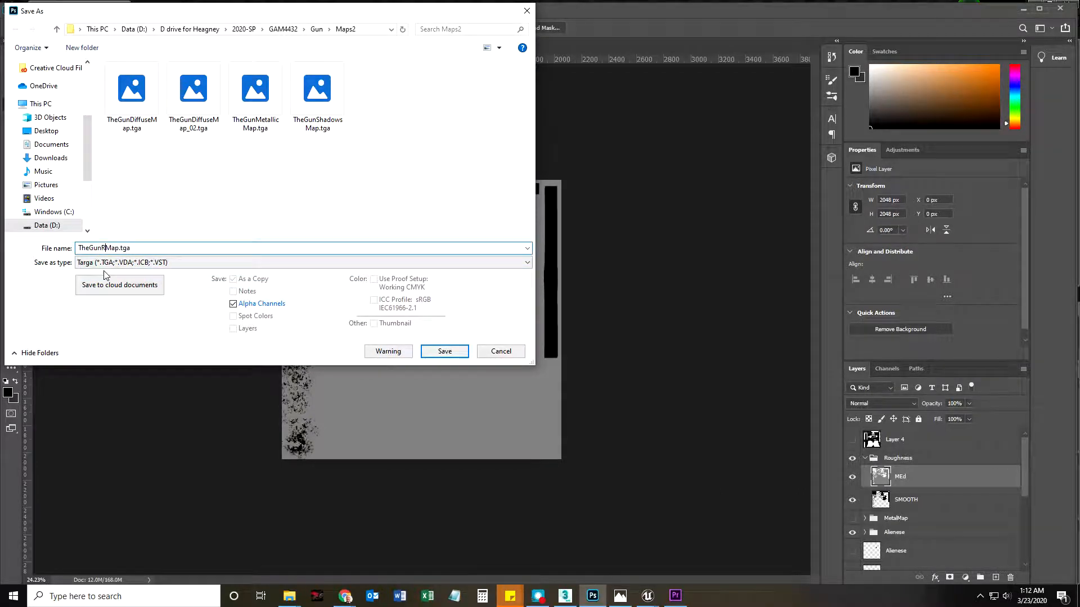
{"action": "left_click", "coordinate": [444, 351]}
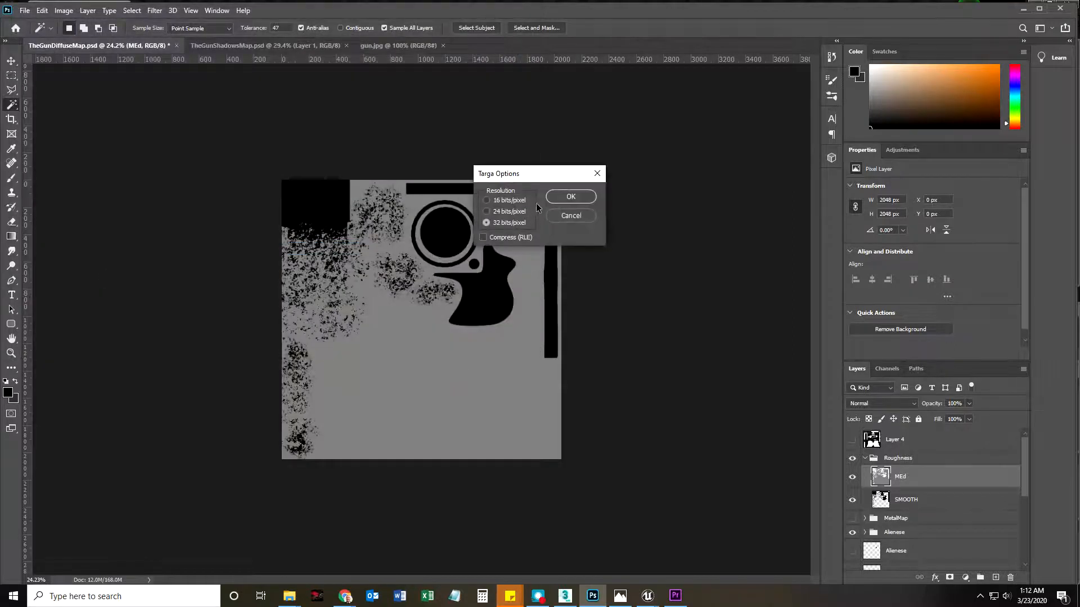
{"action": "left_click", "coordinate": [570, 196]}
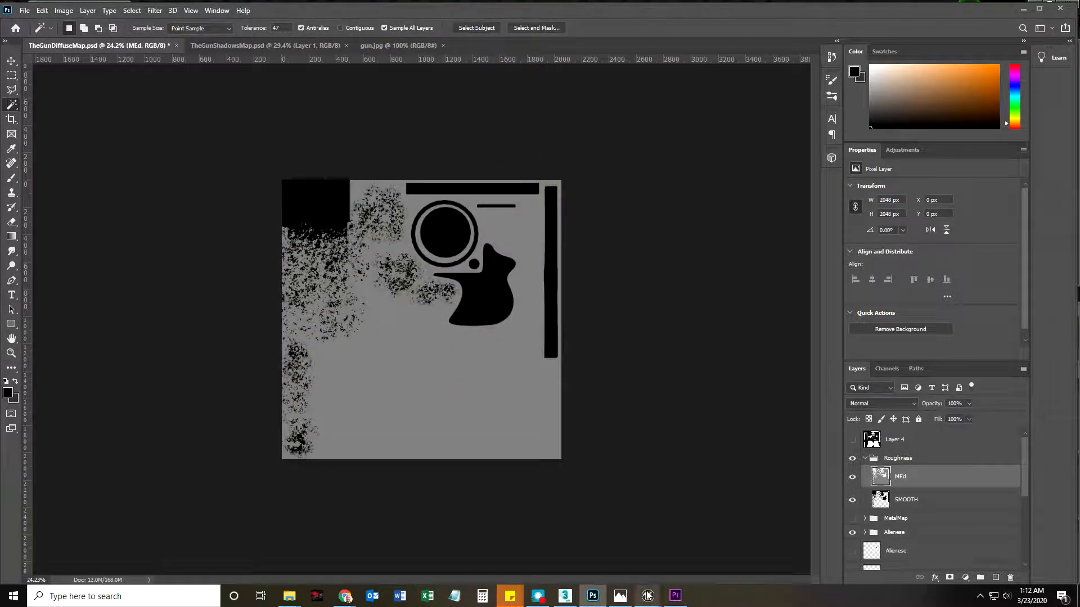
Import TheGunRoughMap.tga into the BarrelGun folder and open M_GunFinal
{"action": "left_click", "coordinate": [647, 596]}
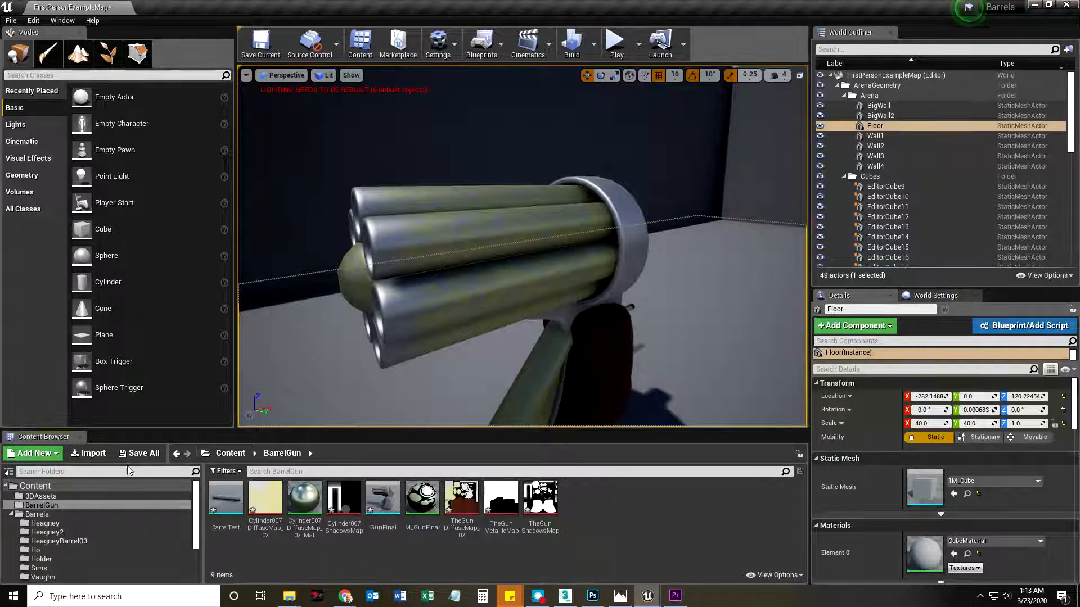
{"action": "left_click", "coordinate": [93, 453]}
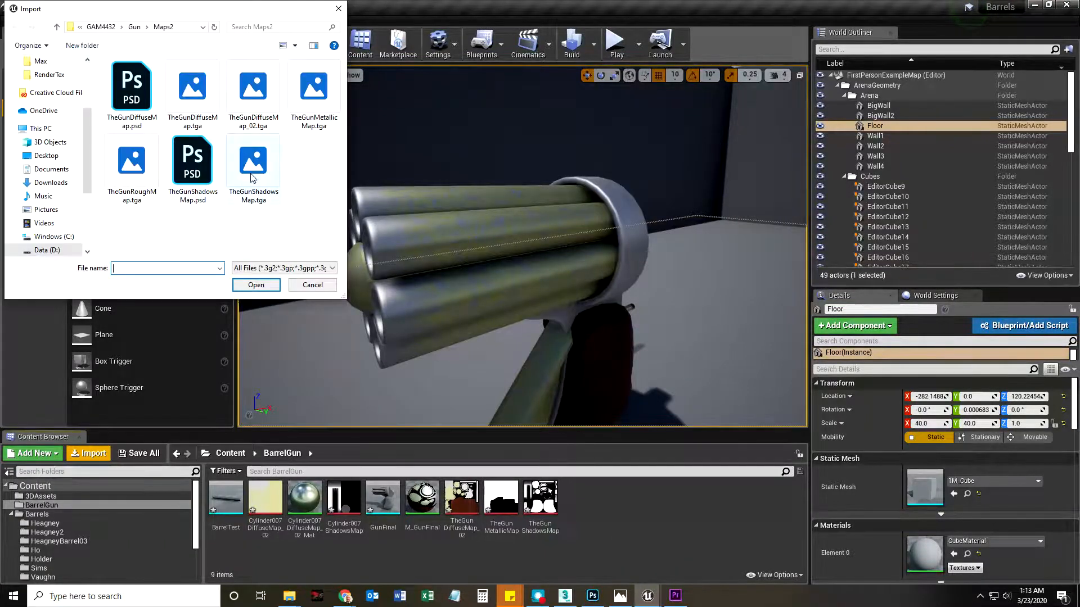
{"action": "left_click", "coordinate": [255, 284]}
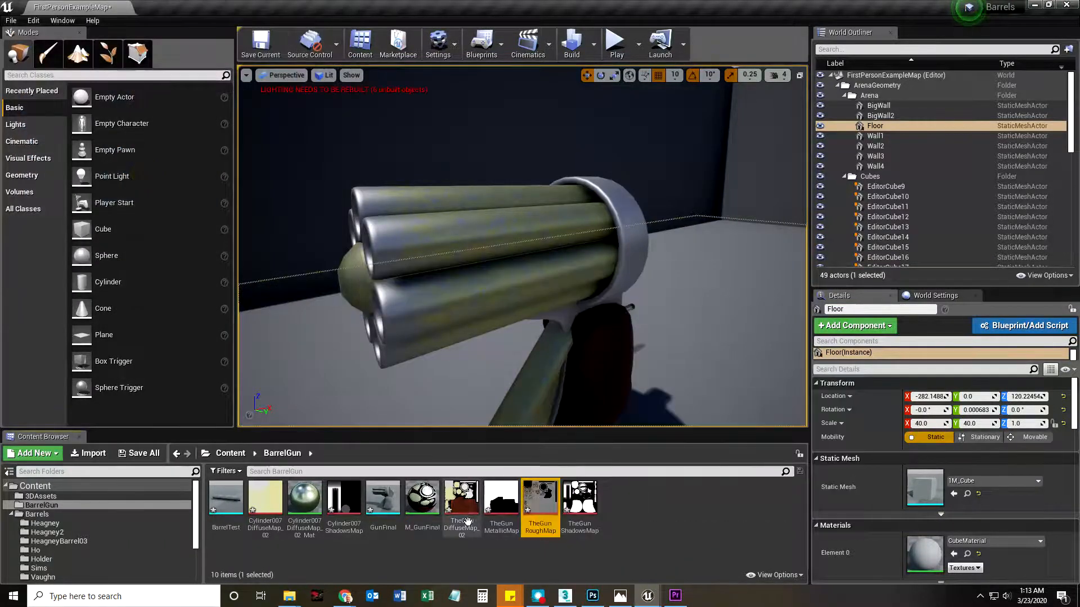
{"action": "double_click", "coordinate": [421, 494]}
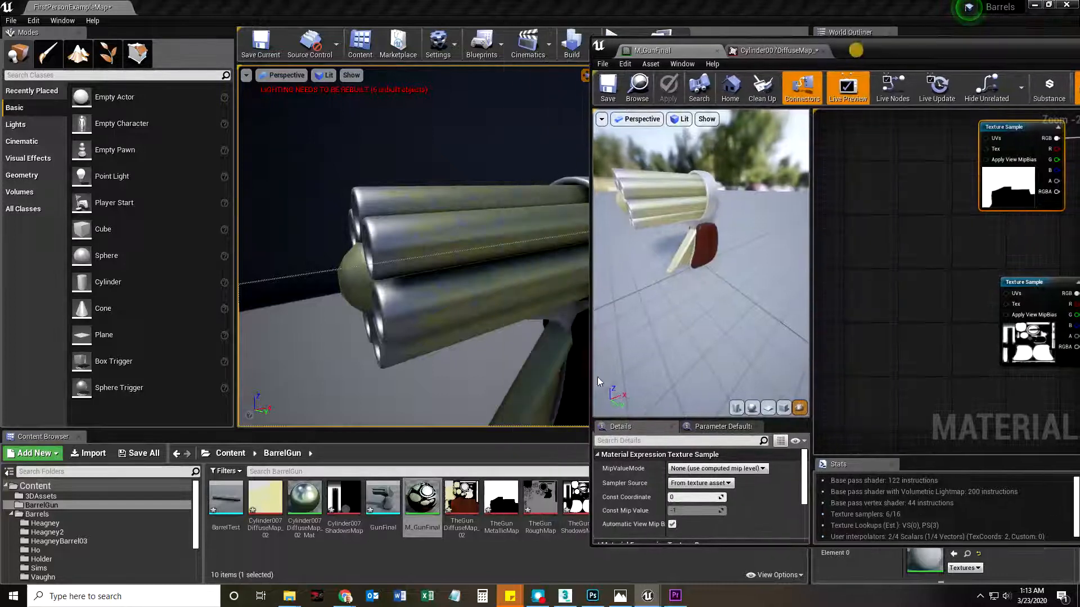
Connect TheGunRoughMap sample to M_GunFinal's Roughness input, save the material and close its editor
{"action": "left_click", "coordinate": [667, 89]}
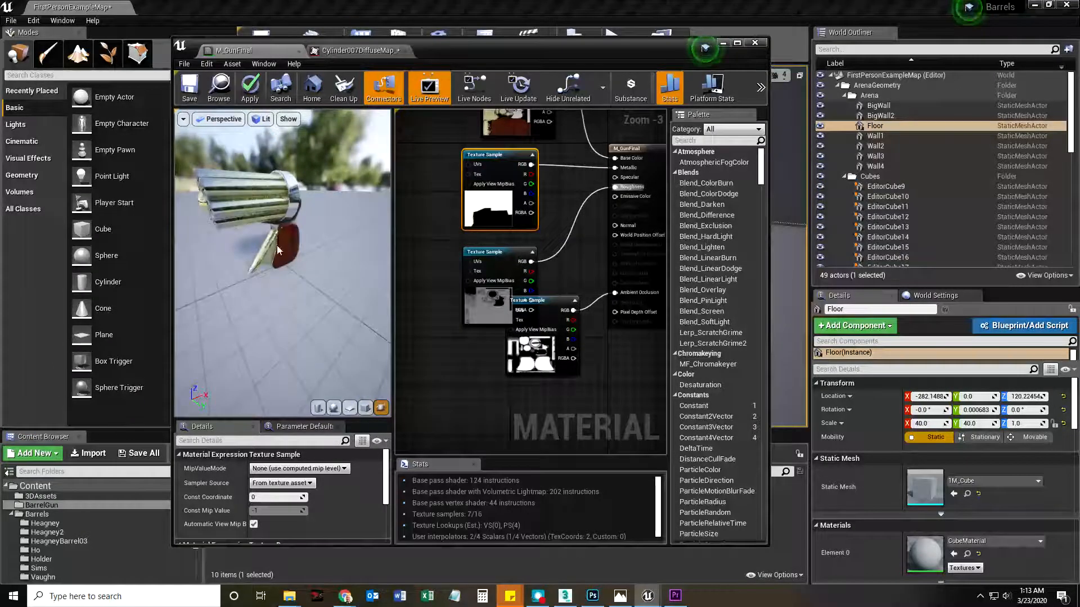
{"action": "left_click", "coordinate": [249, 88]}
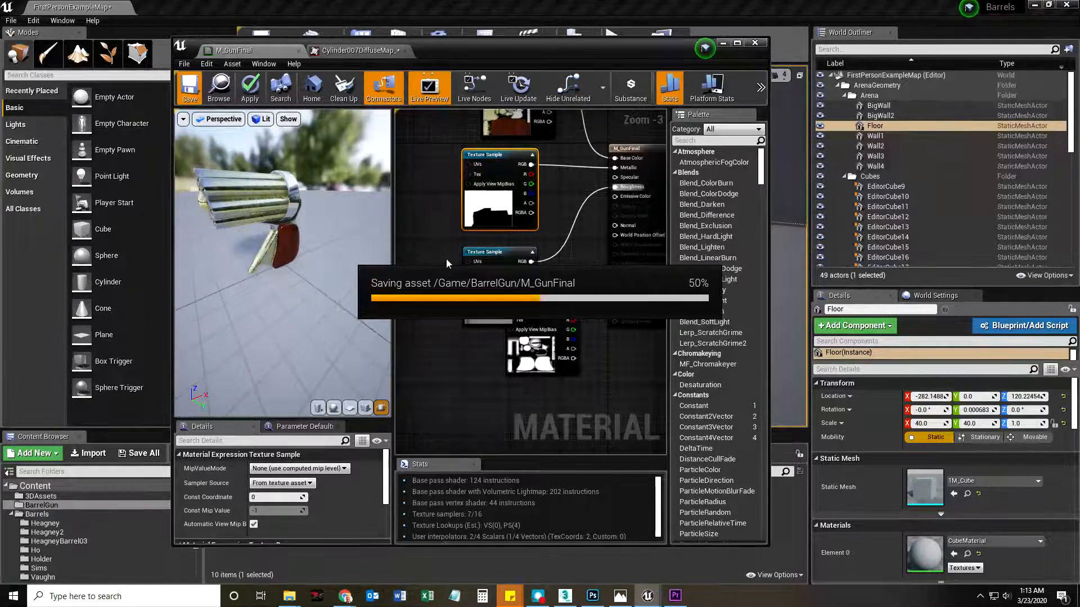
{"action": "mouse_move", "coordinate": [473, 87]}
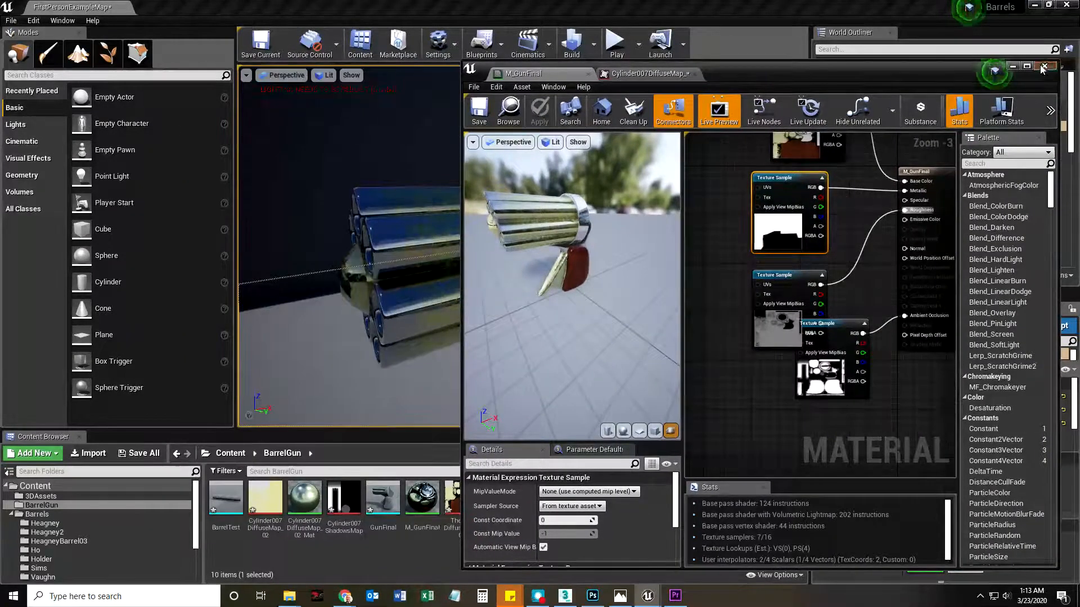
{"action": "left_click", "coordinate": [1042, 66]}
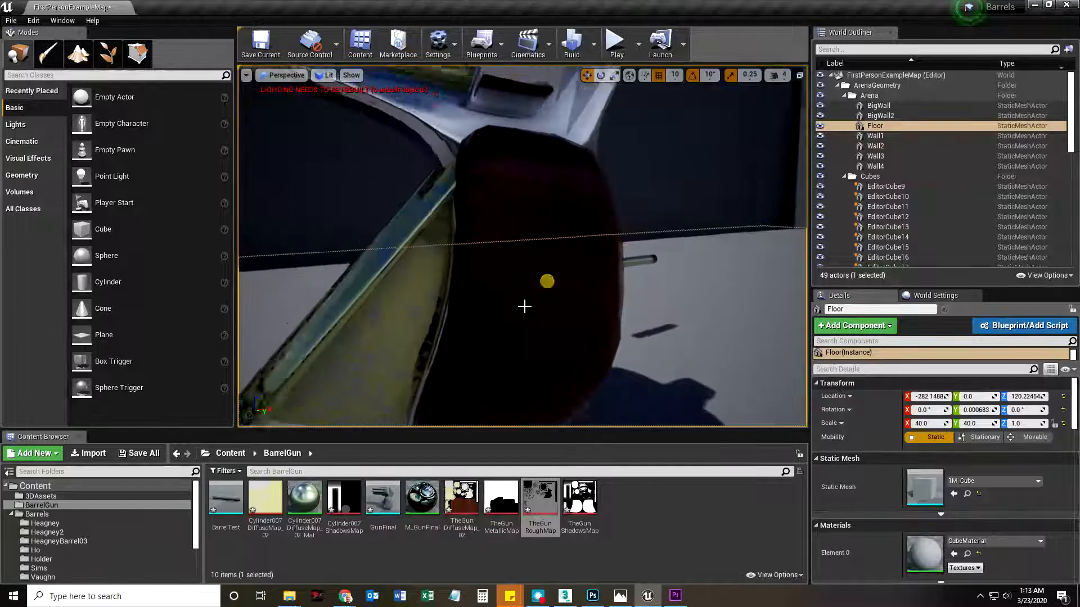
{"action": "left_click_drag", "start_coordinate": [547, 281], "coordinate": [524, 307]}
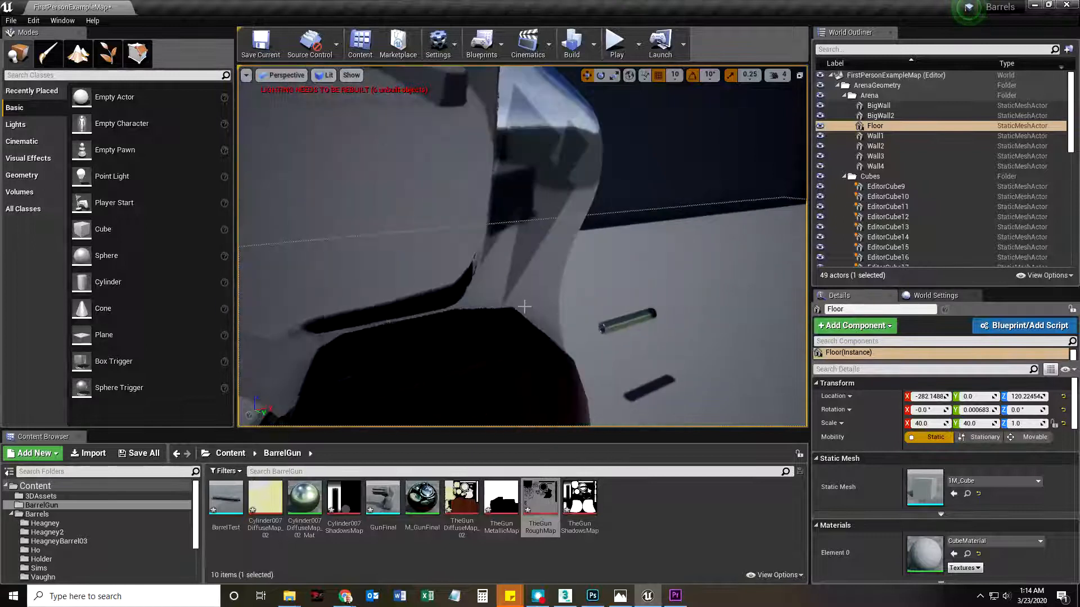
{"action": "left_click_drag", "start_coordinate": [524, 307], "coordinate": [494, 301]}
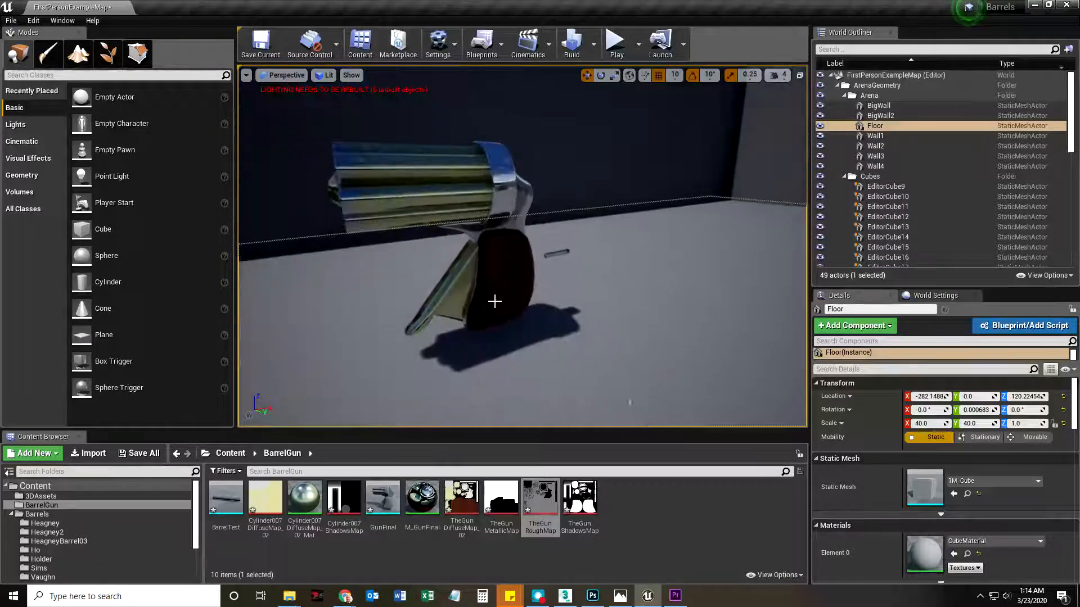